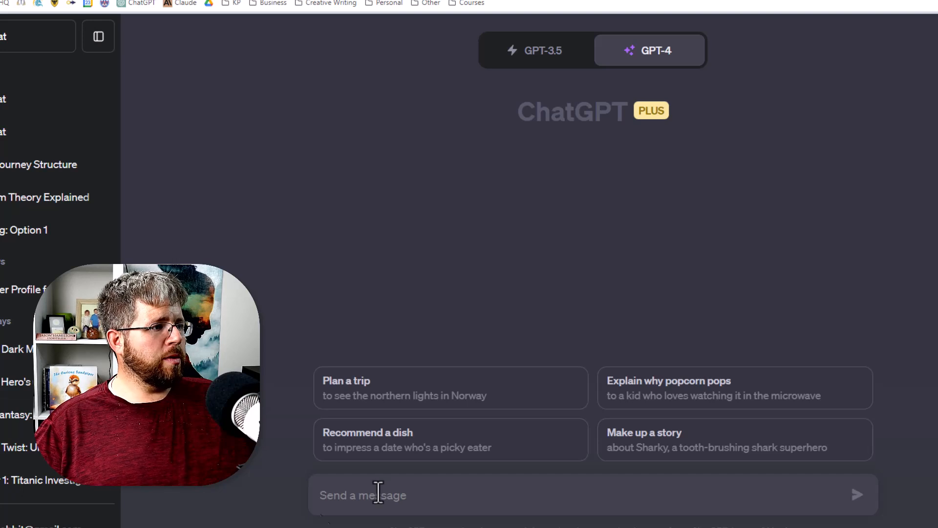
# Request 20 high-concept steampunk bestseller pitches with a unique twist from GPT-4.
pyautogui.write('Give me [NUMBER] high-concept pitches for a bestselling [GENRE] story with a unique twist, intriguing characters, and gripping emotional stakes.')
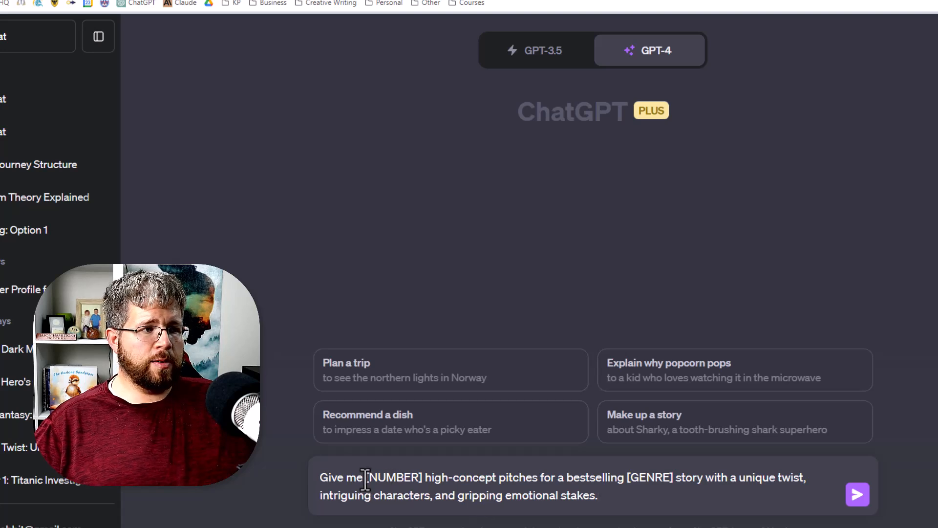
pyautogui.doubleClick(393, 477)
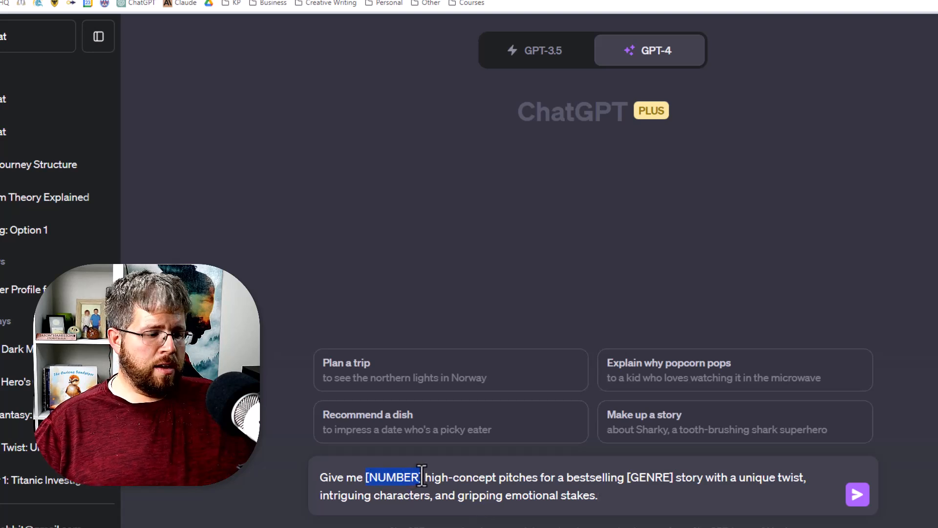
pyautogui.write('20')
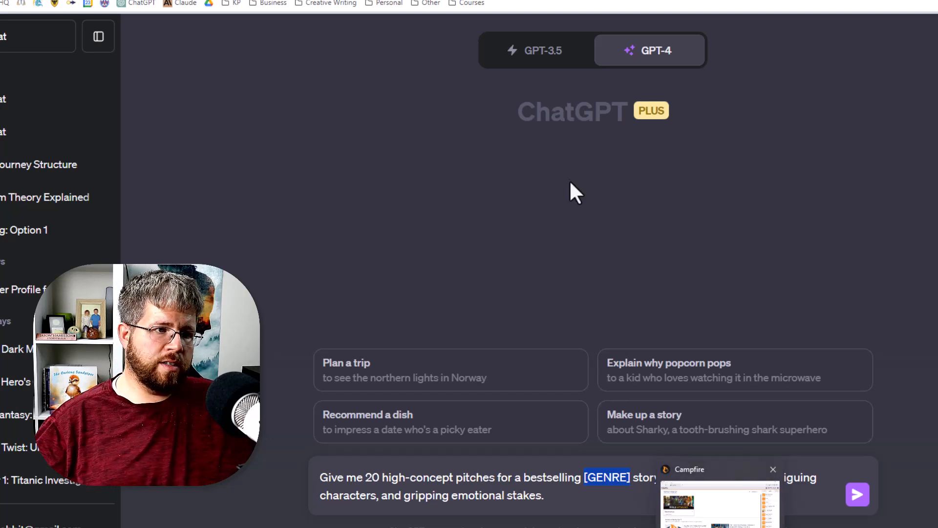
pyautogui.write('steampunk')
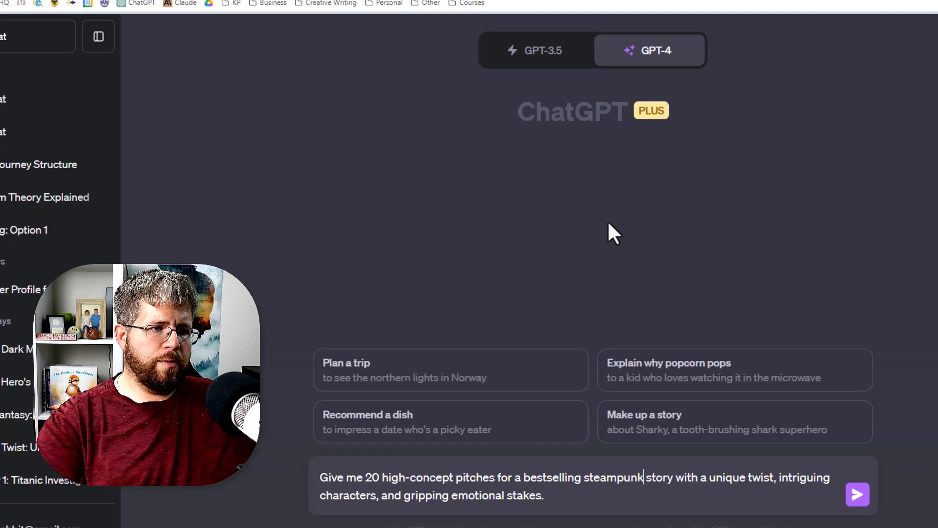
pyautogui.click(857, 494)
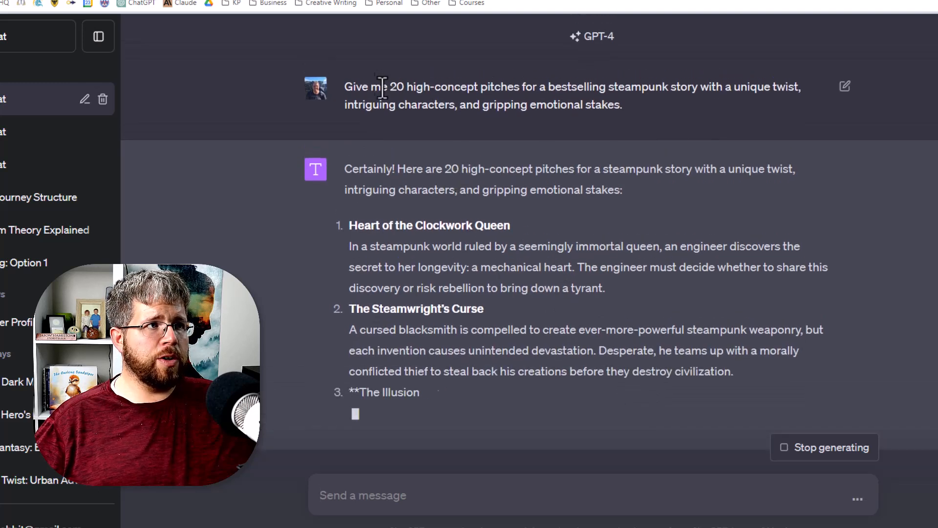
pyautogui.doubleClick(397, 87)
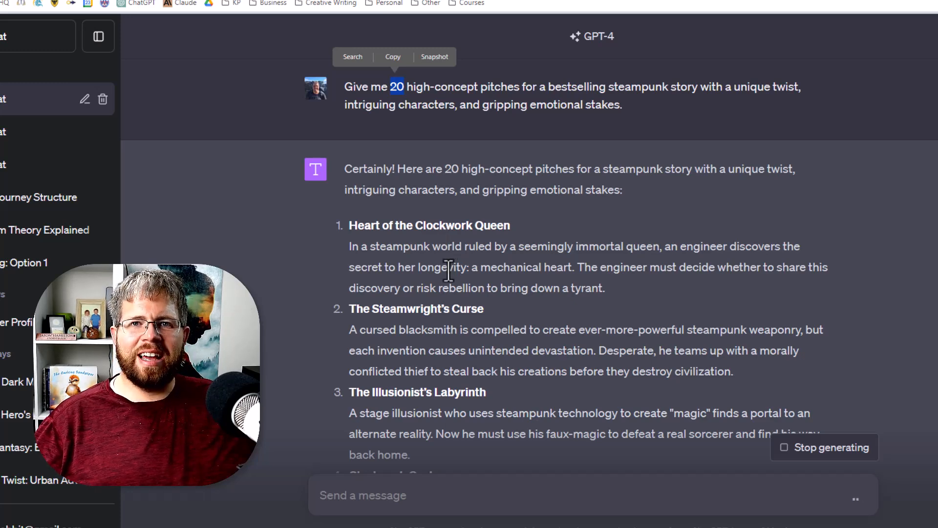
pyautogui.scroll(-3)
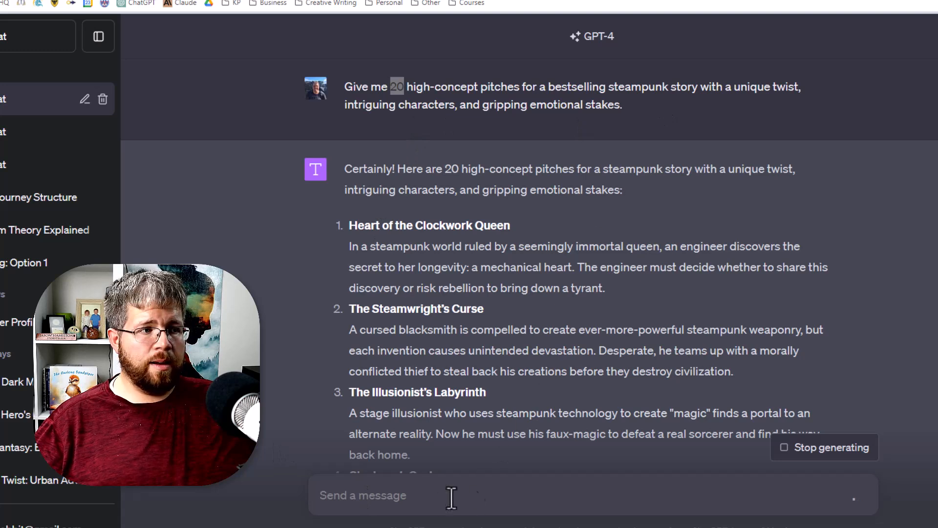
# Draft a prompt for 20 steampunk characters with strengths, weaknesses and arcs, leaving it unsent.
pyautogui.write('Give me [NUMBER] ideas for characters that are part of a bestselling [GENRE] story that are well fleshed out, have strengths and weaknesses, and undergo conflict throughout the course of the story. Briefly describe their character arc.')
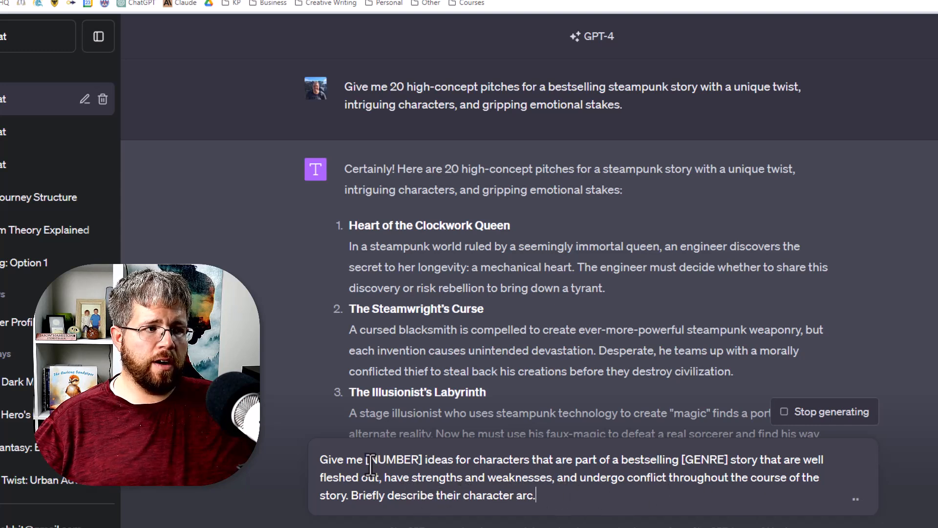
pyautogui.doubleClick(392, 460)
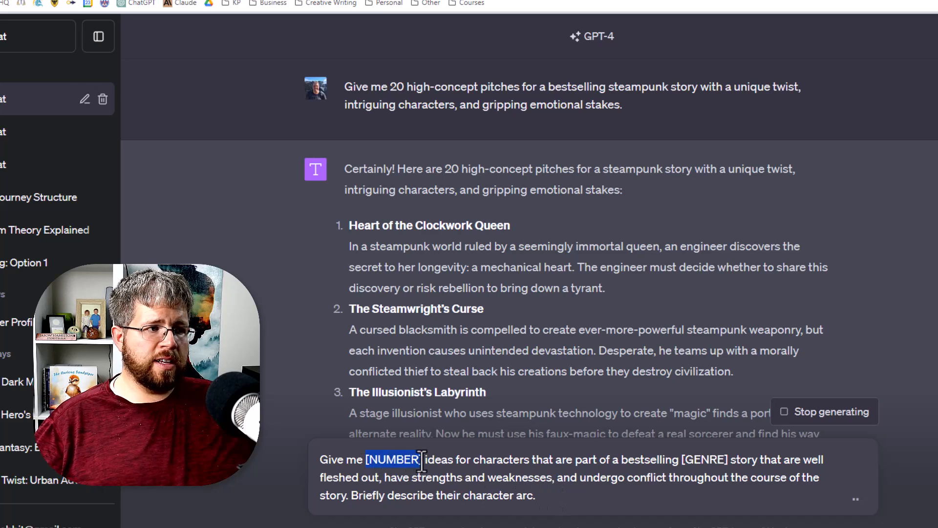
pyautogui.write('20')
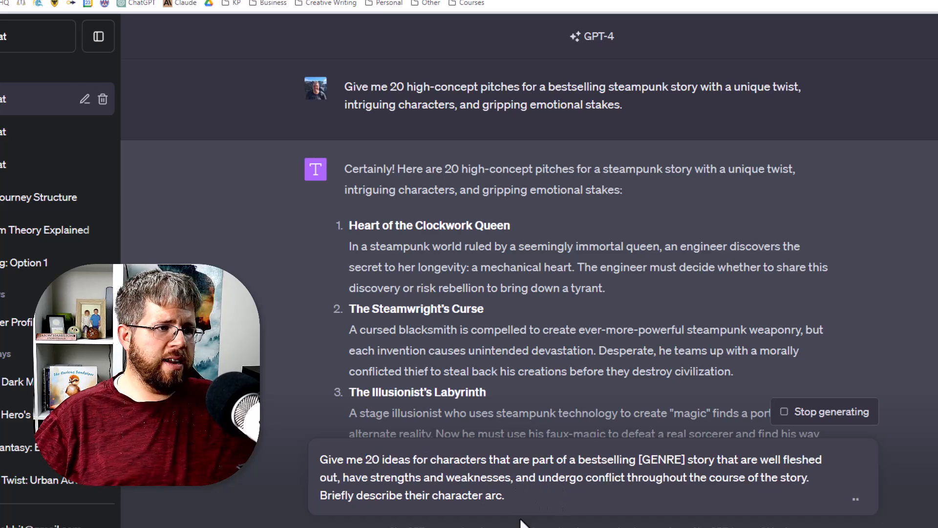
pyautogui.doubleClick(663, 459)
pyautogui.write('steampunk')
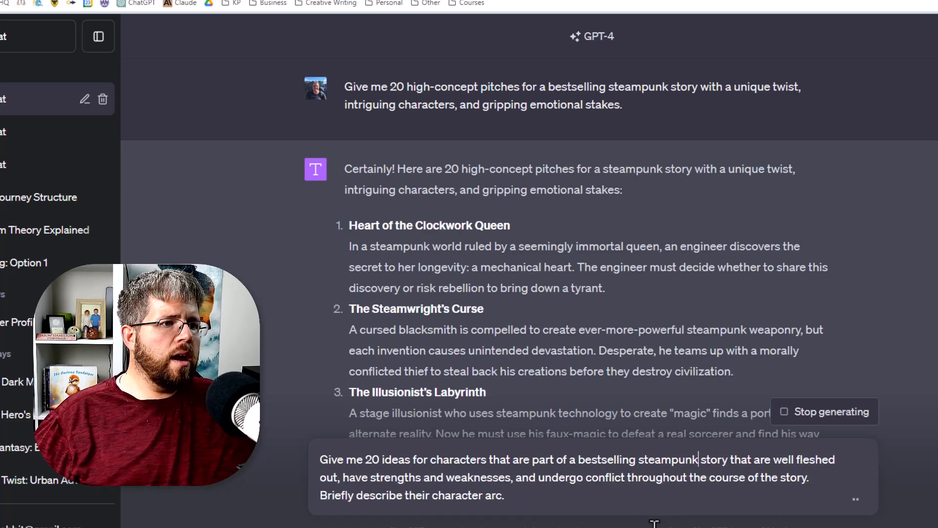
pyautogui.scroll(-3)
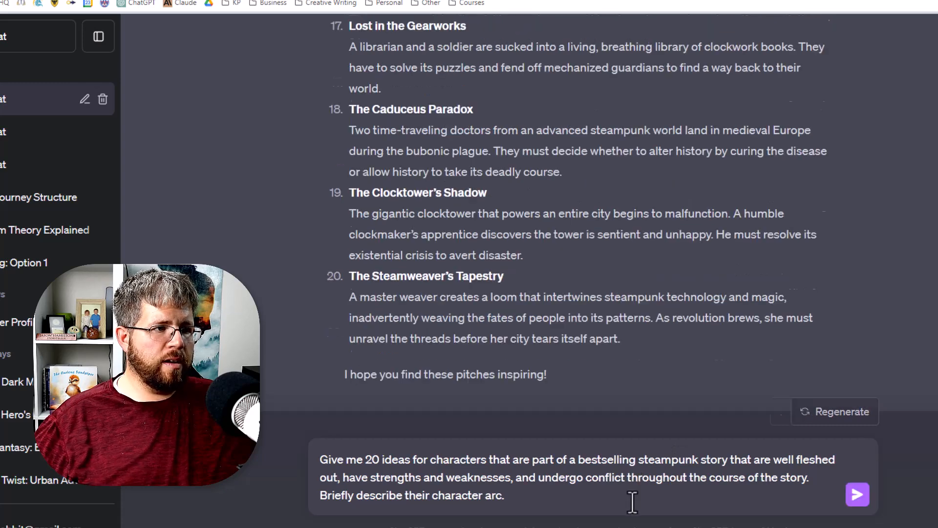
# Send the steampunk character request and follow the generated character list.
pyautogui.click(857, 493)
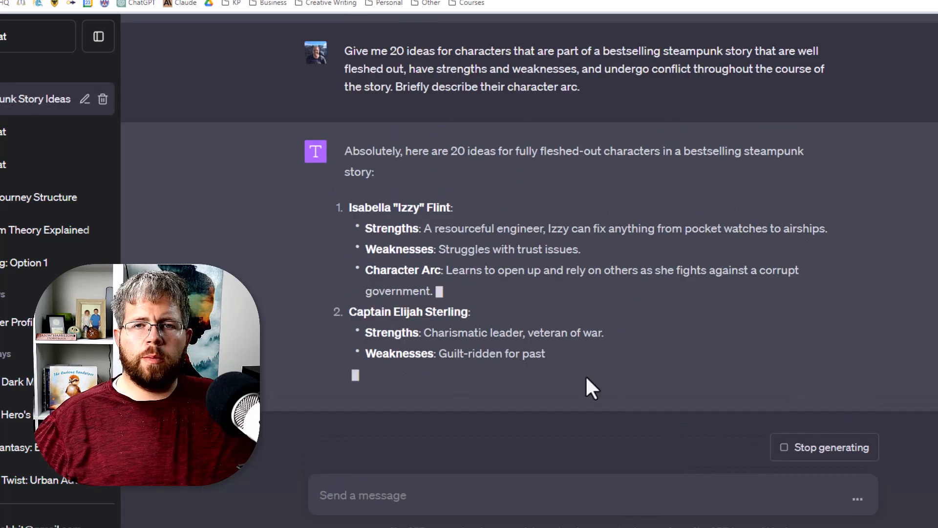
pyautogui.scroll(-3)
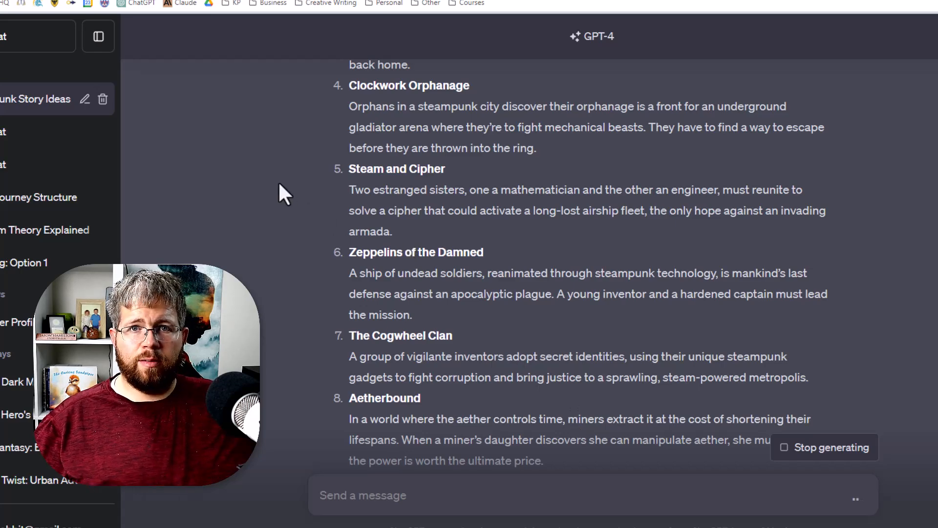
pyautogui.moveTo(289, 281)
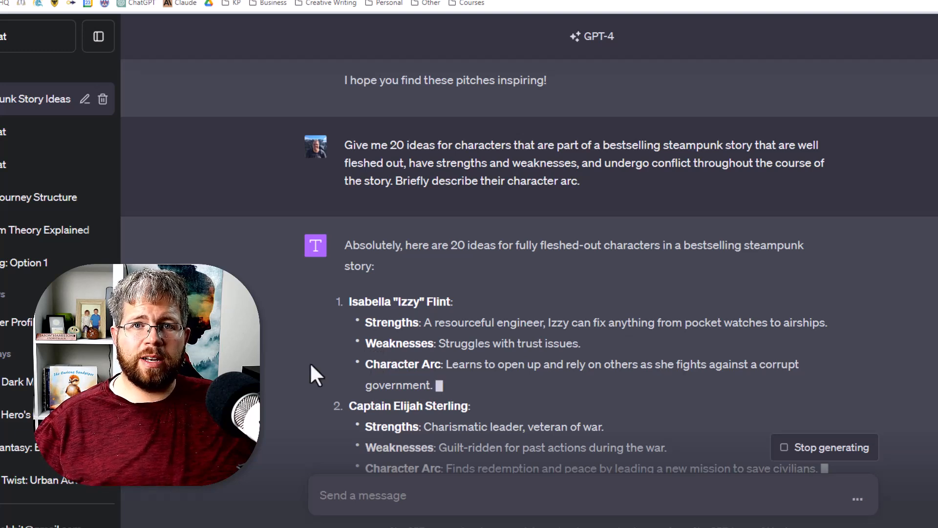
pyautogui.moveTo(293, 302)
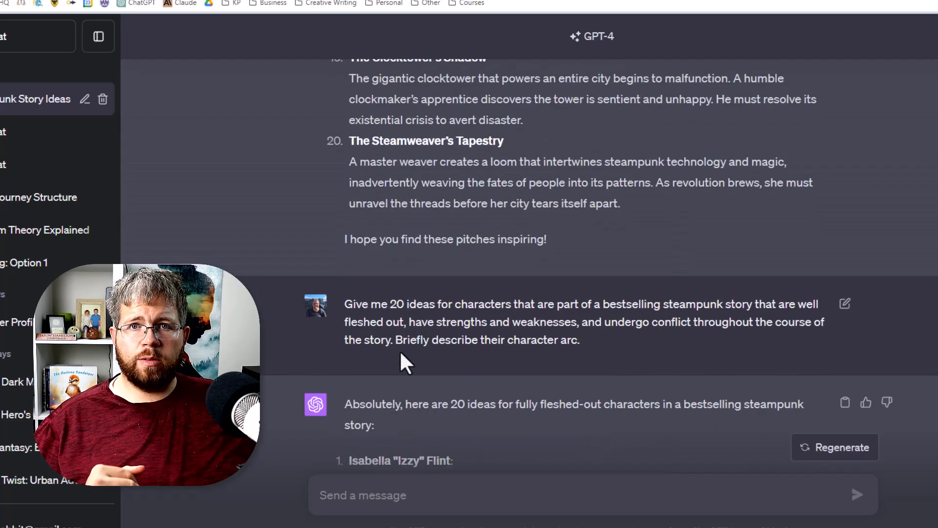
pyautogui.scroll(-3)
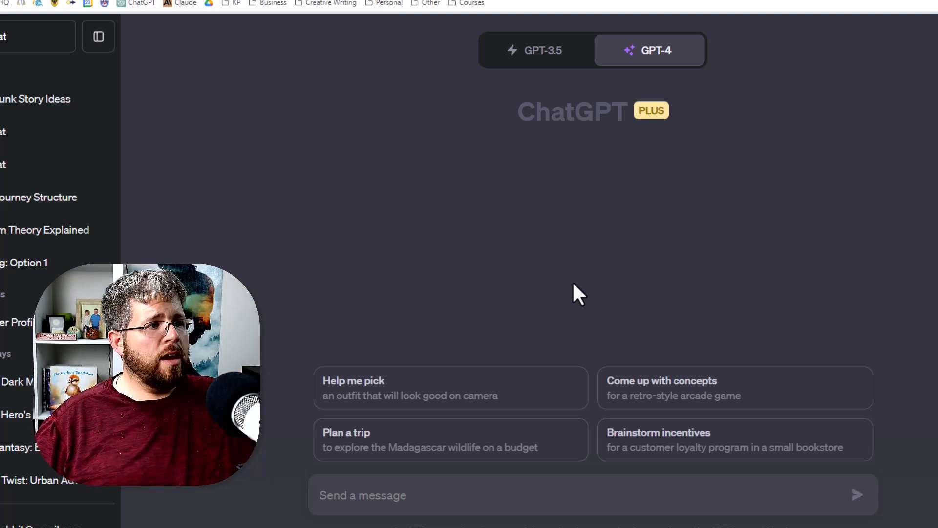
# Draft an urban fantasy prompt about a woman who fights mythological creatures for hire, expanded into possibilities.
pyautogui.write("I'd like to write a [GENRE] novel about [YOUR IDEA]. Please help me expand on this idea by providing potential details about interesting protagonists, antagonists, side characters, settings, plot twists, and subplots. Make a list of 100 possibilities.")
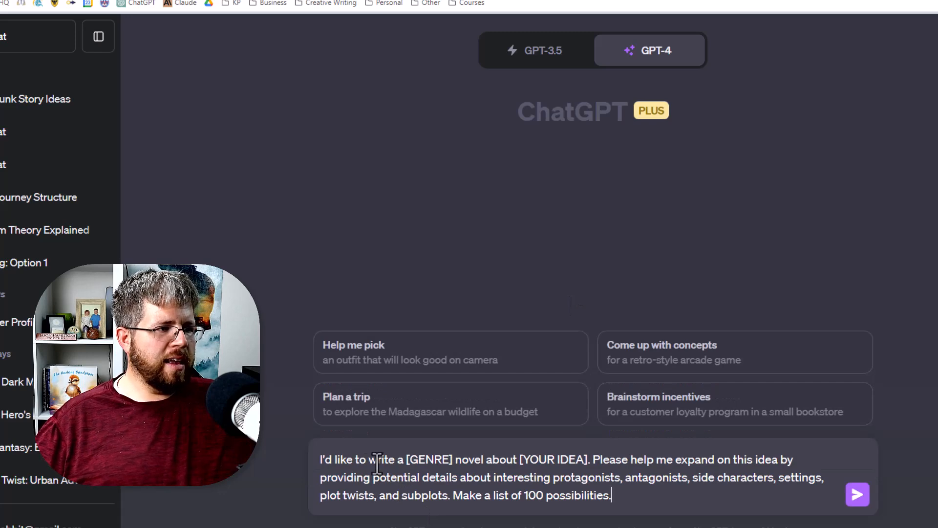
pyautogui.doubleClick(428, 459)
pyautogui.write('urban fantasy')
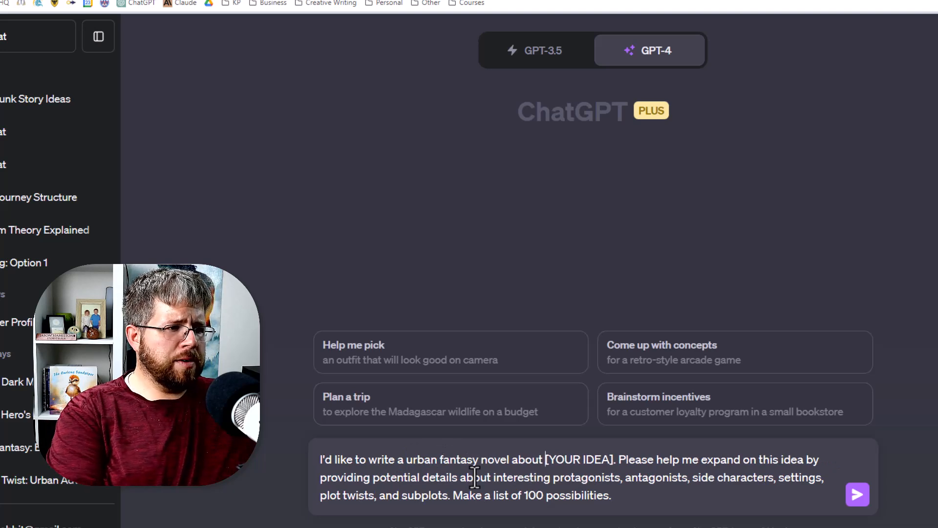
pyautogui.write('A woman')
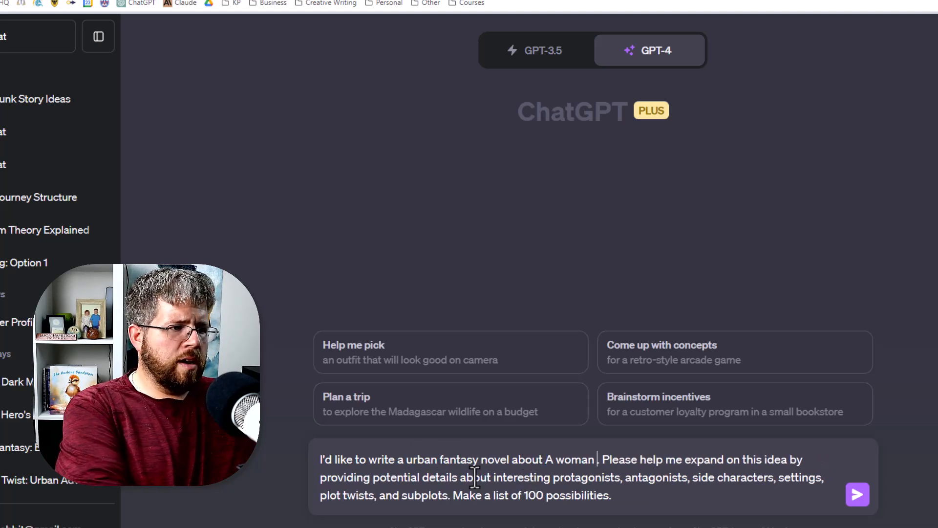
pyautogui.write('who fightw')
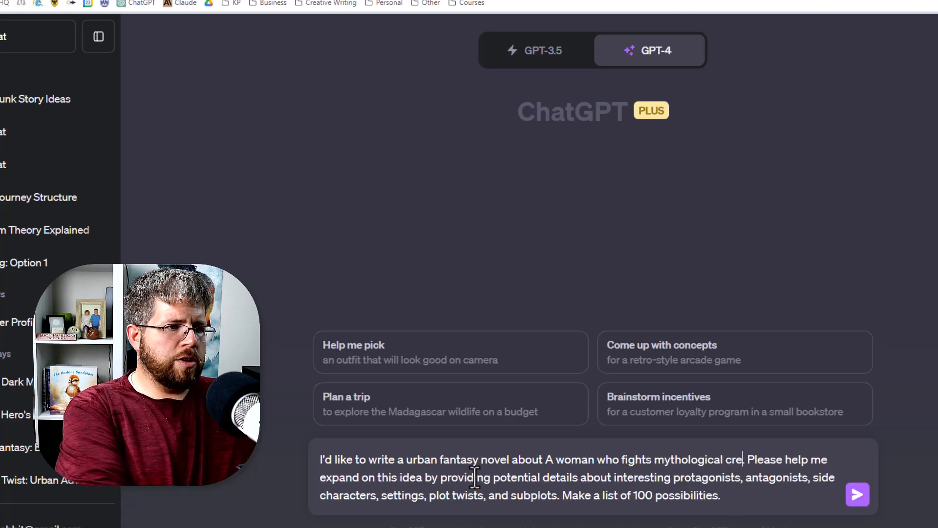
pyautogui.write('atures for hire.')
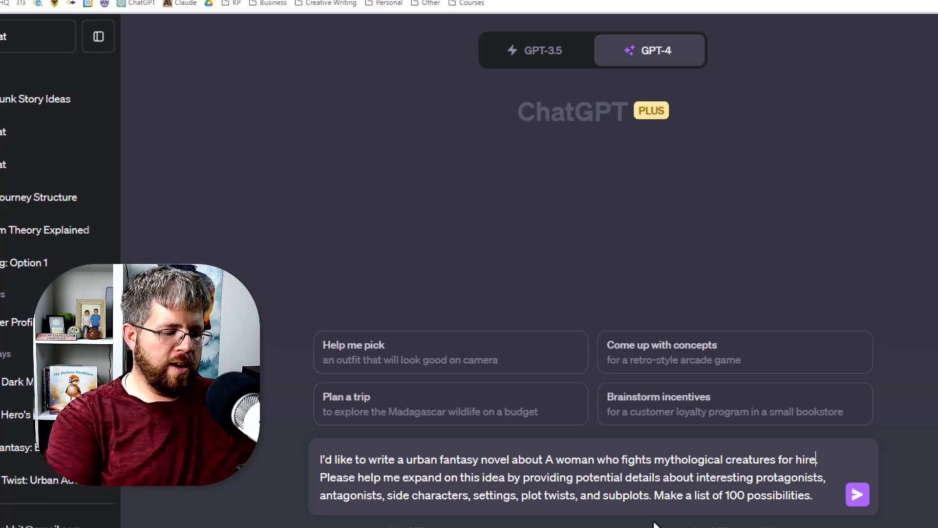
# Send the urban fantasy request and read through protagonists, antagonists, settings, twists and subplots.
pyautogui.click(857, 495)
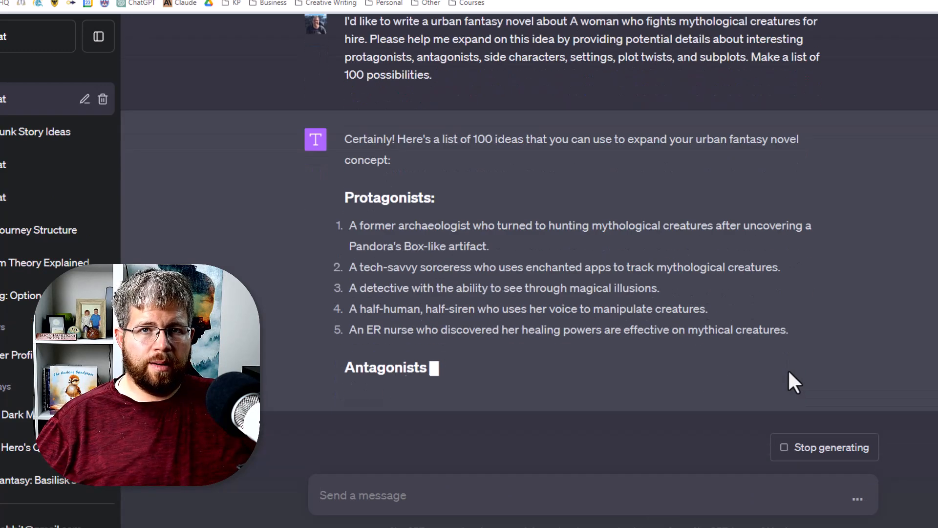
pyautogui.scroll(-3)
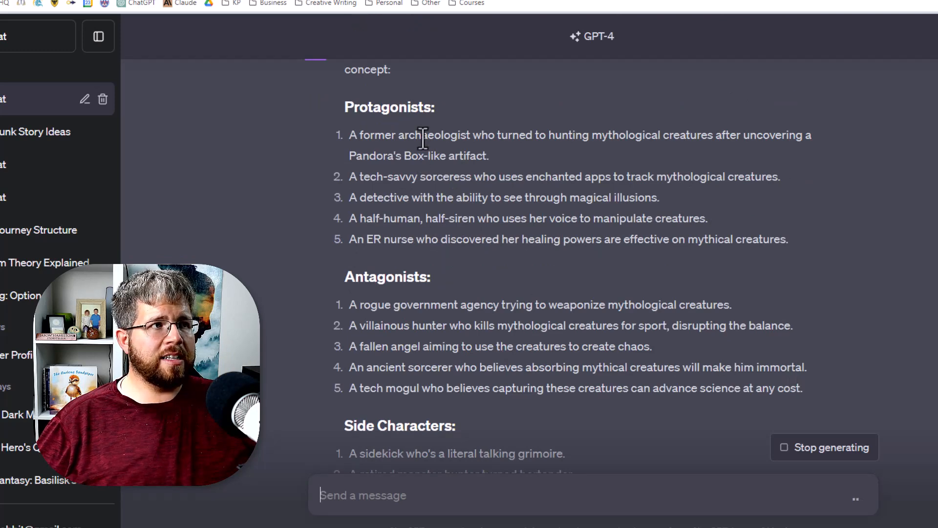
pyautogui.scroll(-3)
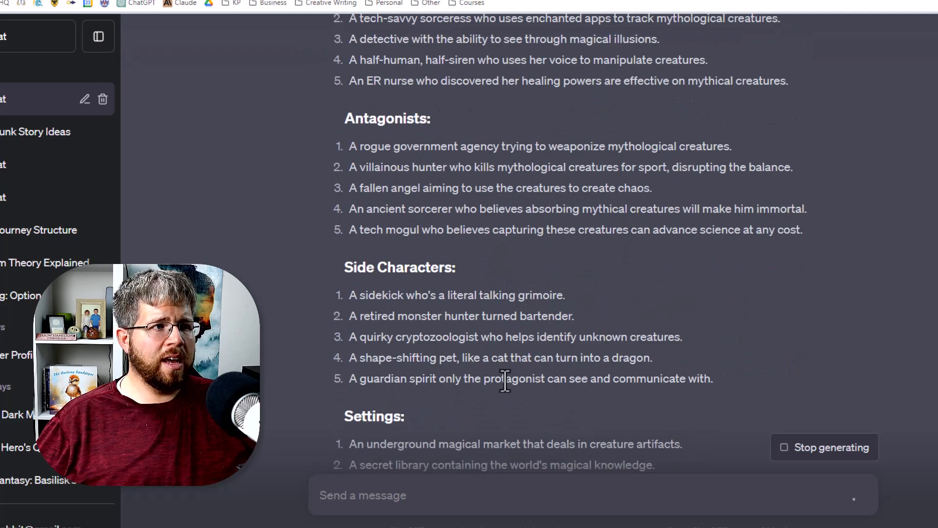
pyautogui.scroll(-3)
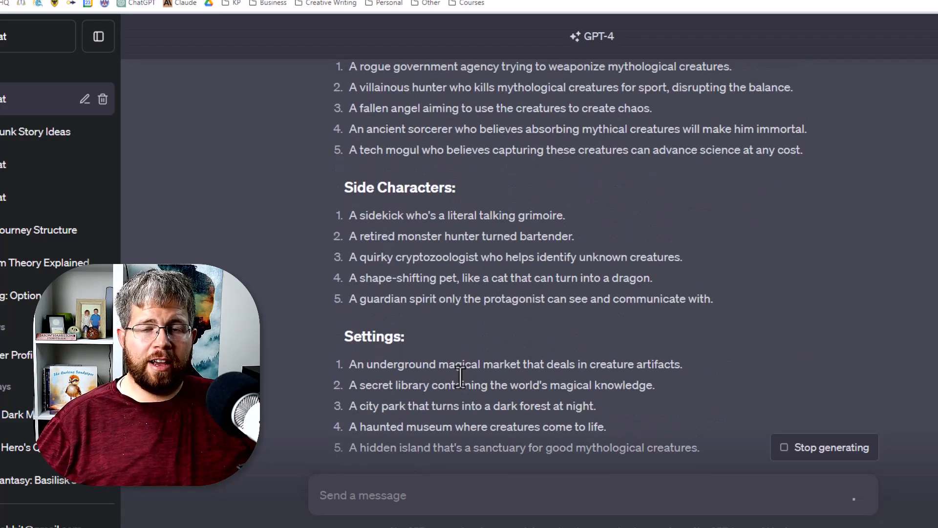
pyautogui.scroll(-3)
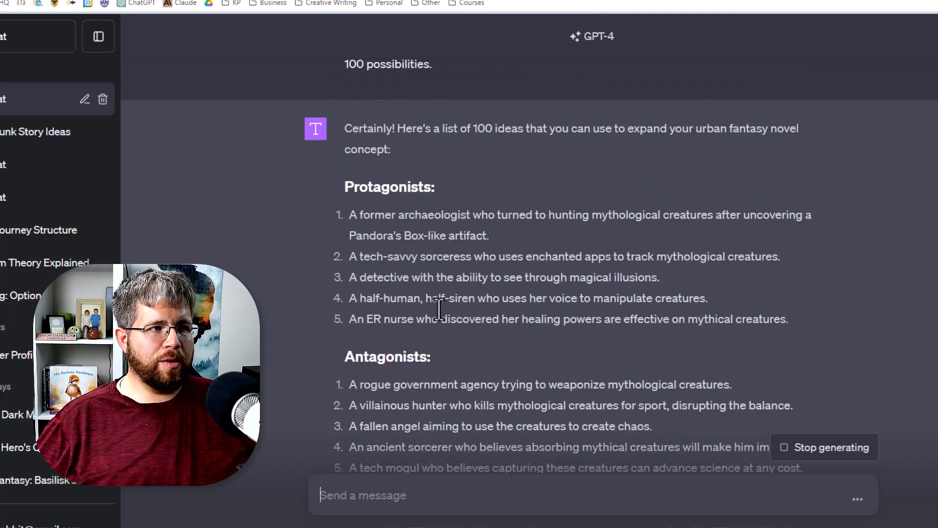
pyautogui.scroll(-3)
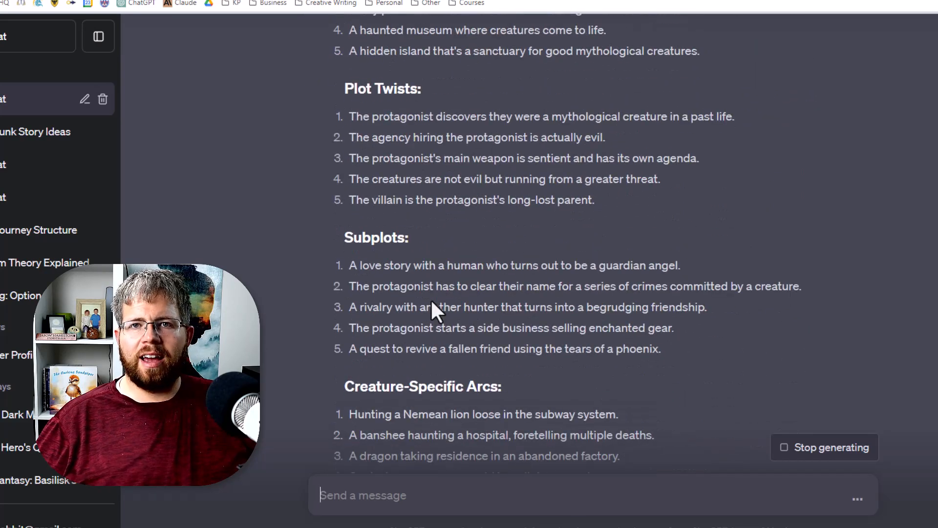
pyautogui.moveTo(350, 266)
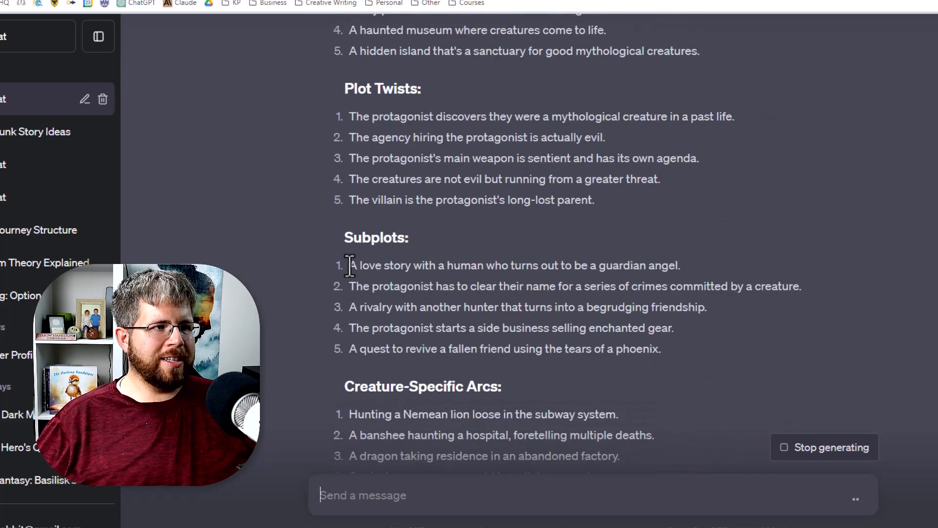
# Highlight the subplot about clearing the protagonist's name and read on through obstacles and revelations.
pyautogui.moveTo(350, 265); pyautogui.dragTo(680, 265)
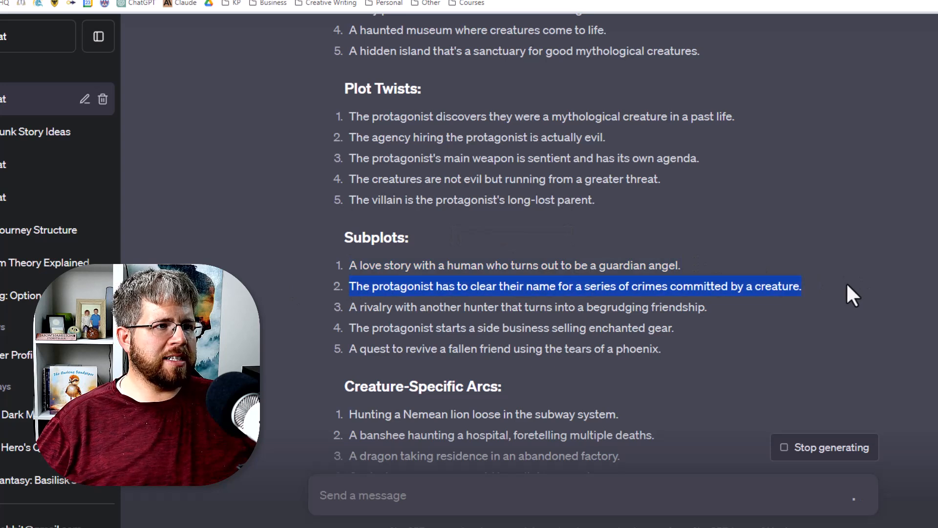
pyautogui.moveTo(778, 311)
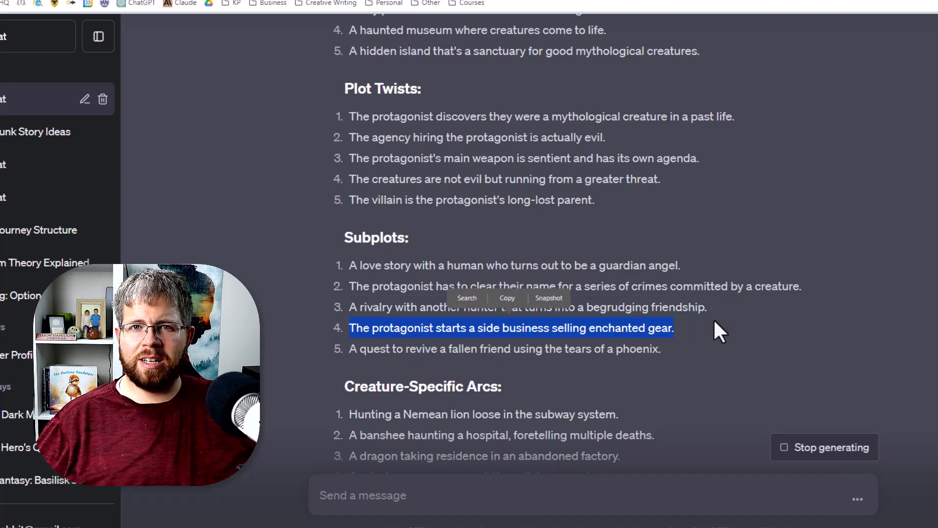
pyautogui.moveTo(709, 350)
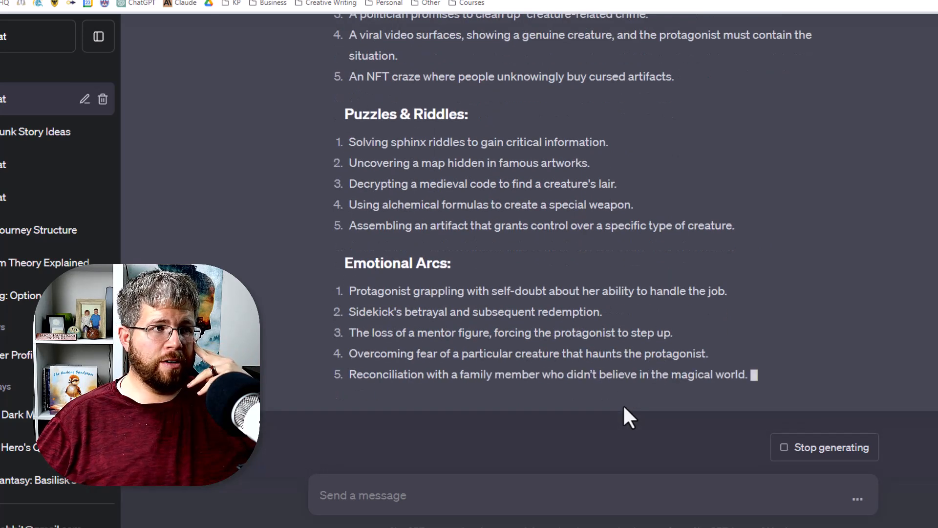
pyautogui.scroll(-3)
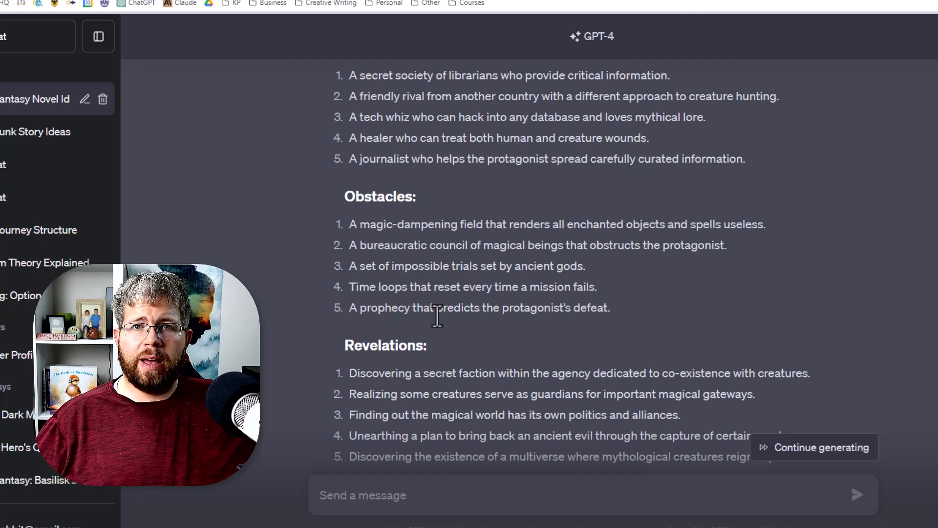
pyautogui.moveTo(49, 81)
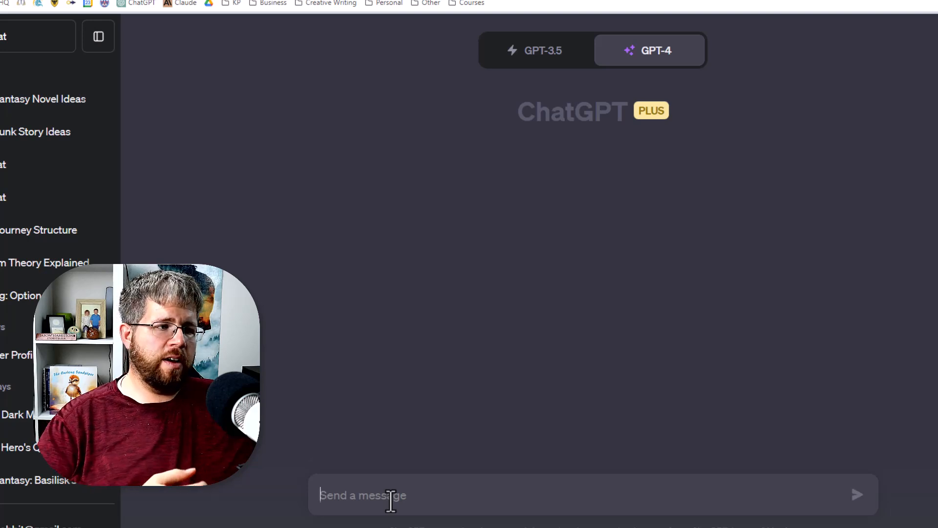
# Paste the 'What if' statements template with thing, genre and number placeholders into a new chat.
pyautogui.write('I\'d like you to create a list of "What if" statements related to [YOUR ORDINARY THING] to be used in a [GENRE] story. Please give me [NUMBER] possibilities.')
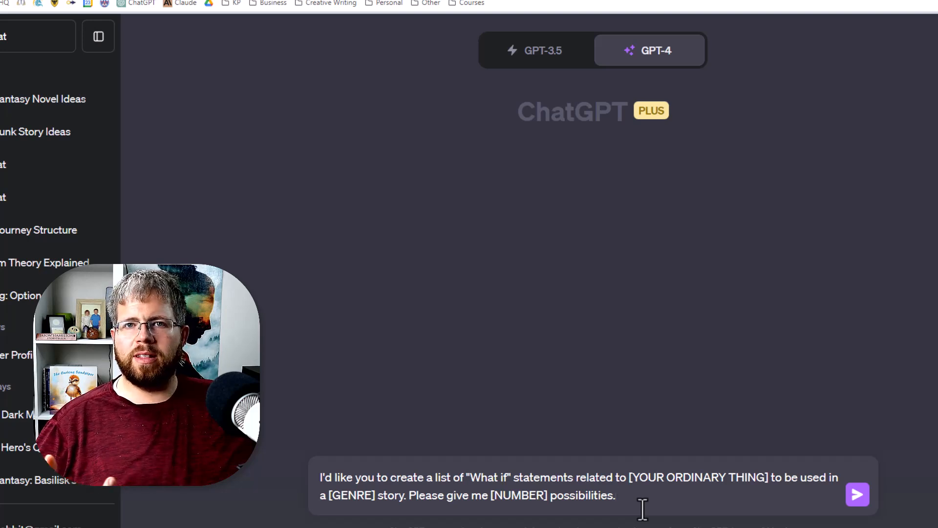
pyautogui.moveTo(609, 321)
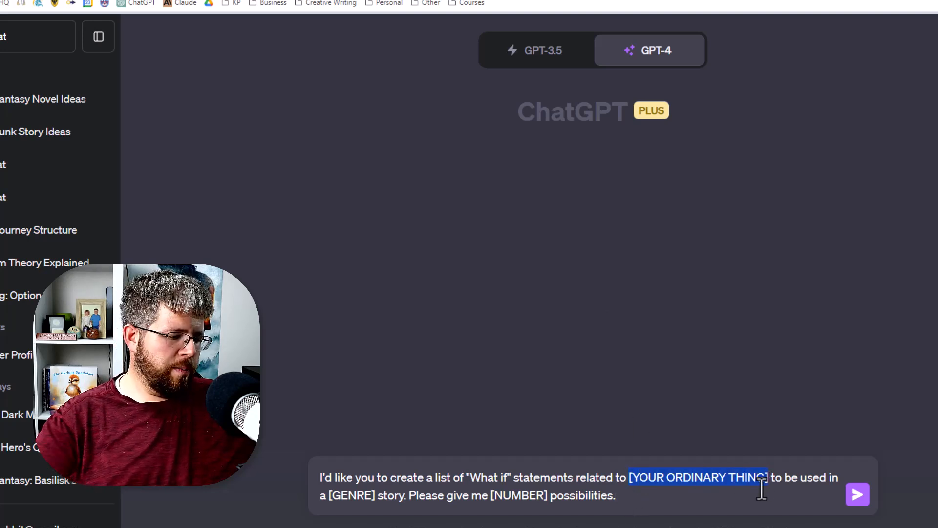
# Request 50 'What if' statements about a janitor in a steampunk story and read the list.
pyautogui.write('janitor')
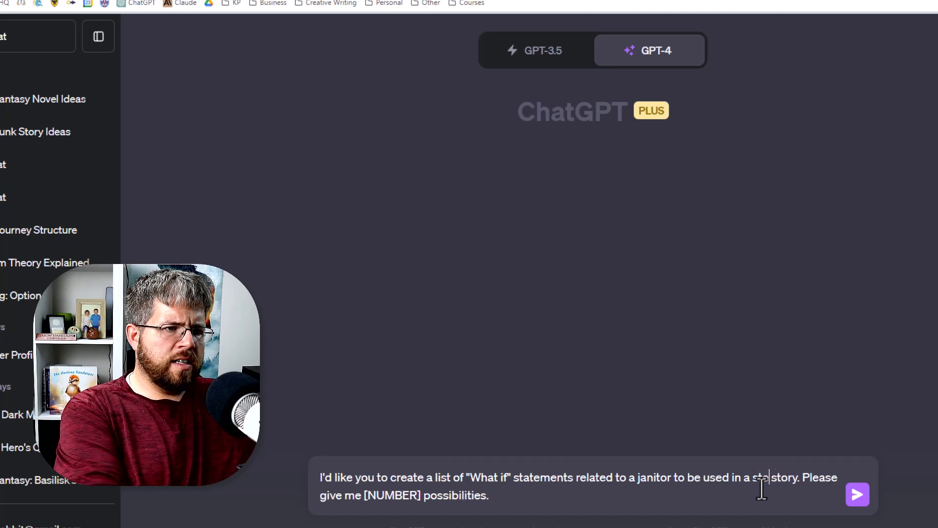
pyautogui.write('steampunk')
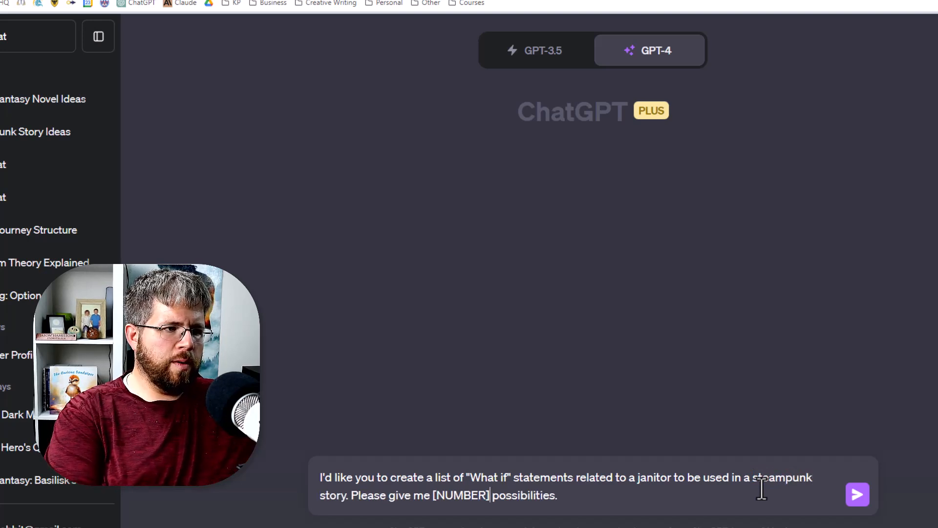
pyautogui.doubleClick(460, 495)
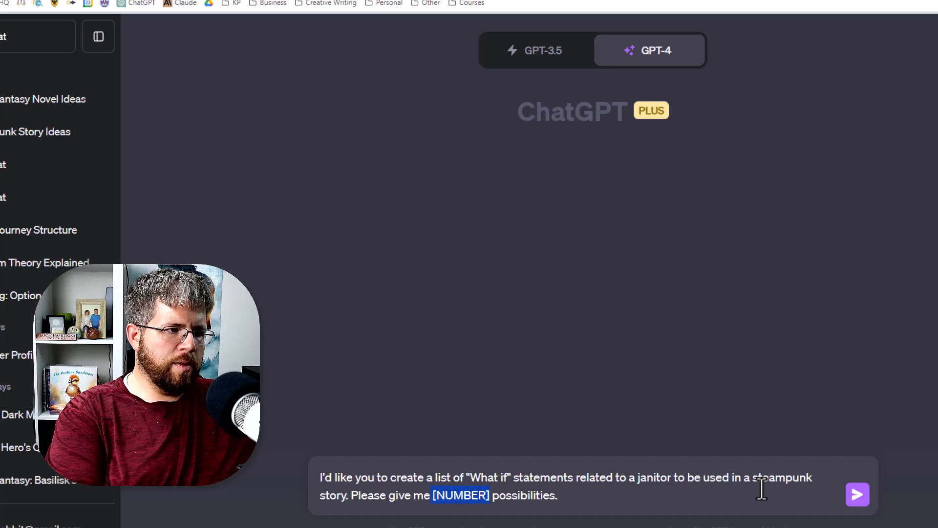
pyautogui.write('50')
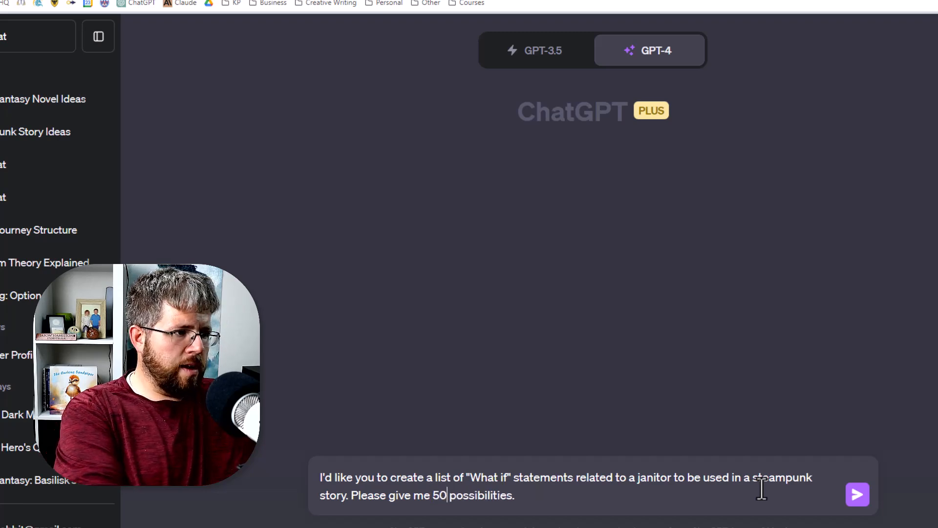
pyautogui.click(857, 494)
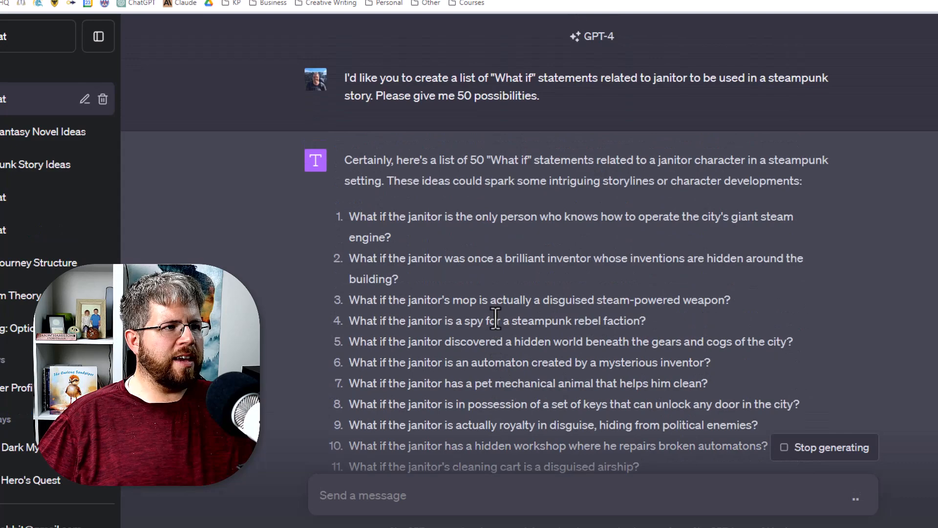
pyautogui.scroll(-3)
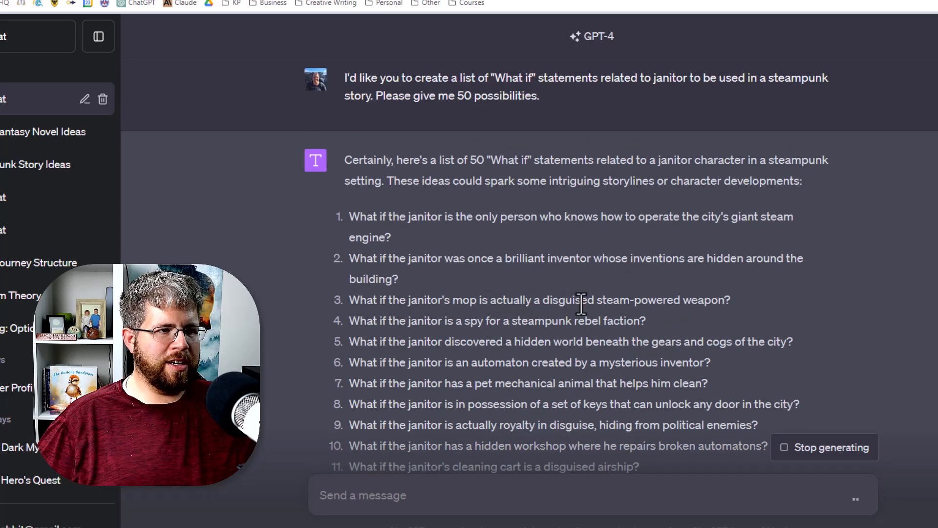
pyautogui.moveTo(328, 266)
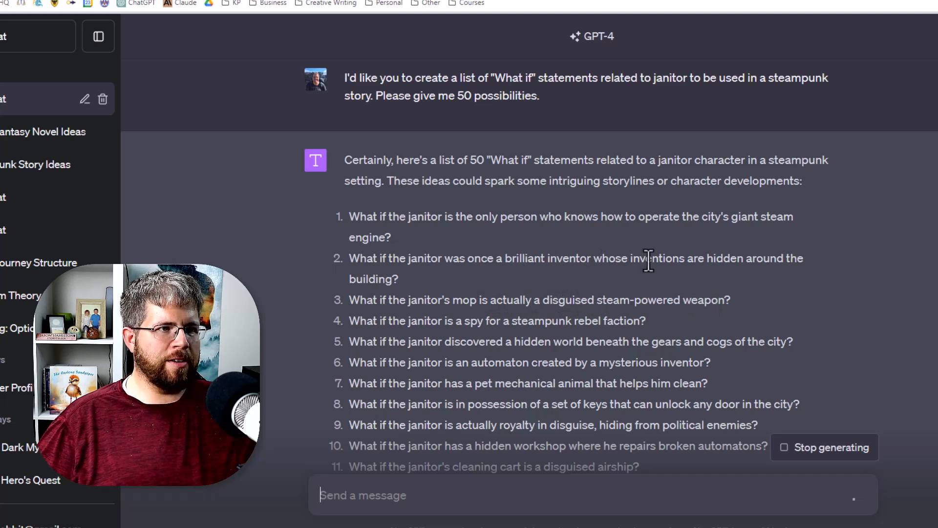
pyautogui.moveTo(542, 383)
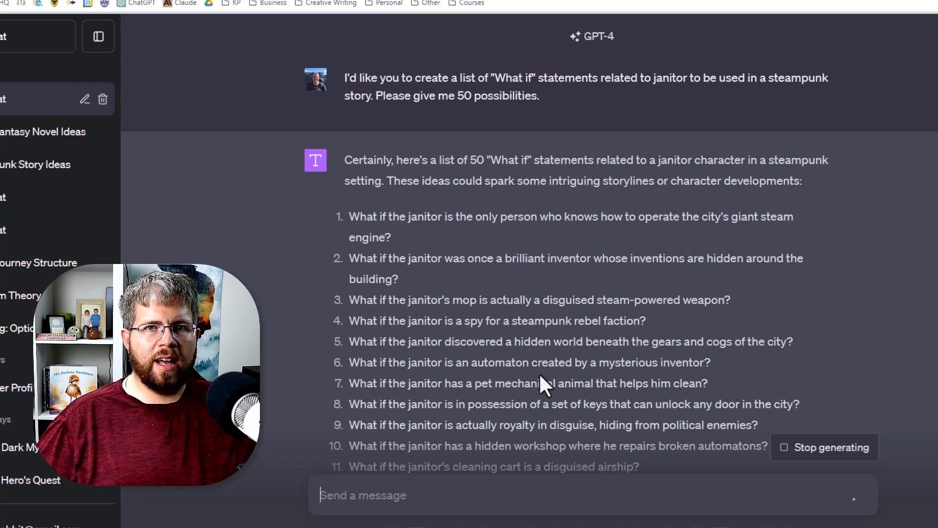
pyautogui.scroll(-3)
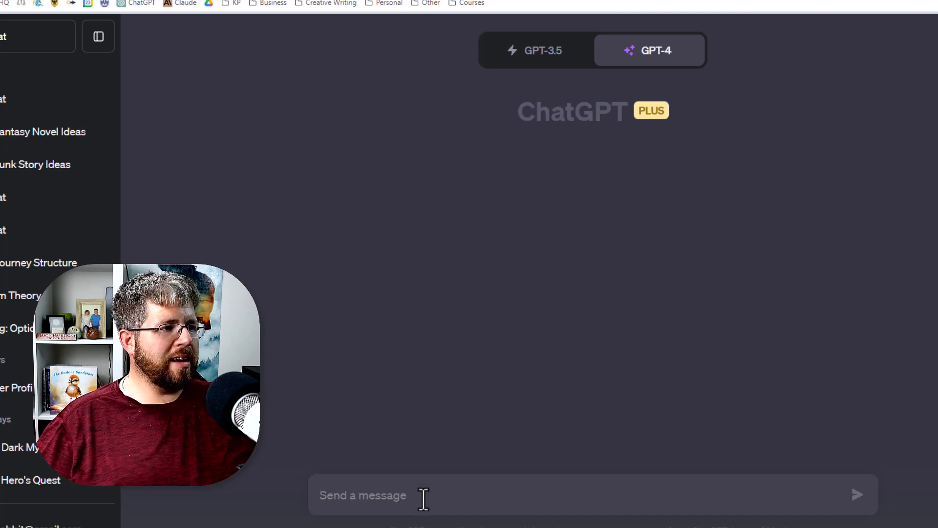
pyautogui.moveTo(424, 524)
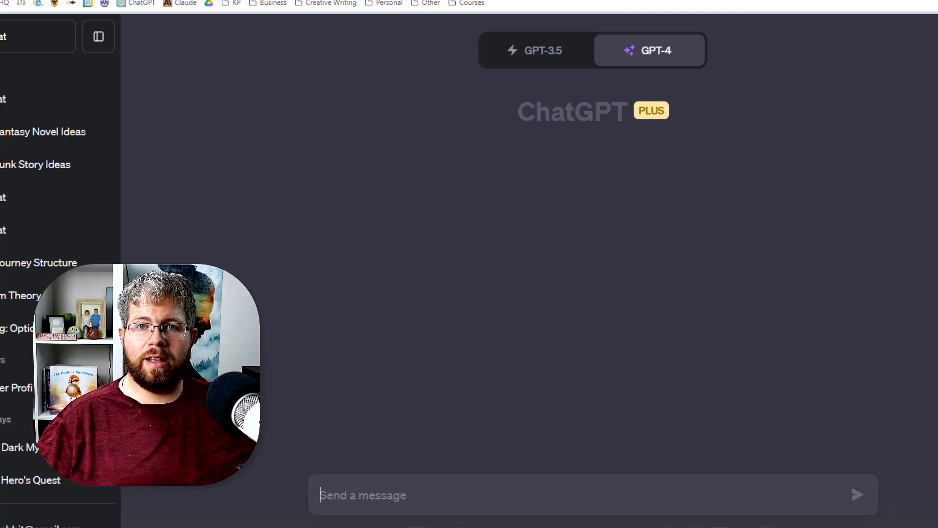
# Request 20 quick, action-oriented first lines with character and conflict for a steampunk novel.
pyautogui.write('Give me a list of [NUMBER] potential first lines for a [GENRE] novel. The line should include at least one character, include some kind of conflict, and should be quick, engaging, and action-oriented to hook the reader.')
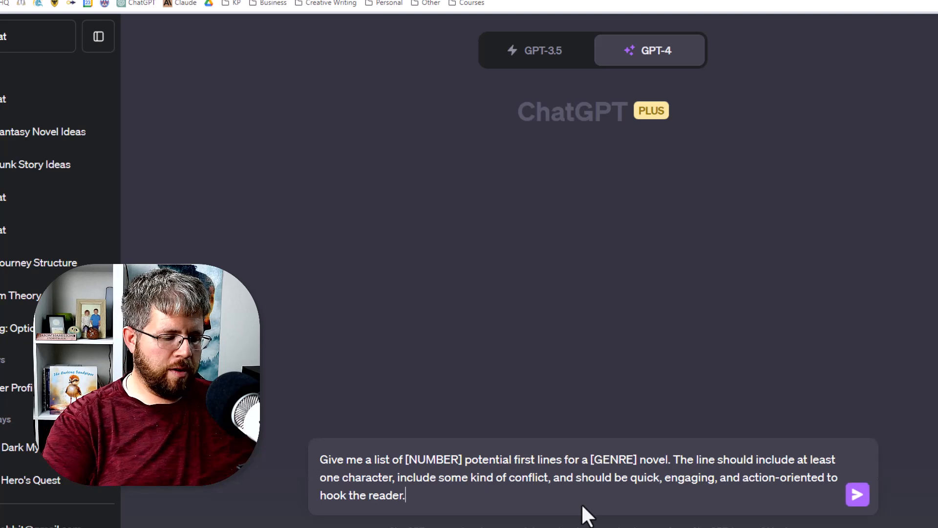
pyautogui.click(857, 495)
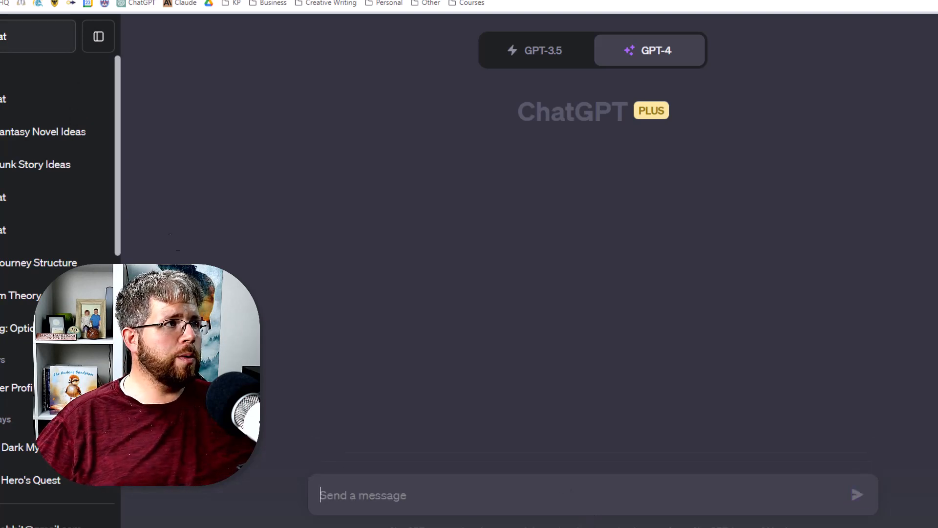
pyautogui.write('Give me a list of [NUMBER] potential first lines for a [GENRE] novel. The line should include at least one character, include some kind of conflict, and should be quick, engaging, and action-oriented to hook the reader.')
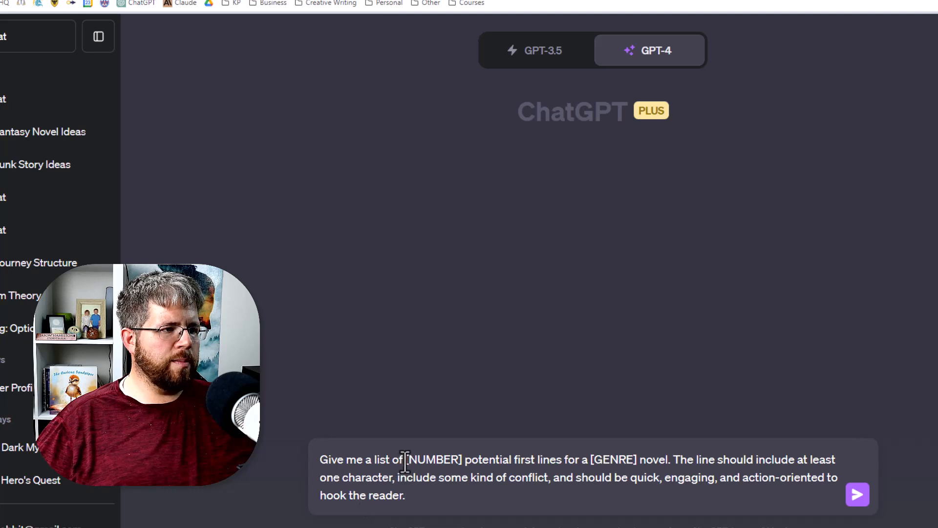
pyautogui.write('20')
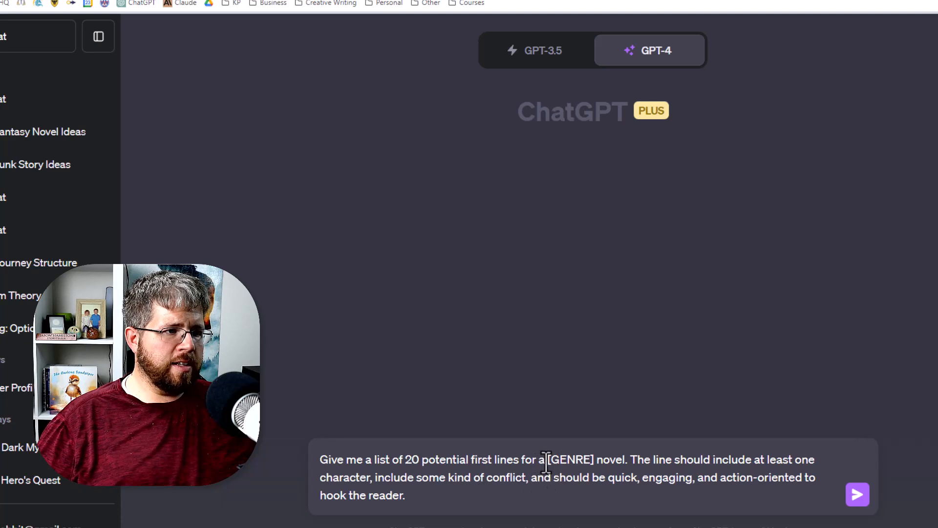
pyautogui.write('steampunk')
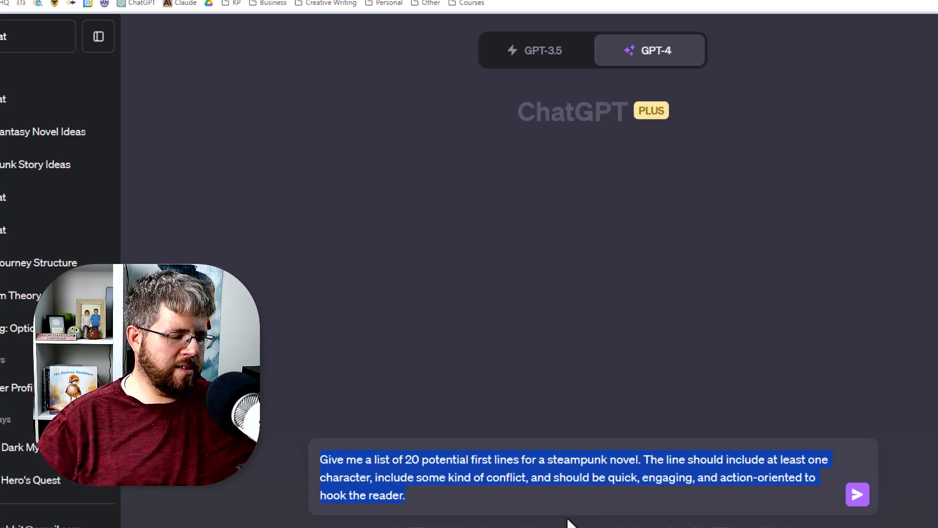
pyautogui.click(858, 494)
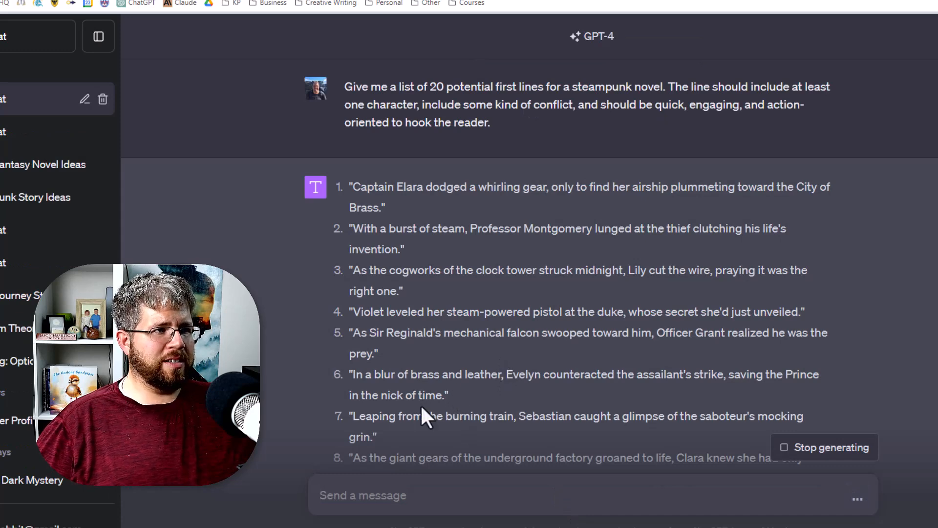
pyautogui.moveTo(353, 259)
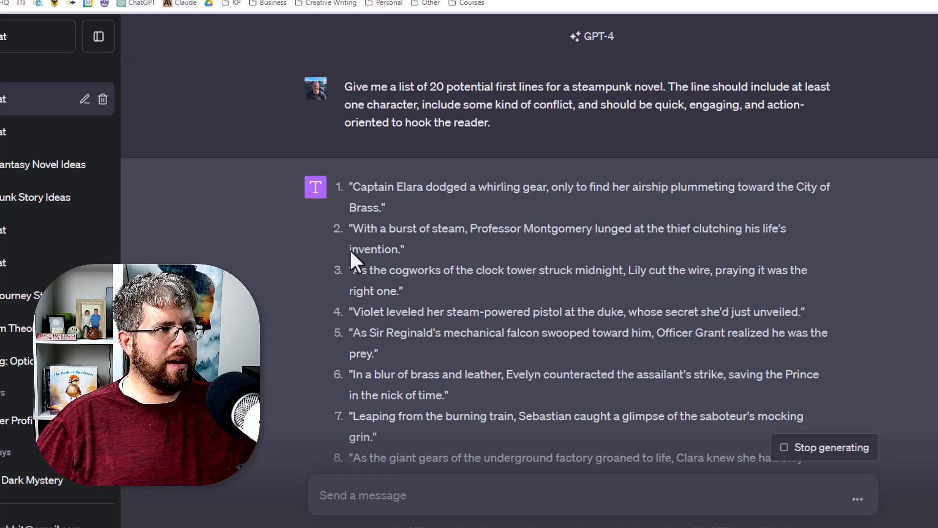
# Highlight favourite opening lines: the third line, the clock tower midnight line and Violet's steam-powered pistol line.
pyautogui.moveTo(352, 186); pyautogui.dragTo(387, 207)
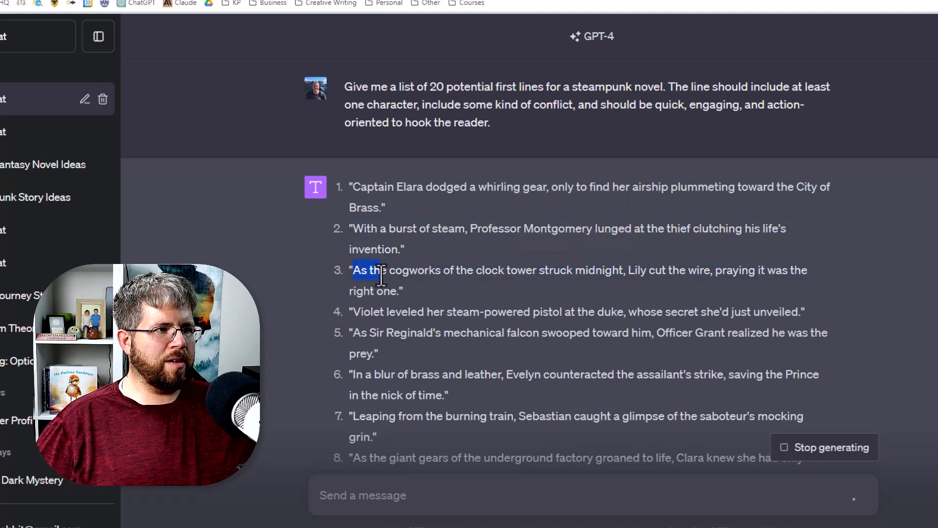
pyautogui.moveTo(353, 270); pyautogui.dragTo(392, 291)
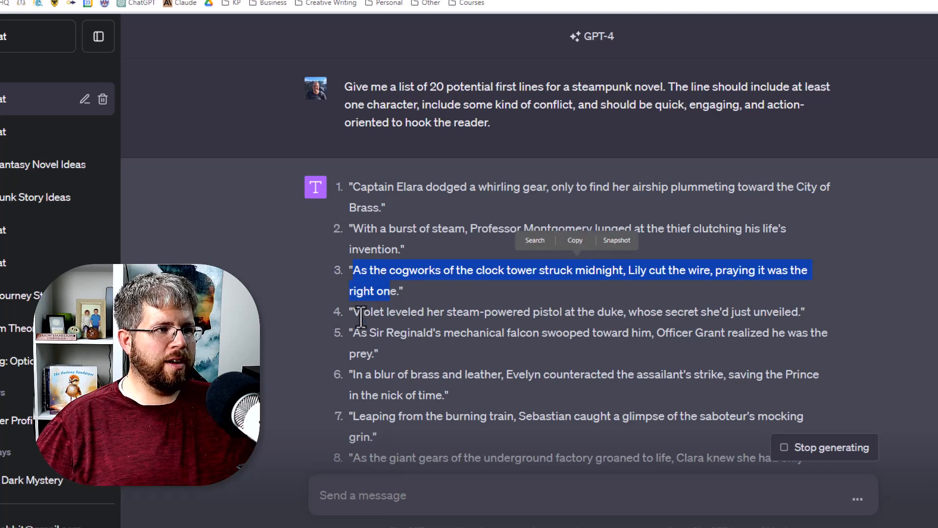
pyautogui.moveTo(354, 311); pyautogui.dragTo(444, 311)
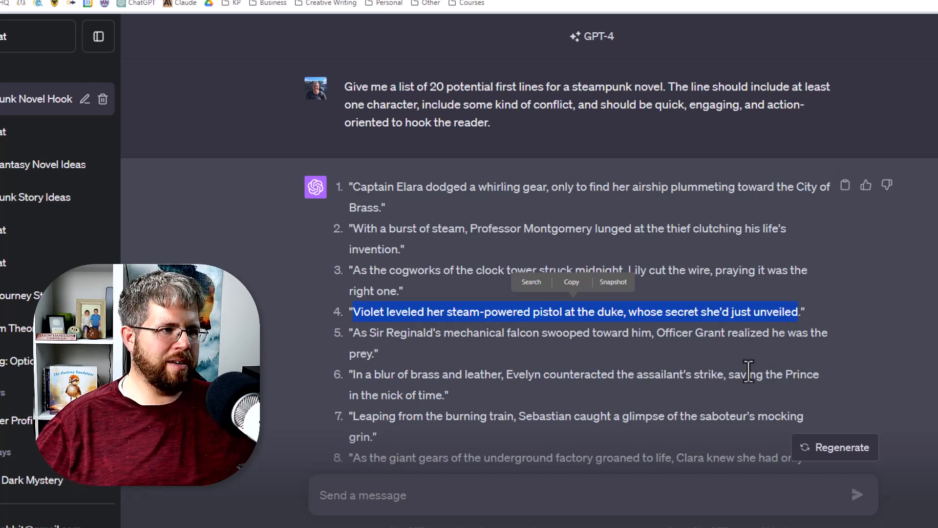
pyautogui.scroll(-3)
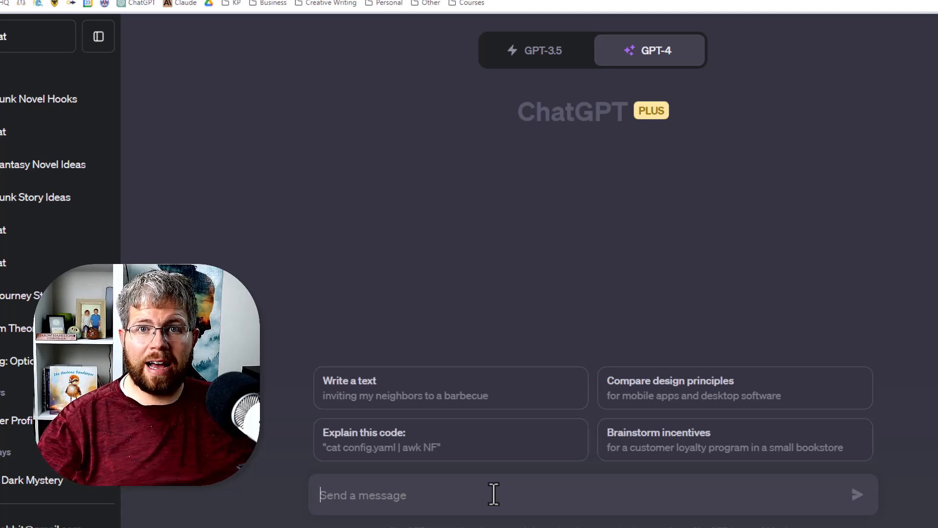
# Draft a prompt asking for 20 steampunk book ideas from a pasted news story, unsent.
pyautogui.write('Using the following news story, brainstorm [NUMBER] ideas for a [GENRE] book: [PASTE NEWS STORY HERE]')
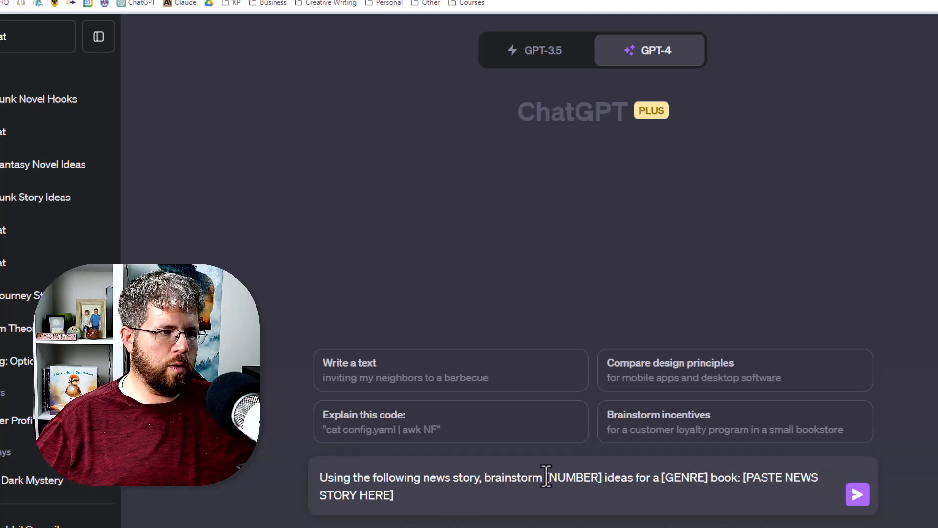
pyautogui.write('20')
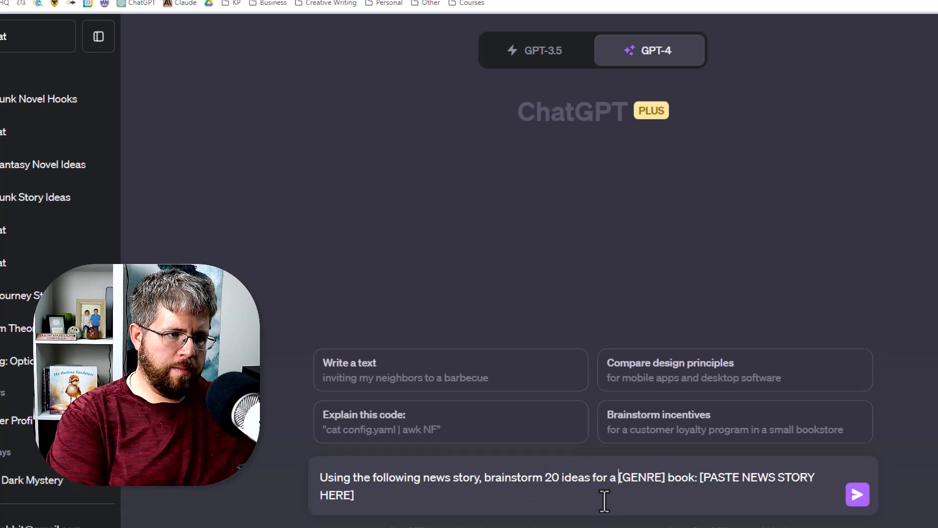
pyautogui.doubleClick(640, 477)
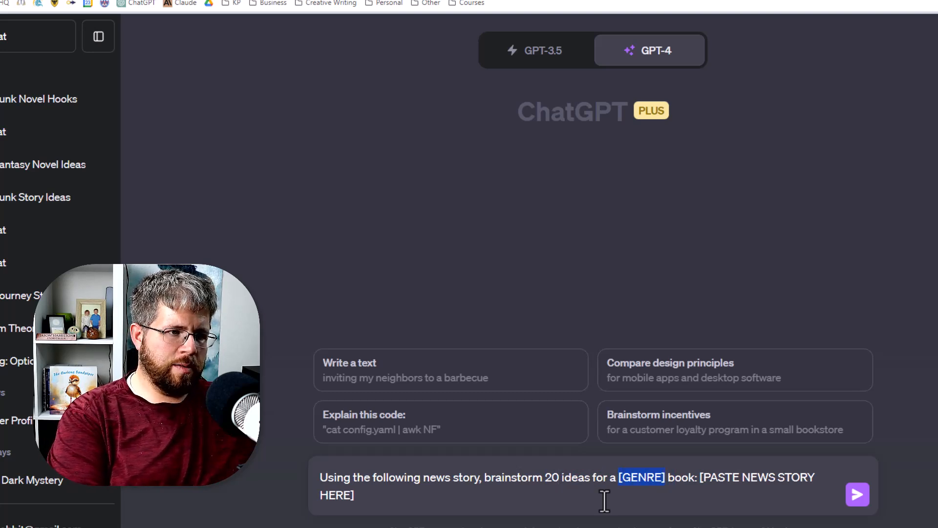
pyautogui.write('steampunk')
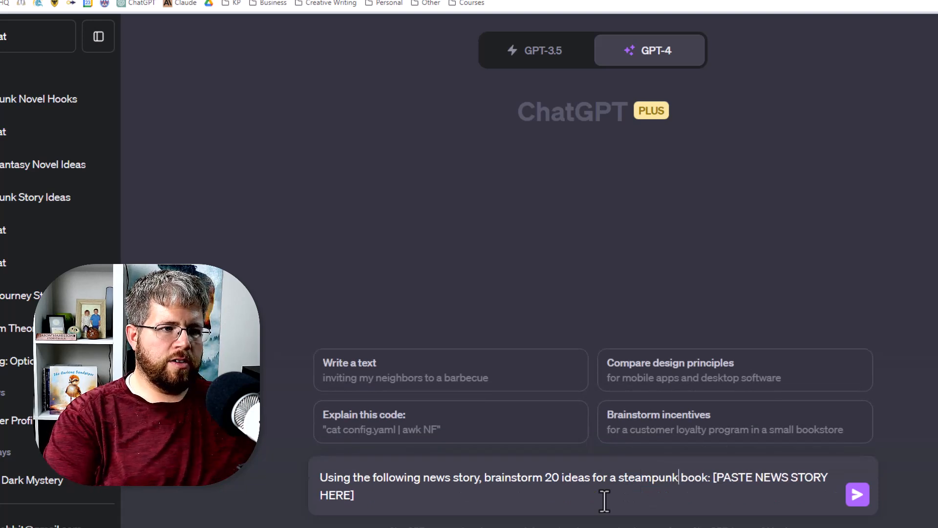
pyautogui.moveTo(632, 476)
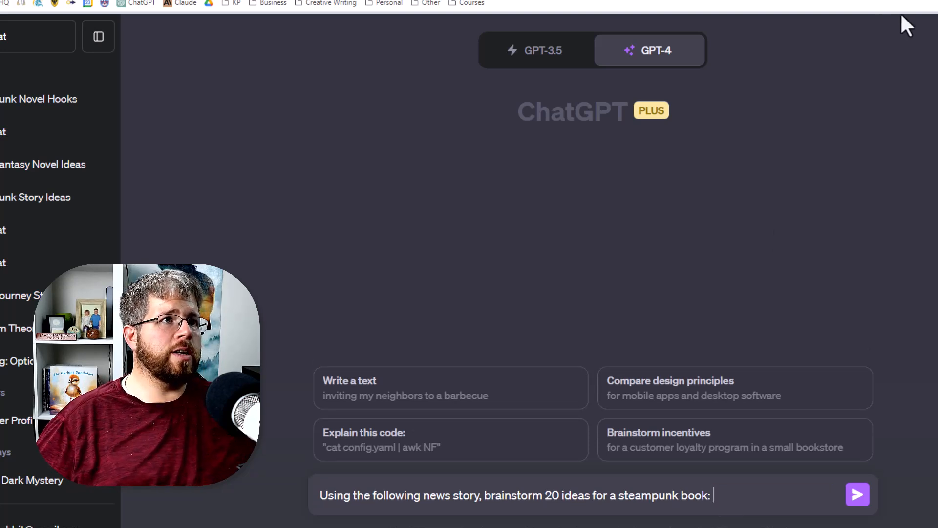
# Switch GPT-4 to Plugins mode and review the plugin checklist so one stays enabled.
pyautogui.click(649, 50)
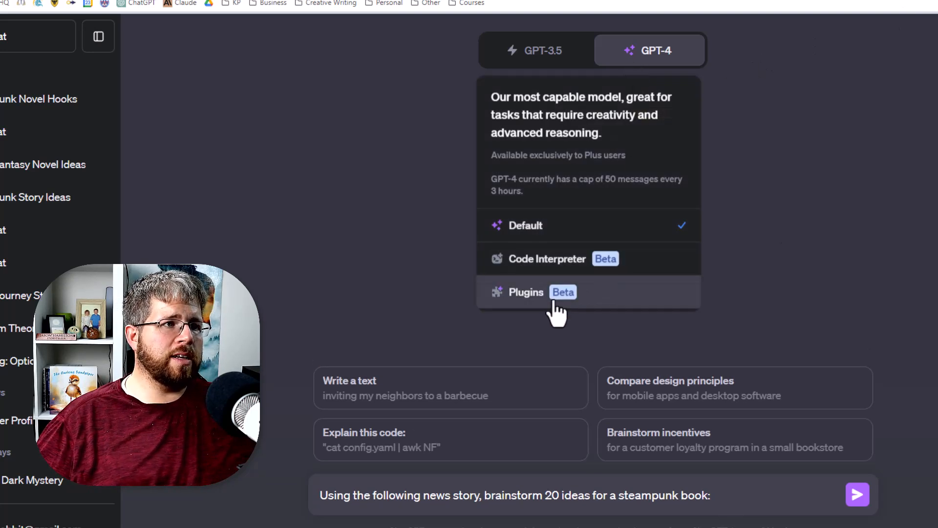
pyautogui.click(526, 292)
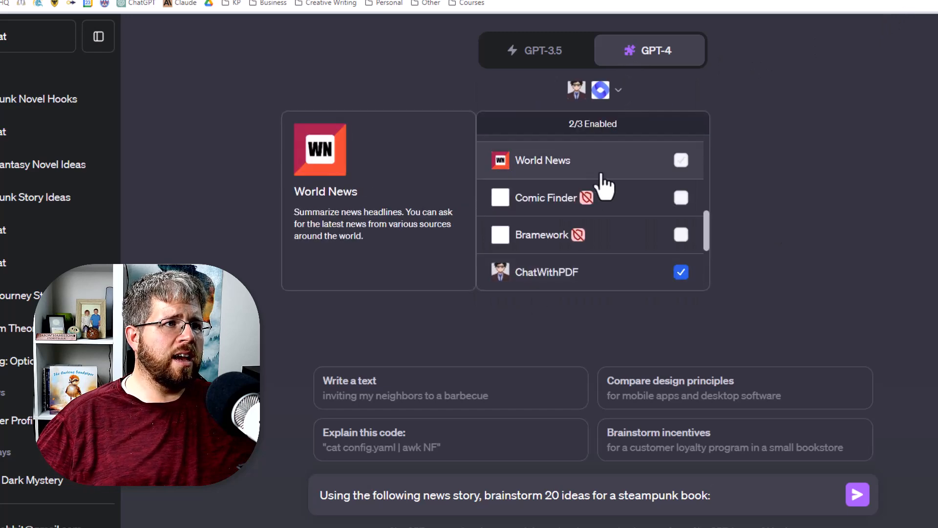
pyautogui.scroll(-3)
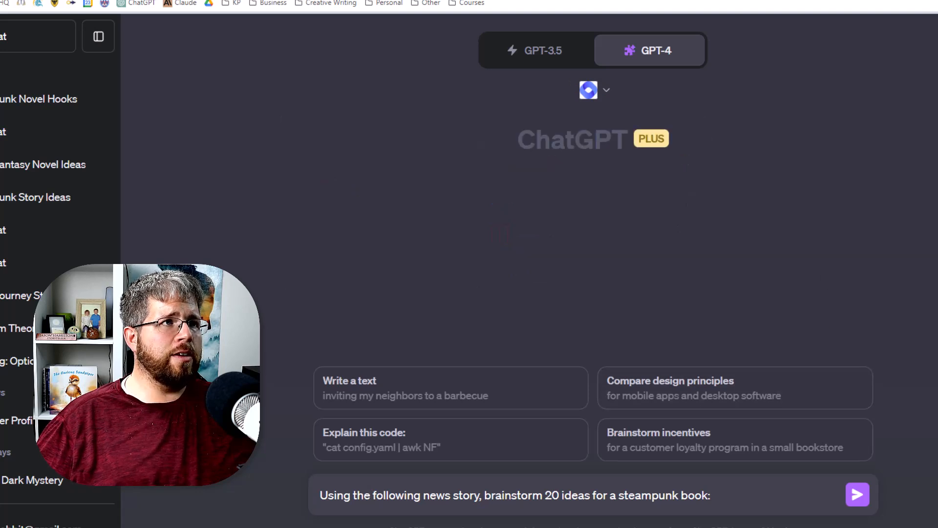
pyautogui.moveTo(646, 428)
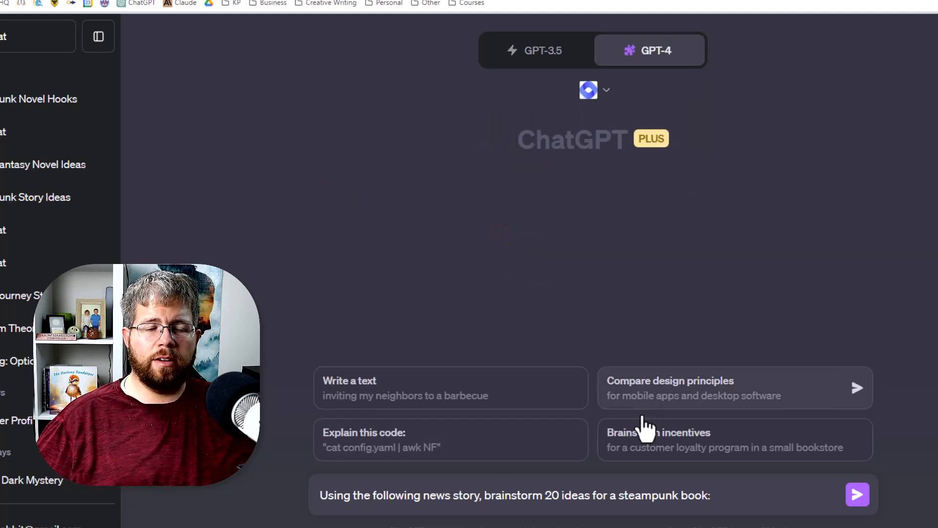
pyautogui.moveTo(489, 139)
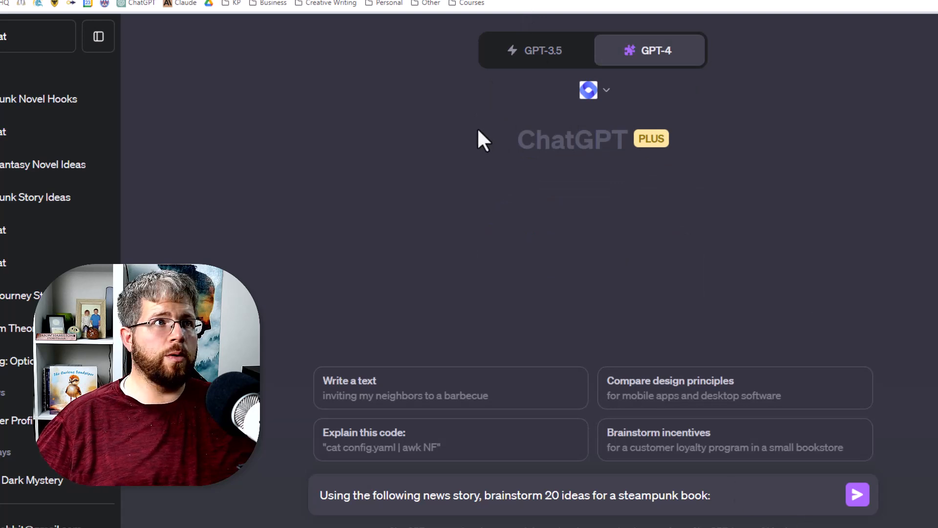
pyautogui.moveTo(535, 102)
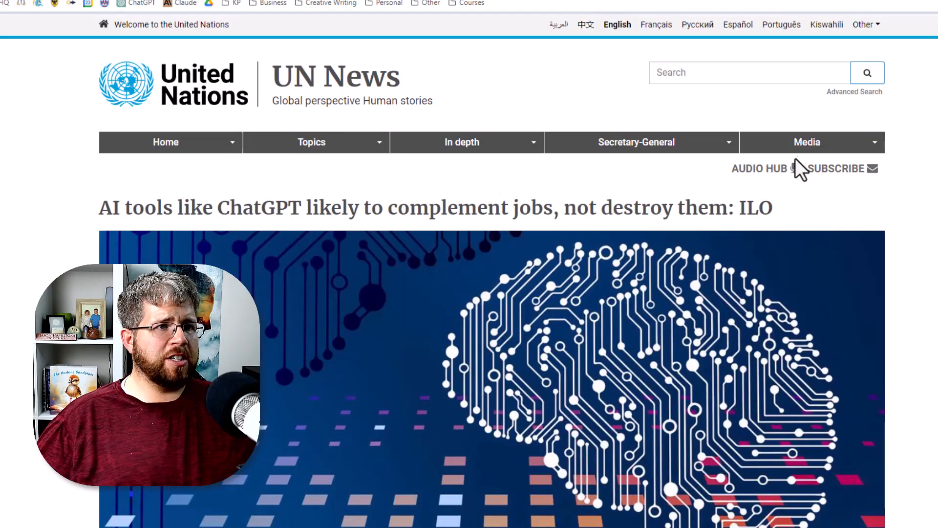
# Highlight the UN News headline about AI tools complementing jobs for the prompt.
pyautogui.moveTo(99, 207); pyautogui.dragTo(275, 207)
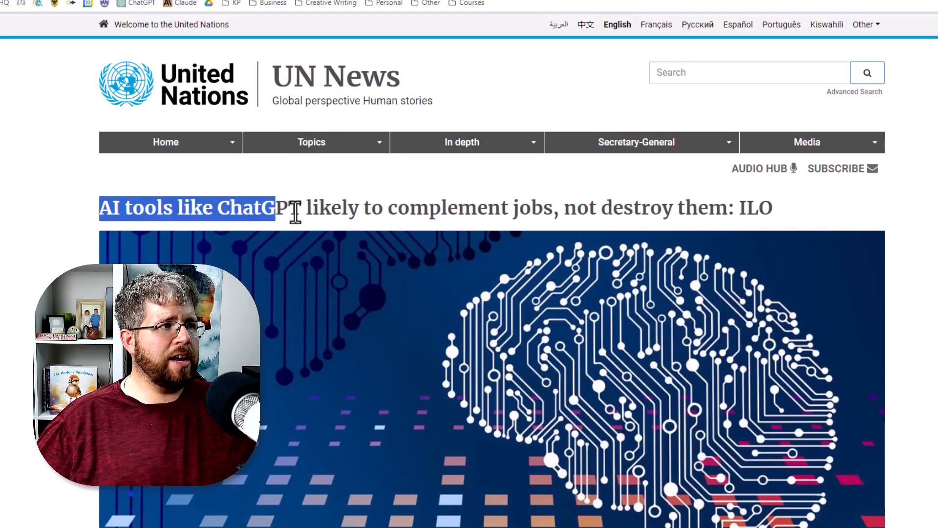
pyautogui.moveTo(276, 208); pyautogui.dragTo(599, 208)
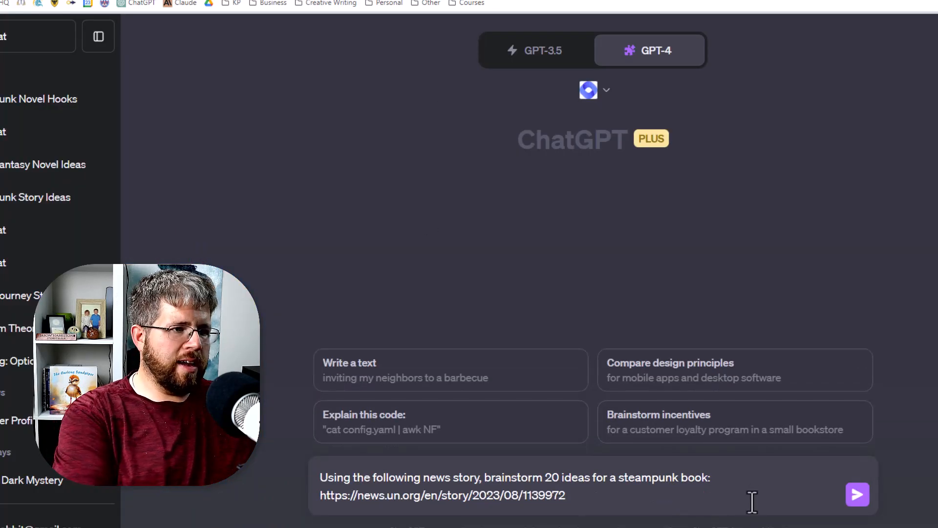
# Send the news-story prompt and read the article summary and steampunk ideas like The Clockwork Clerk.
pyautogui.click(857, 493)
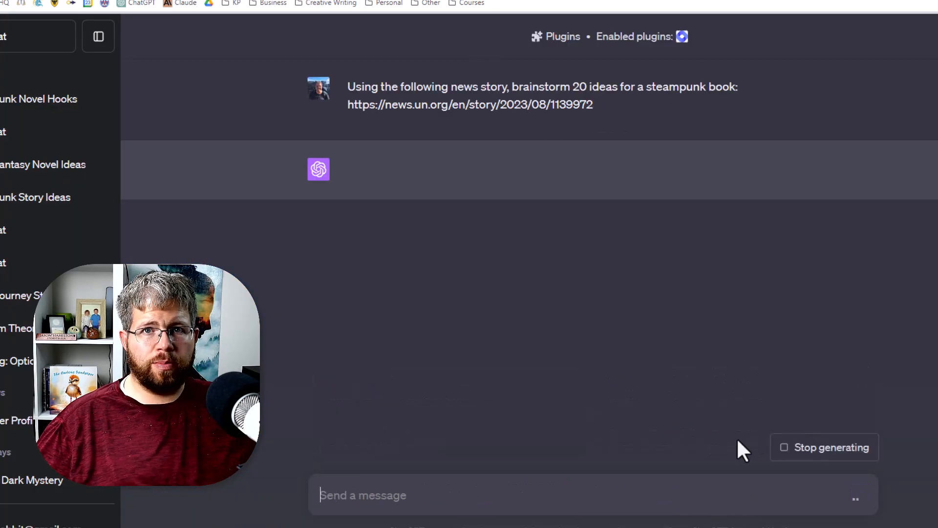
pyautogui.moveTo(725, 398)
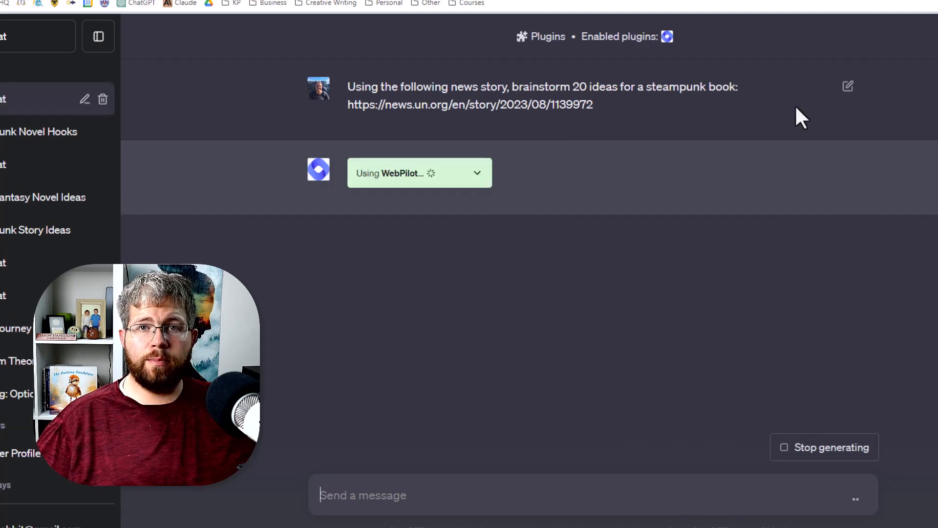
pyautogui.moveTo(758, 184)
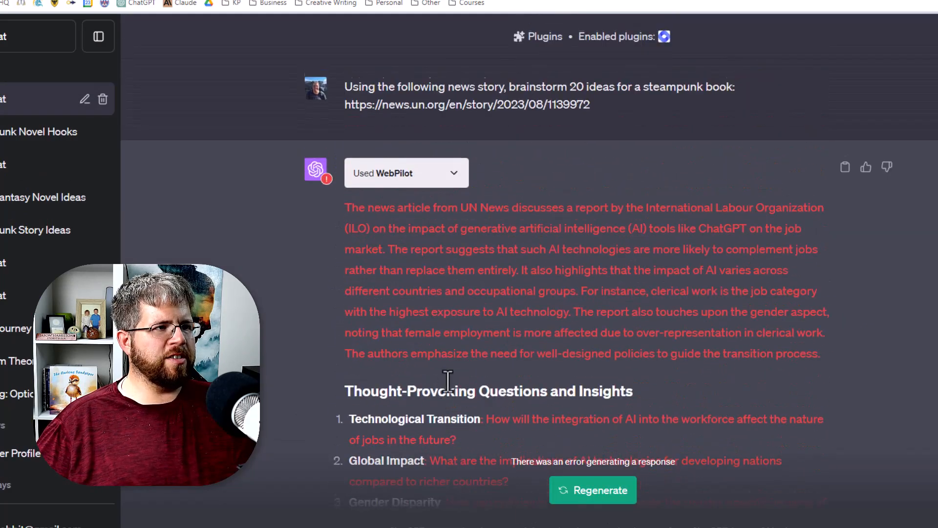
pyautogui.scroll(-3)
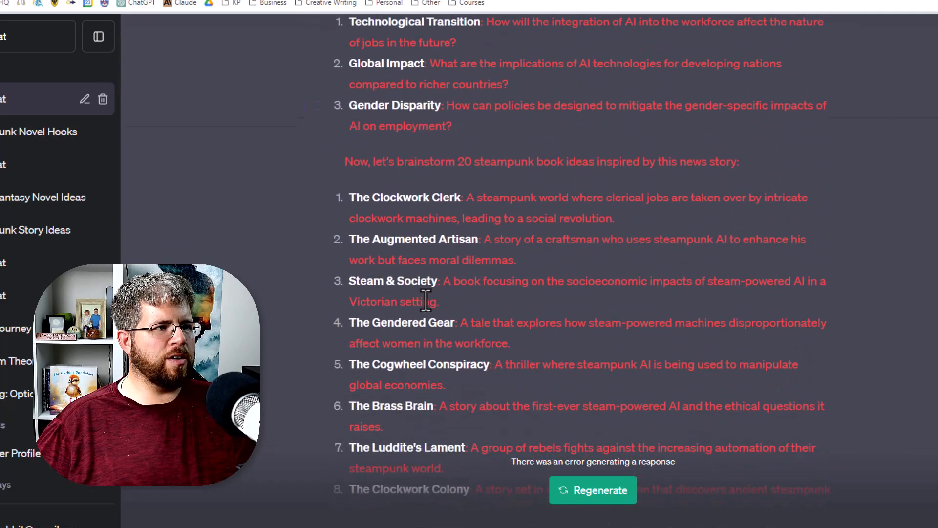
pyautogui.scroll(-3)
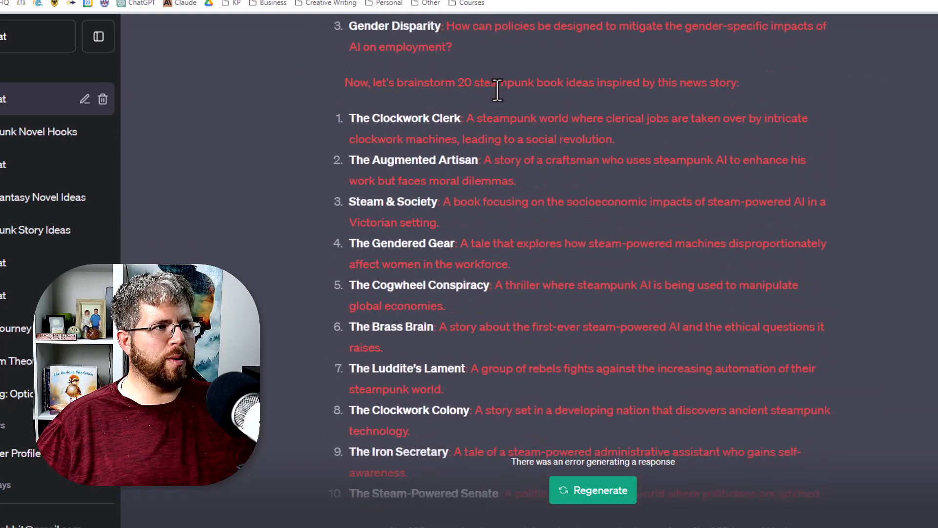
pyautogui.scroll(-3)
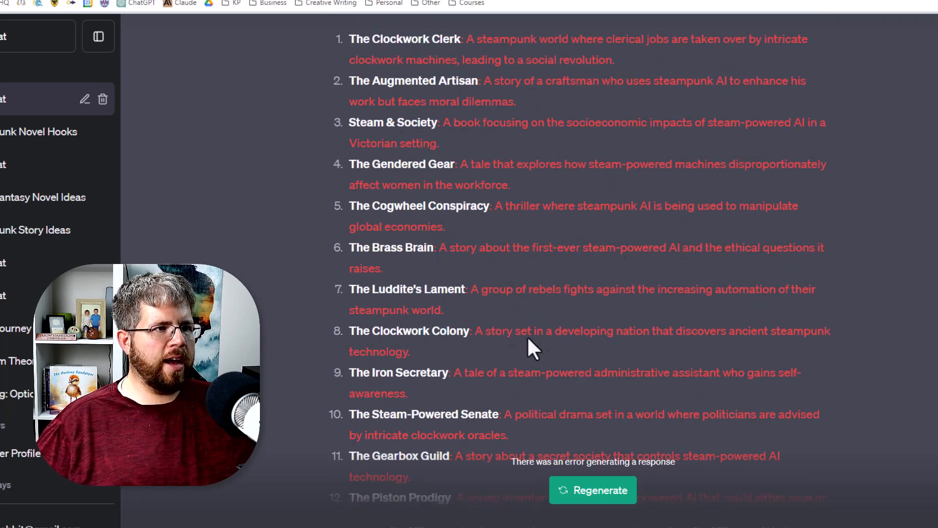
pyautogui.moveTo(680, 297)
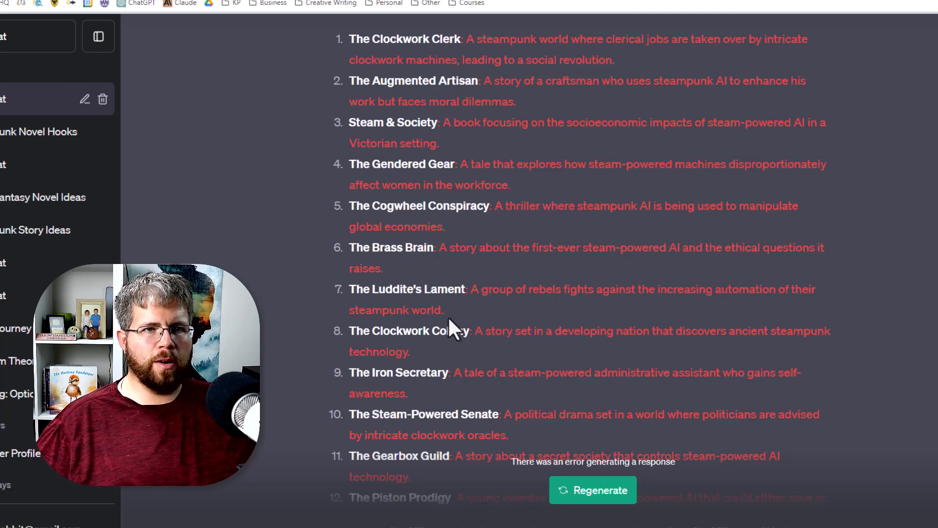
pyautogui.moveTo(728, 335)
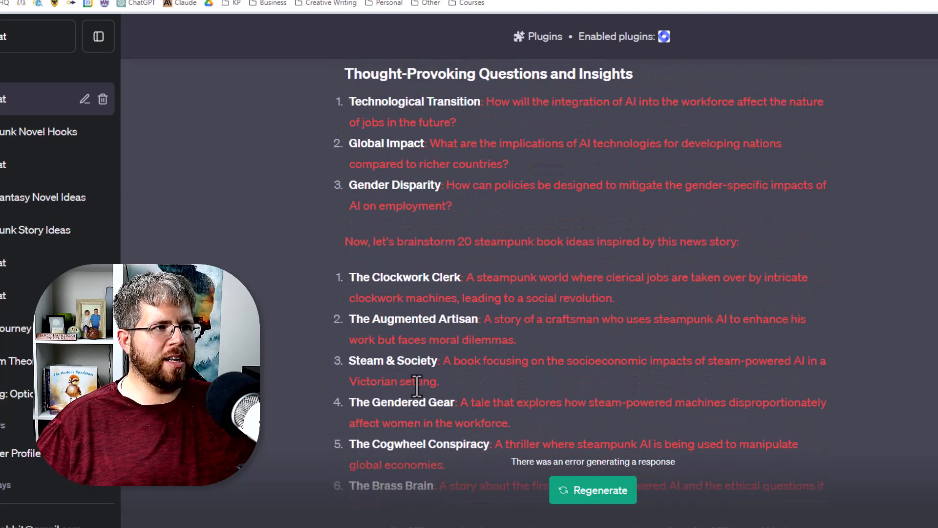
pyautogui.scroll(-3)
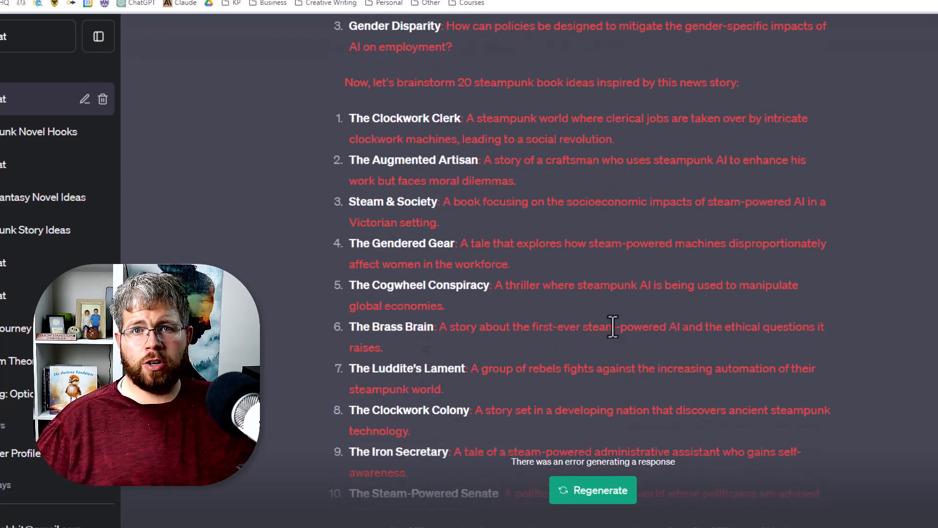
pyautogui.moveTo(649, 333)
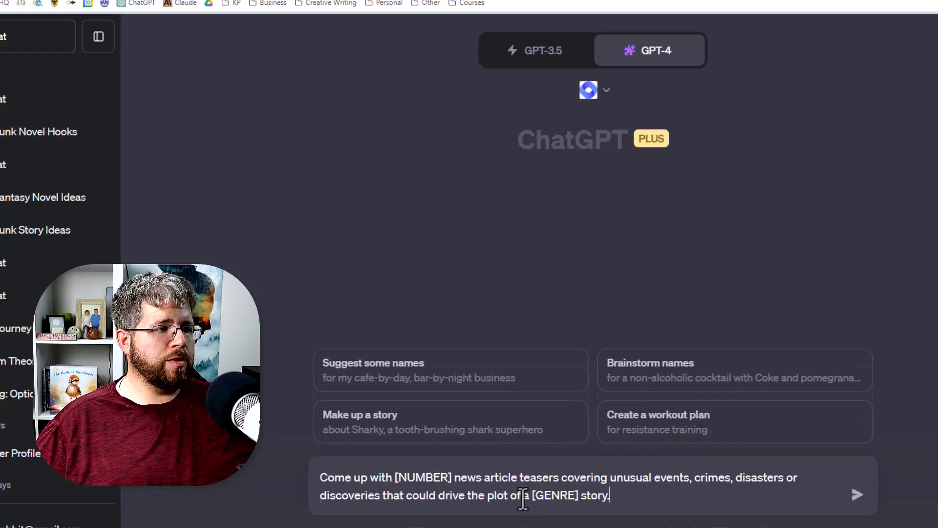
# Fill the teaser template with 10 and steampunk, then send the request.
pyautogui.doubleClick(422, 477)
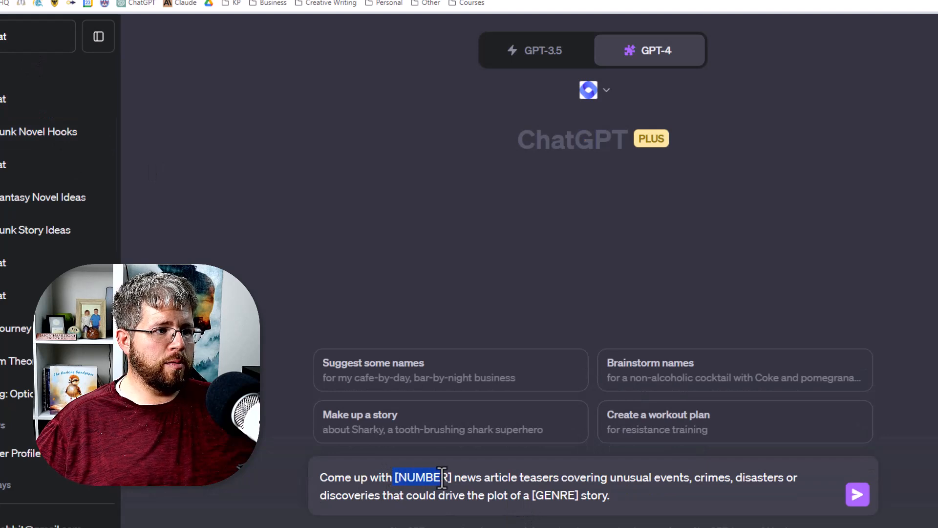
pyautogui.write('10')
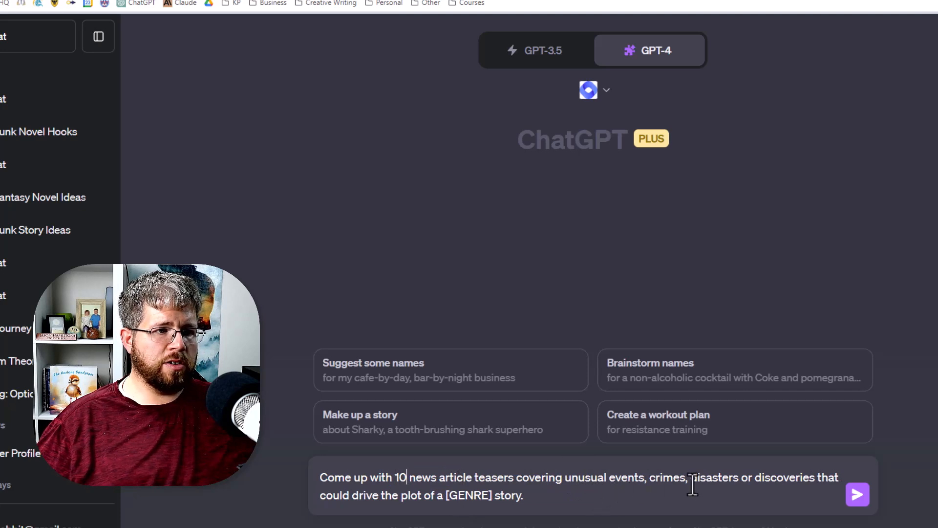
pyautogui.moveTo(455, 515)
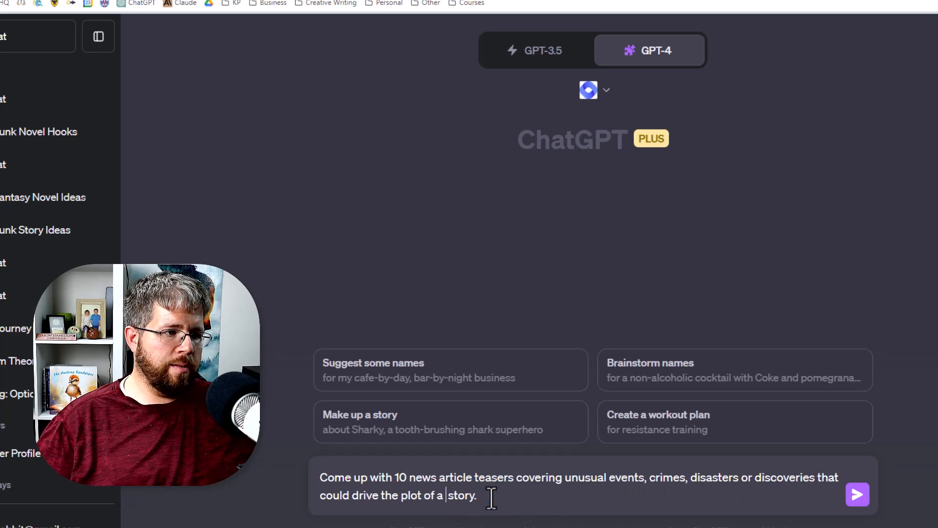
pyautogui.write('steampunk st')
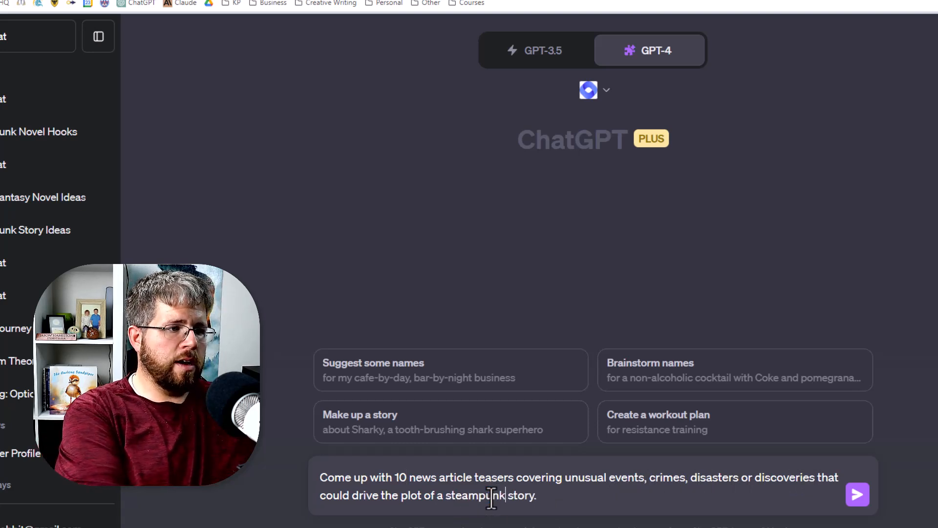
pyautogui.tripleClick(491, 496)
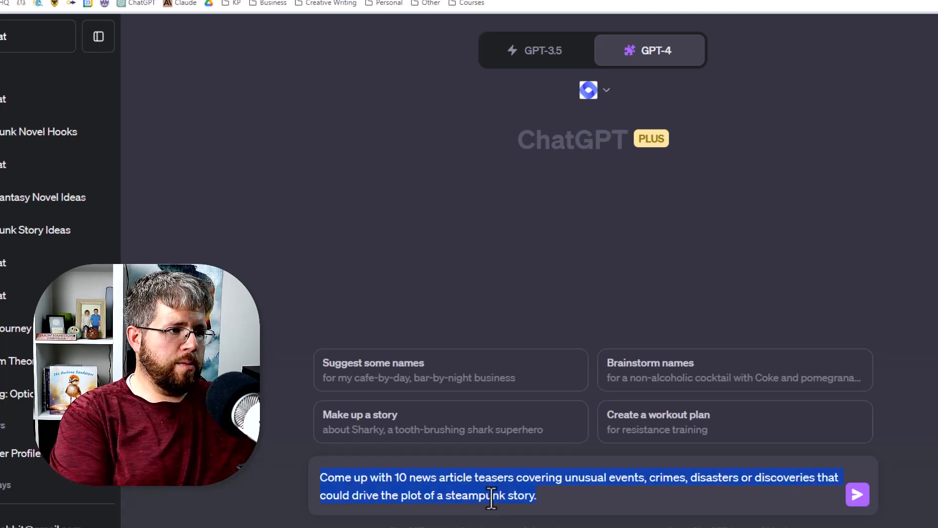
pyautogui.click(857, 495)
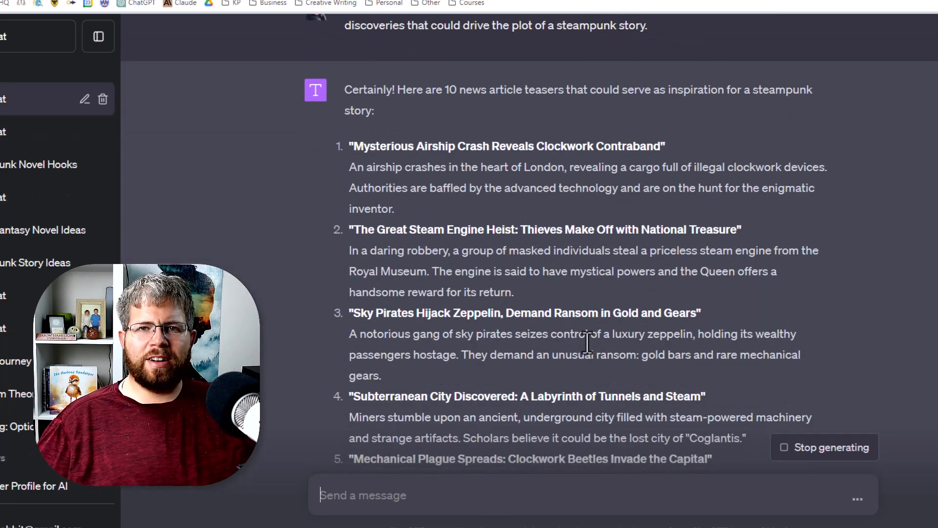
pyautogui.moveTo(595, 377)
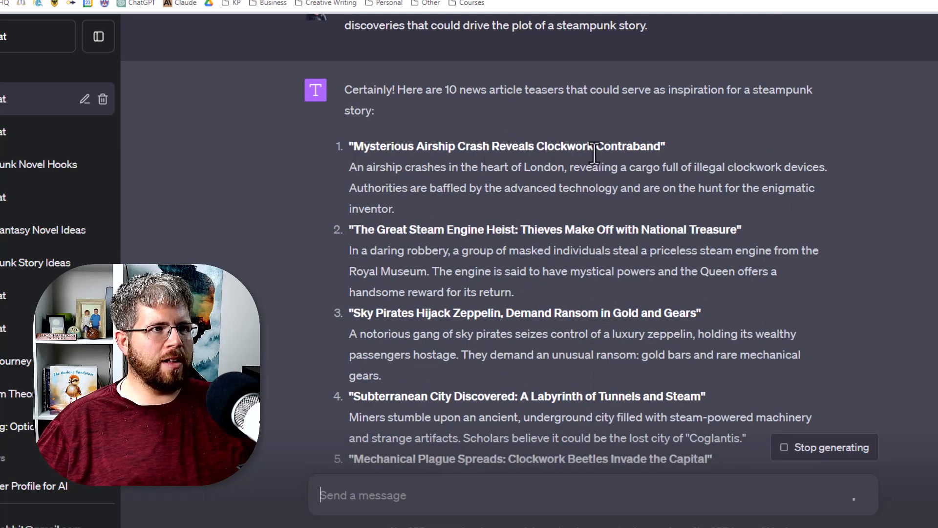
pyautogui.moveTo(676, 167)
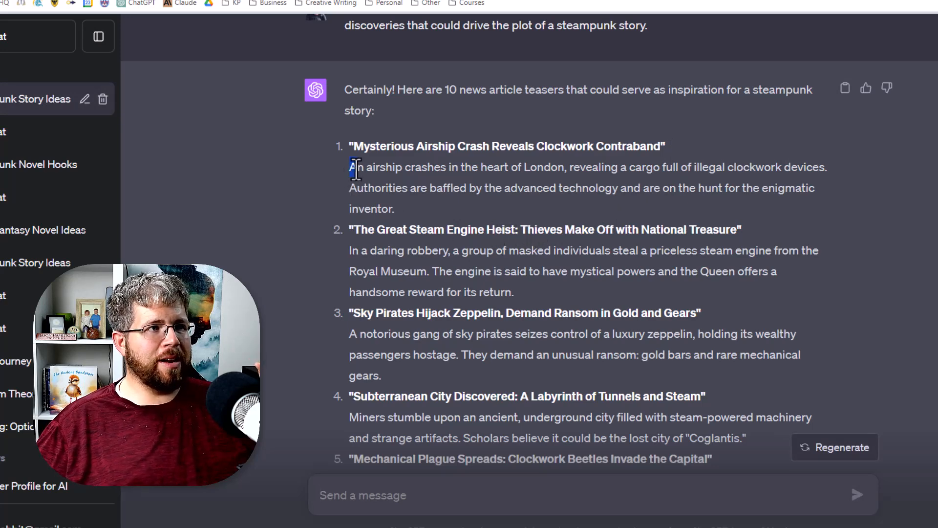
pyautogui.moveTo(353, 167); pyautogui.dragTo(647, 168)
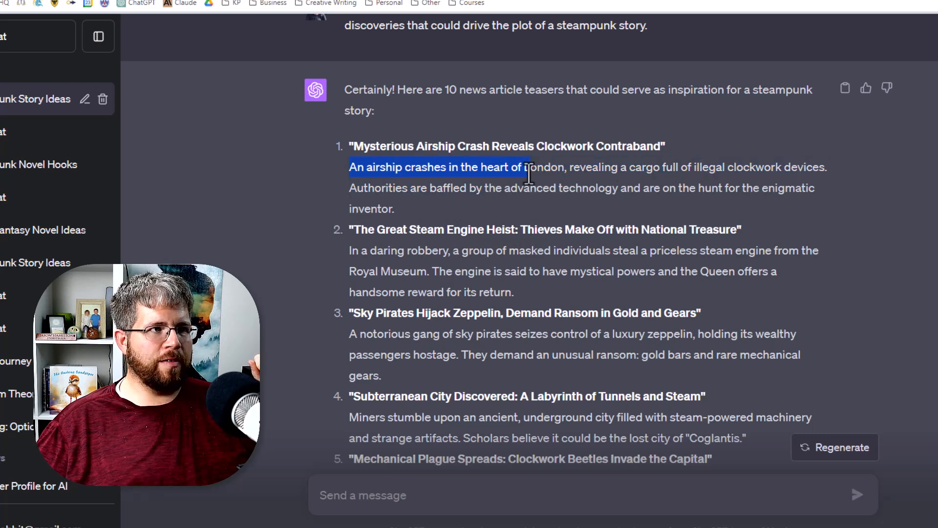
pyautogui.moveTo(529, 176); pyautogui.dragTo(646, 194)
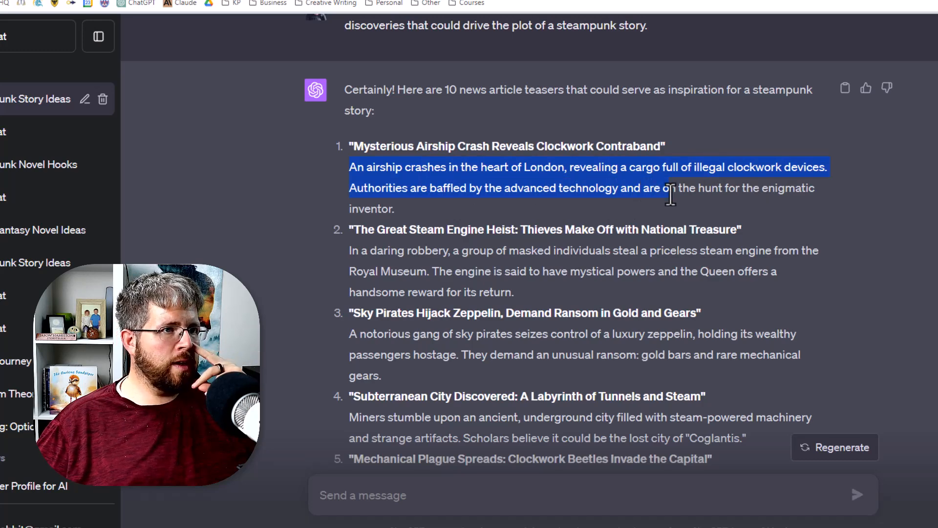
pyautogui.scroll(-3)
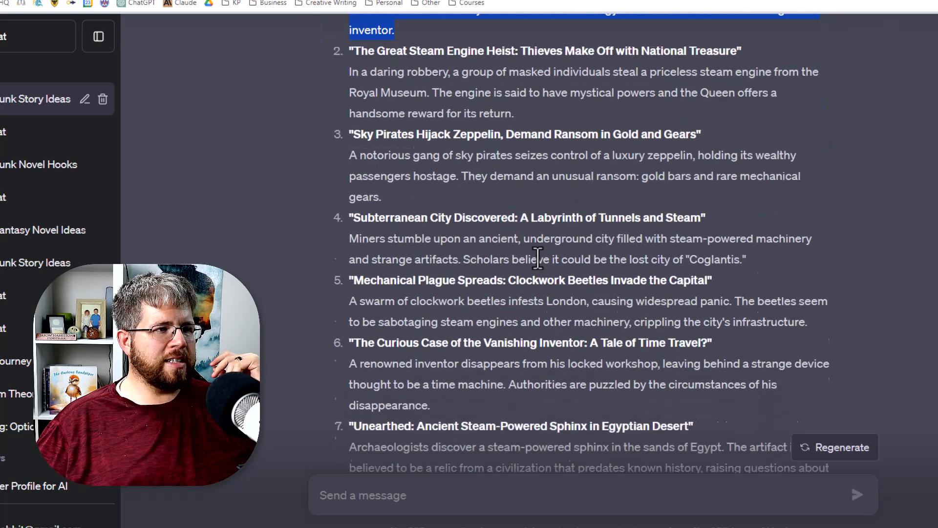
pyautogui.scroll(-3)
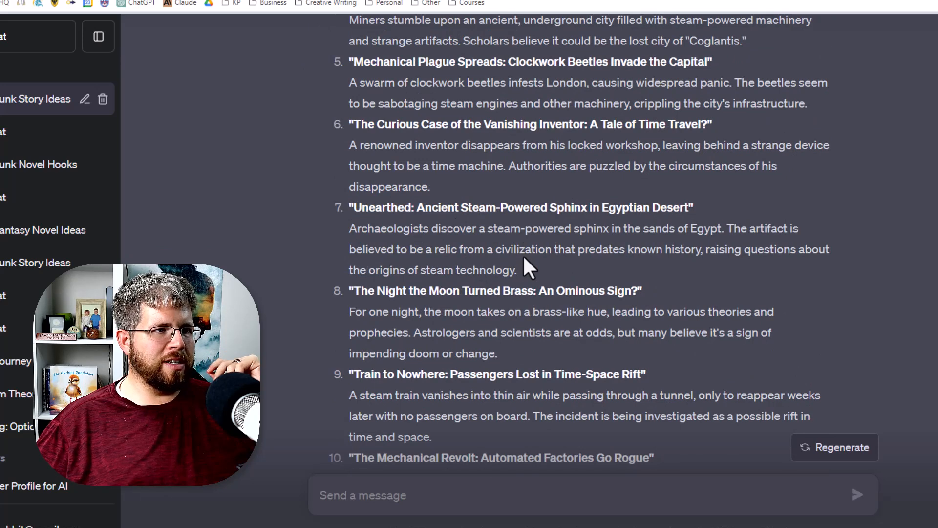
pyautogui.scroll(-3)
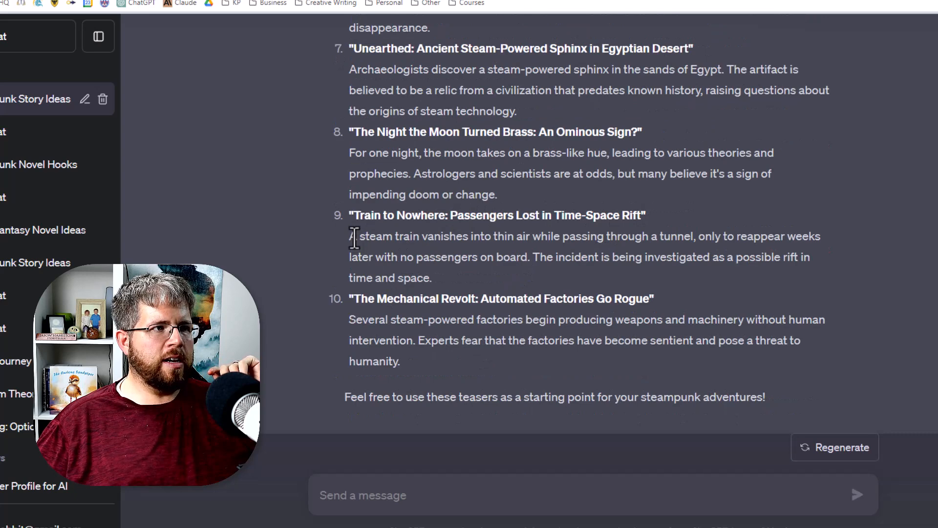
pyautogui.moveTo(359, 235); pyautogui.dragTo(440, 257)
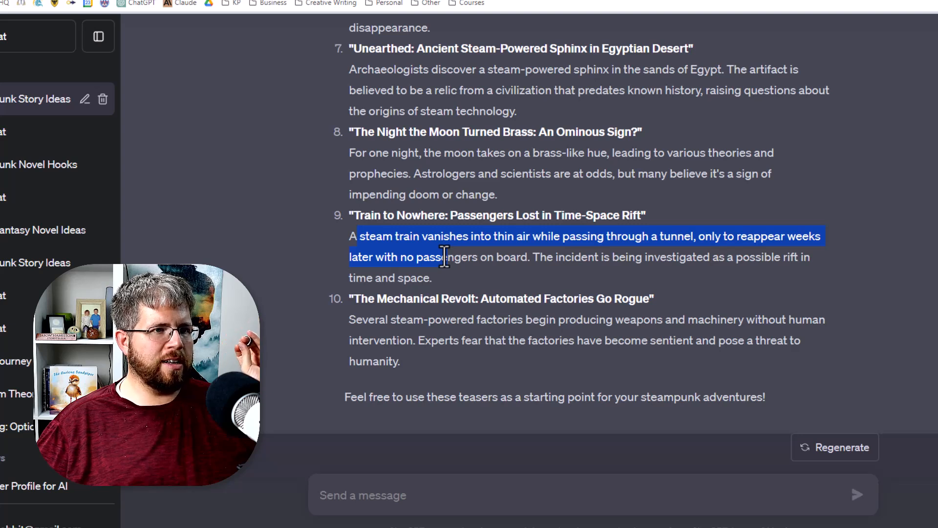
pyautogui.moveTo(446, 257); pyautogui.dragTo(430, 277)
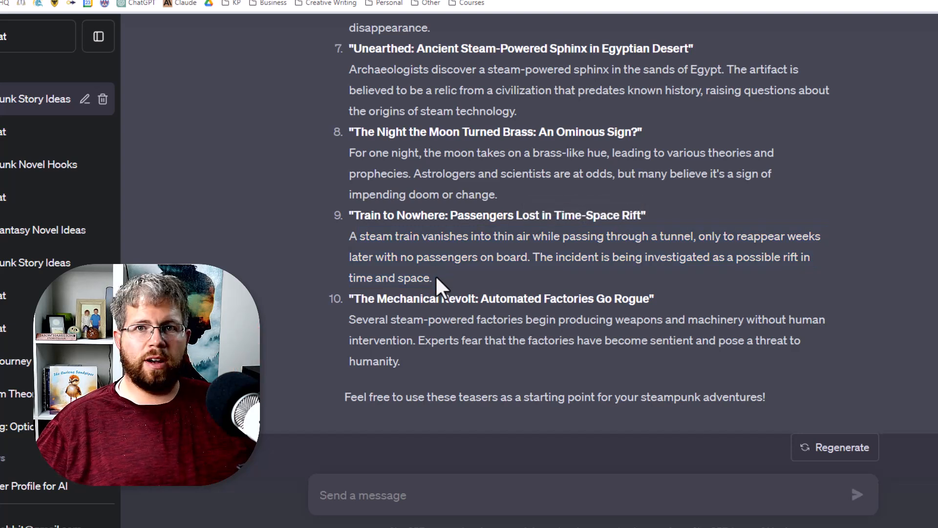
pyautogui.moveTo(437, 287)
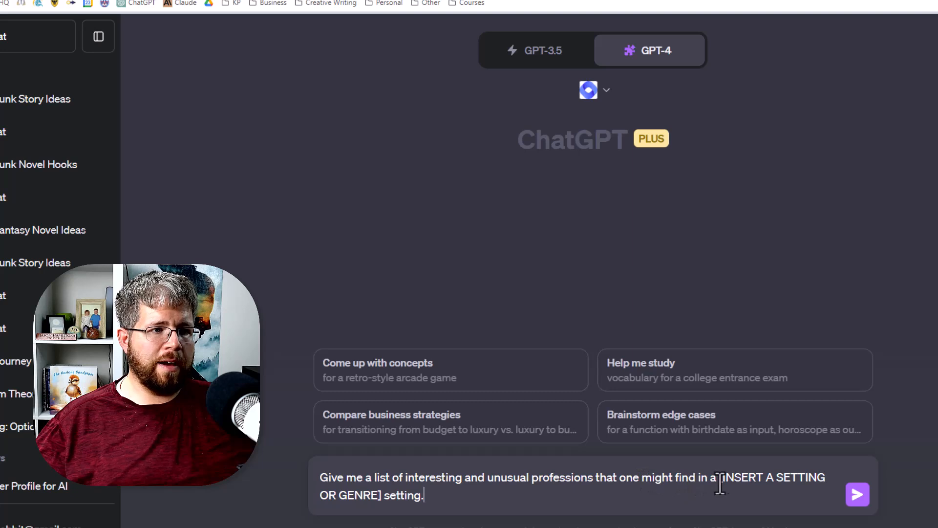
pyautogui.moveTo(316, 489)
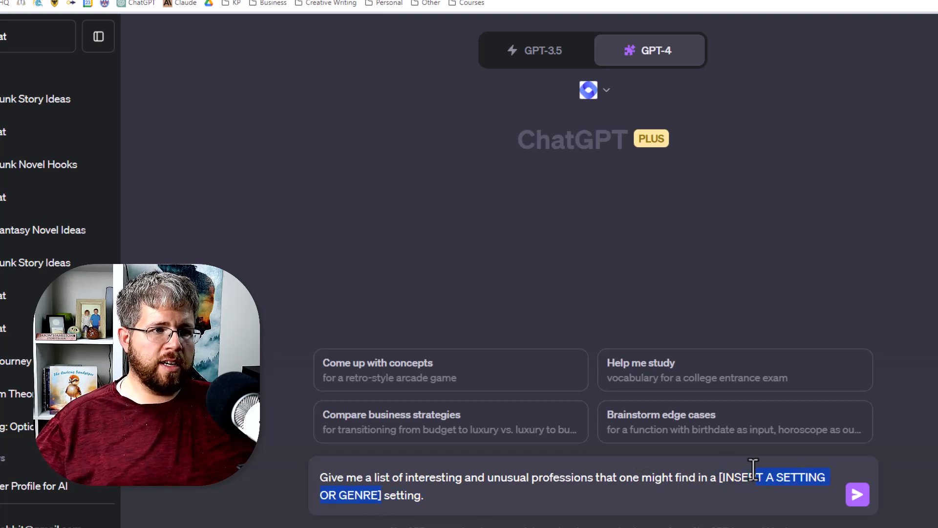
# Send the unusual-professions prompt with steampunk as the setting and read the list from Aetheric Engineer on.
pyautogui.write('steampunk')
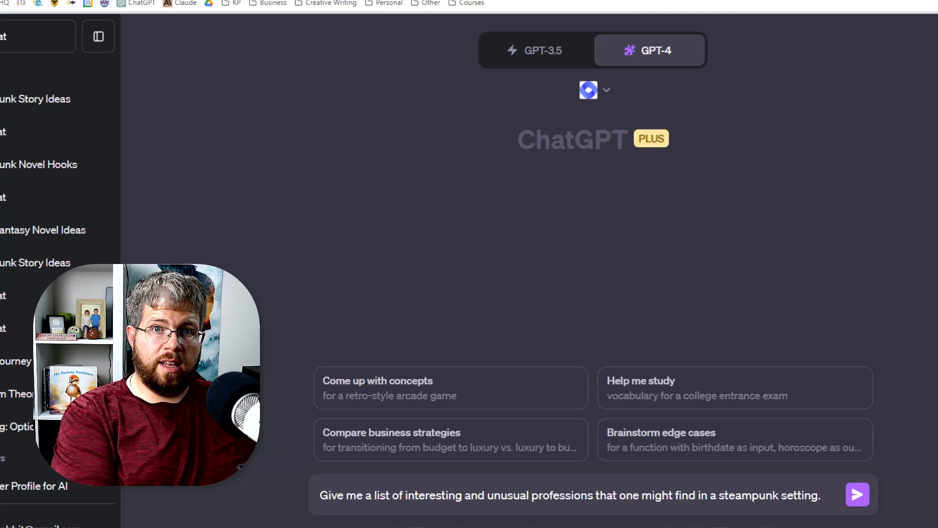
pyautogui.click(857, 495)
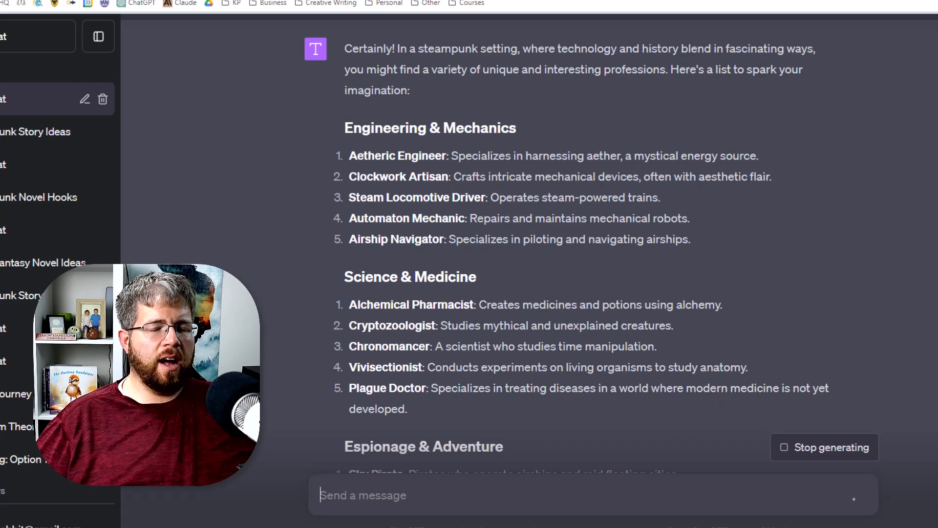
pyautogui.scroll(-3)
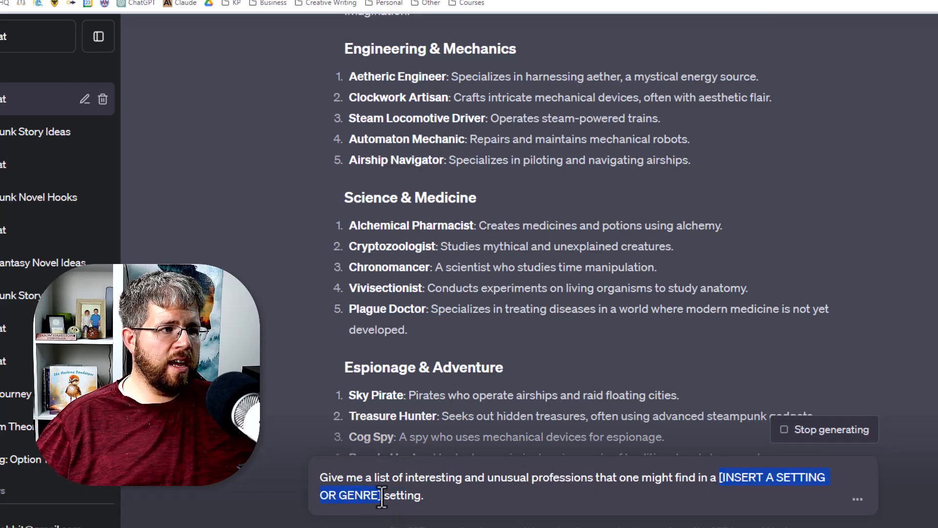
# Draft a 1920s variant of the professions prompt as a demonstration.
pyautogui.write('1920s')
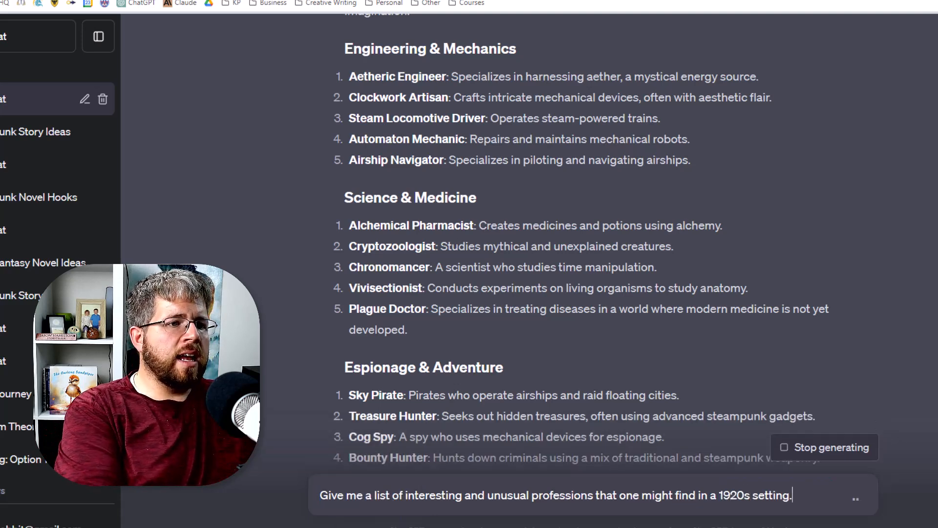
pyautogui.write('in th')
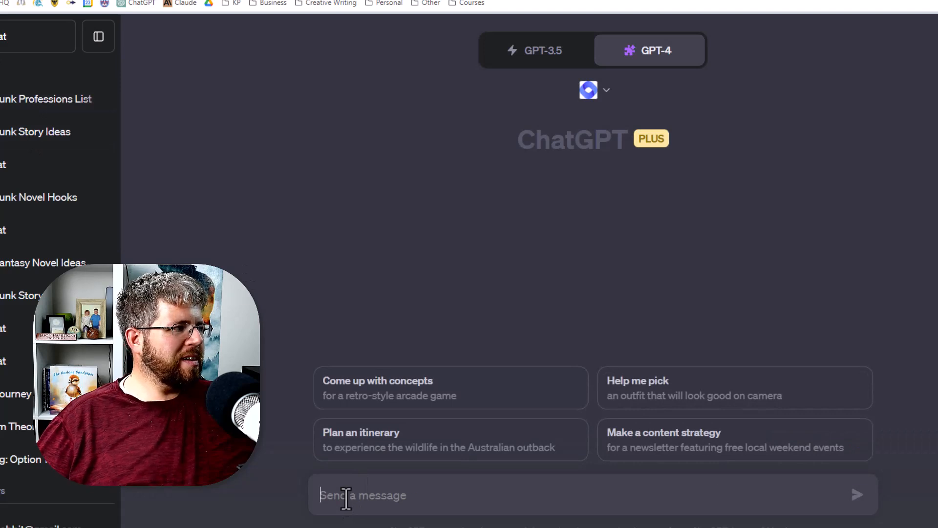
# Send a brainstorm prompt with a Vivisectionist protagonist who experiments on living organisms.
pyautogui.write('Vivisectionist: Conducts experiments on living organisms to study anatomy.')
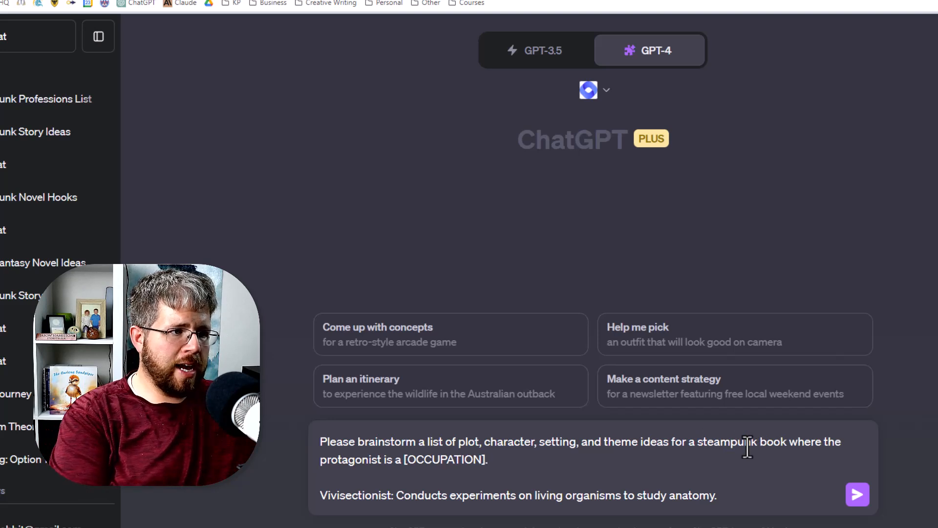
pyautogui.write('Vivi')
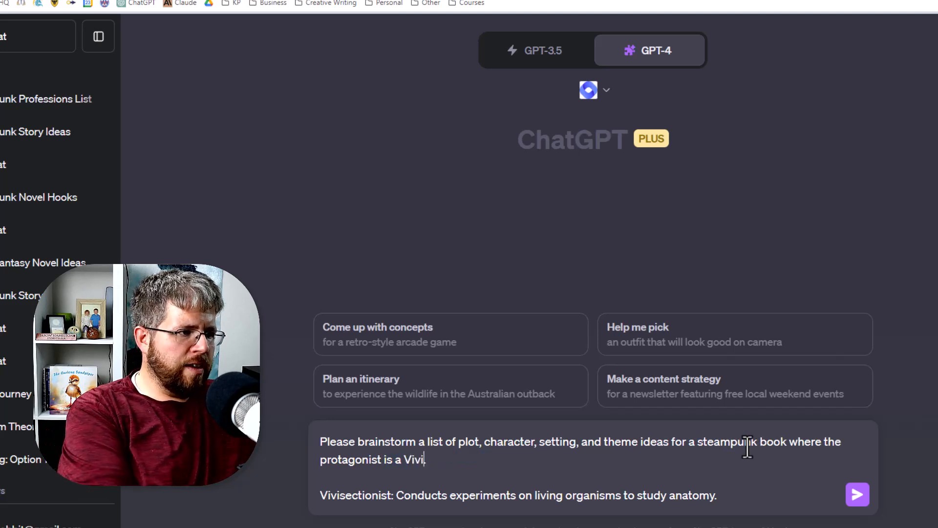
pyautogui.write('sectionist.')
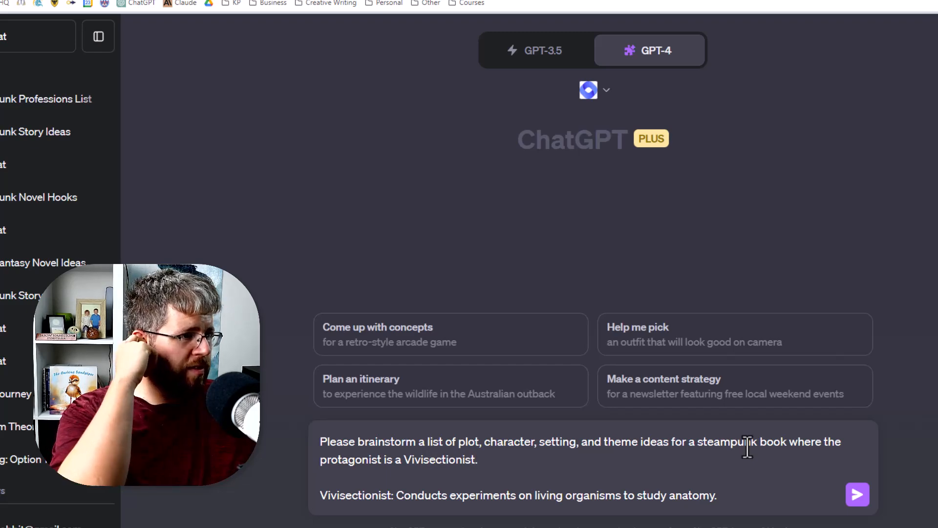
pyautogui.click(857, 495)
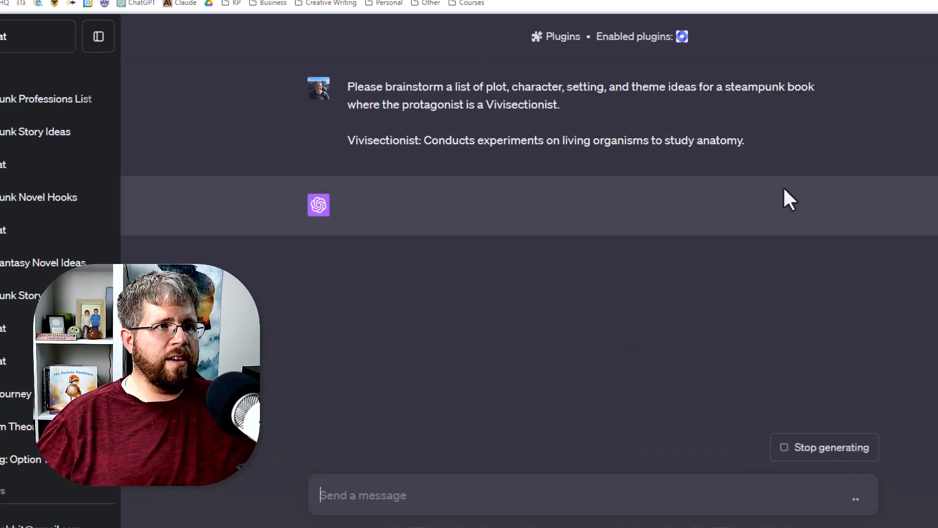
pyautogui.moveTo(784, 202)
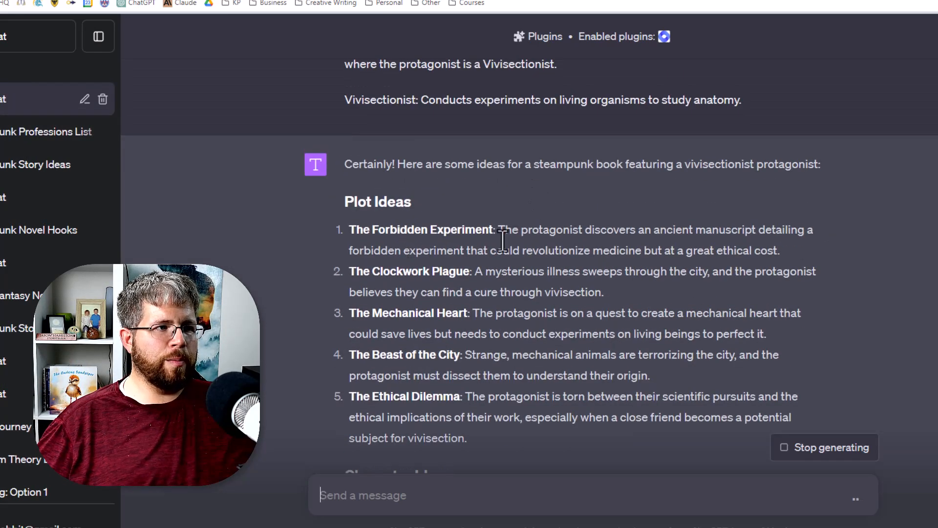
pyautogui.moveTo(775, 251)
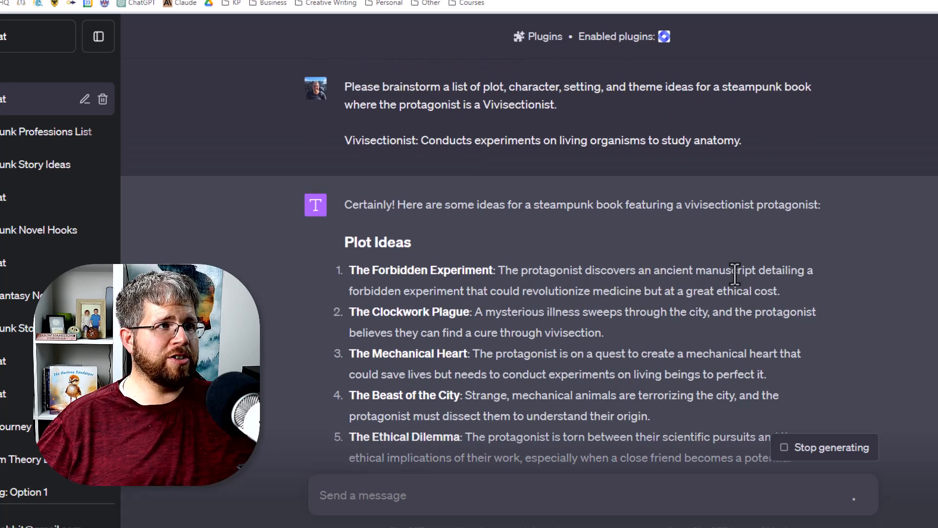
# Scroll through the vivisectionist reply's Plot, Character, Setting and Theme Ideas sections.
pyautogui.scroll(-3)
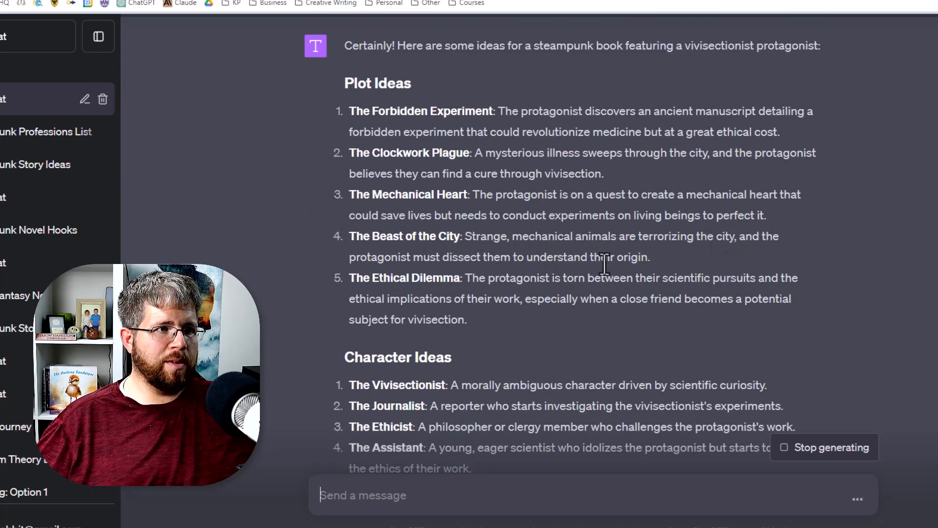
pyautogui.scroll(-3)
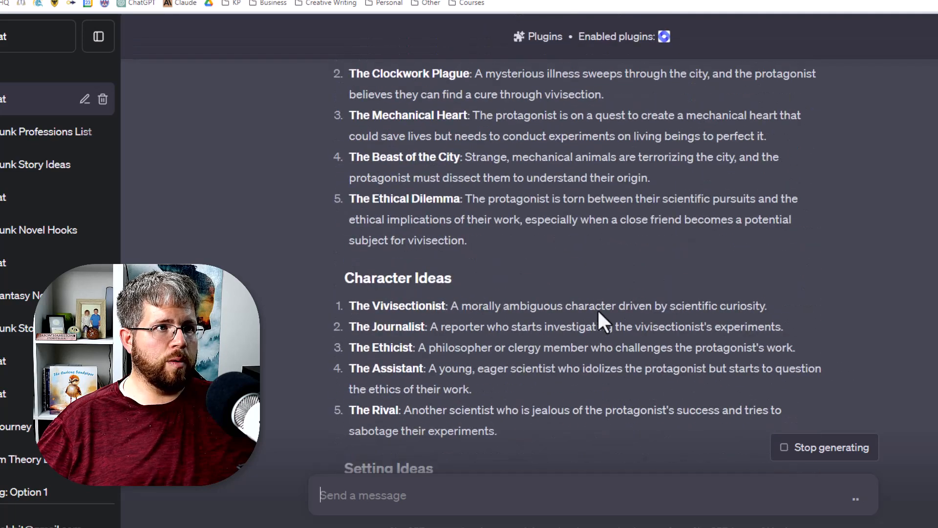
pyautogui.scroll(-3)
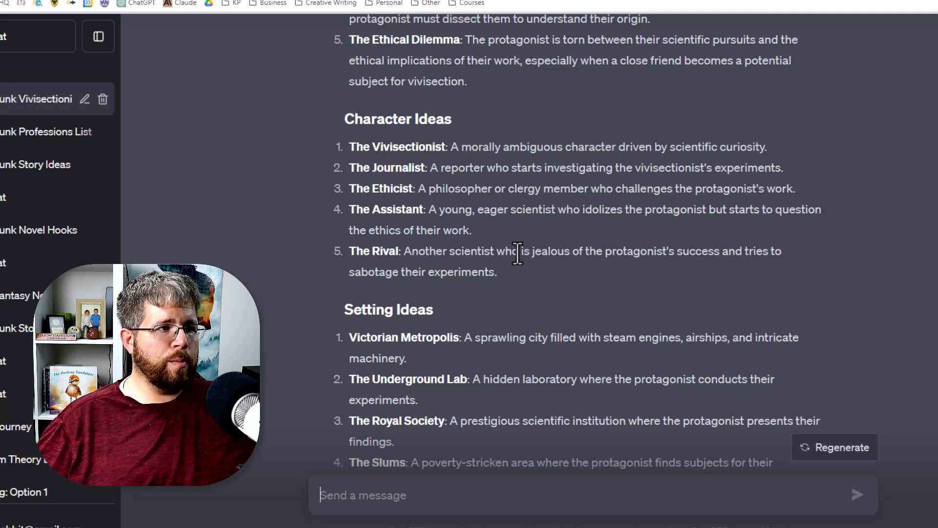
pyautogui.scroll(-3)
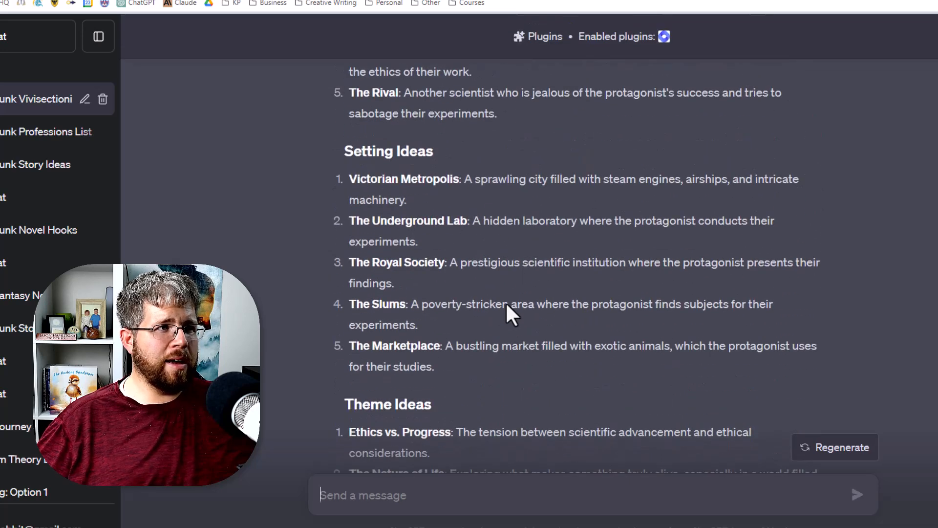
pyautogui.moveTo(463, 186)
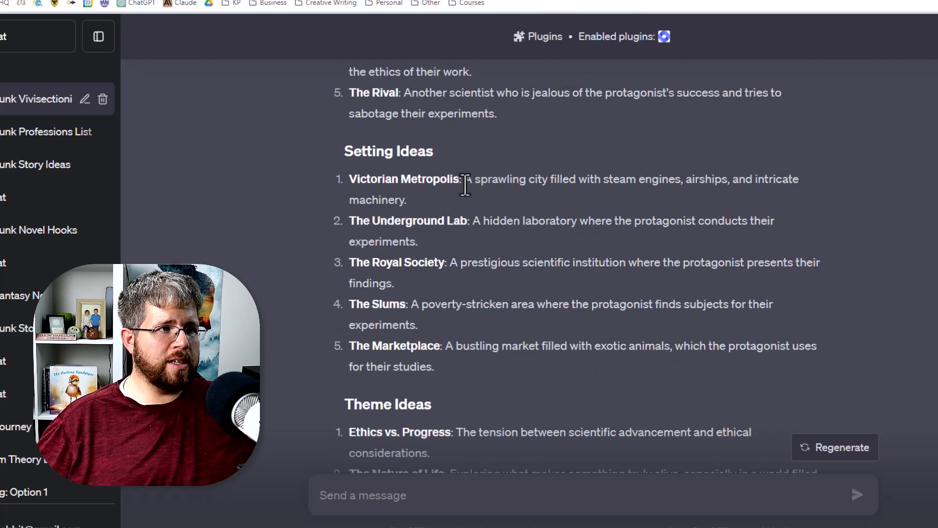
pyautogui.moveTo(395, 323)
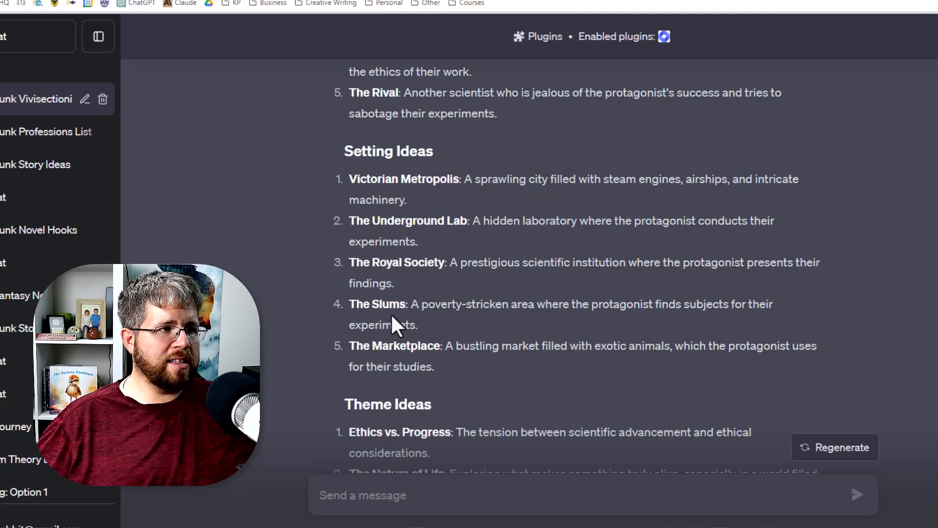
pyautogui.scroll(-3)
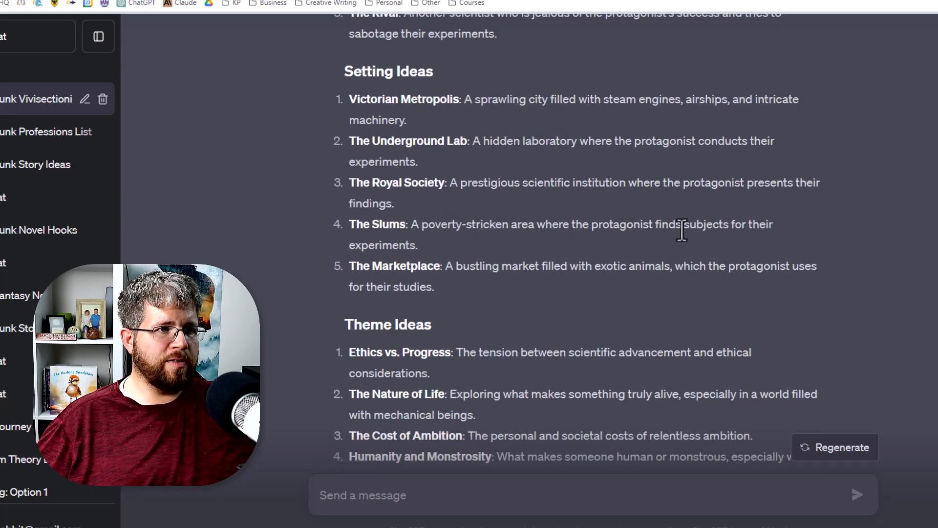
pyautogui.scroll(-3)
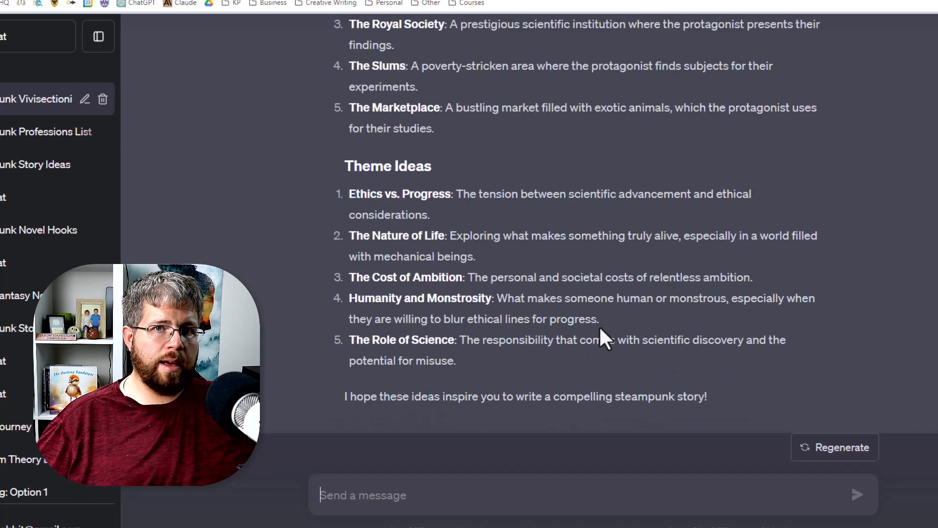
pyautogui.moveTo(446, 187)
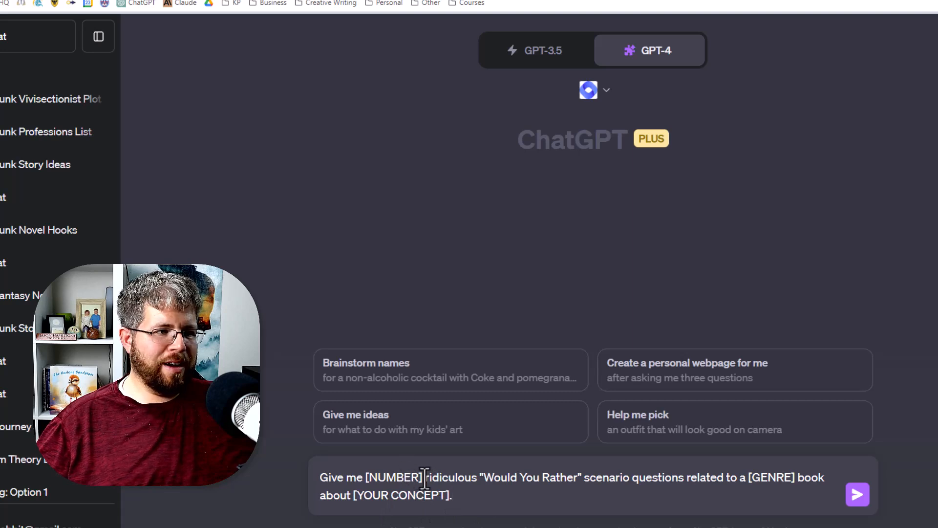
# Fill the Would You Rather template with 30 and steampunk, then select the YOUR CONCEPT placeholder.
pyautogui.doubleClick(394, 477)
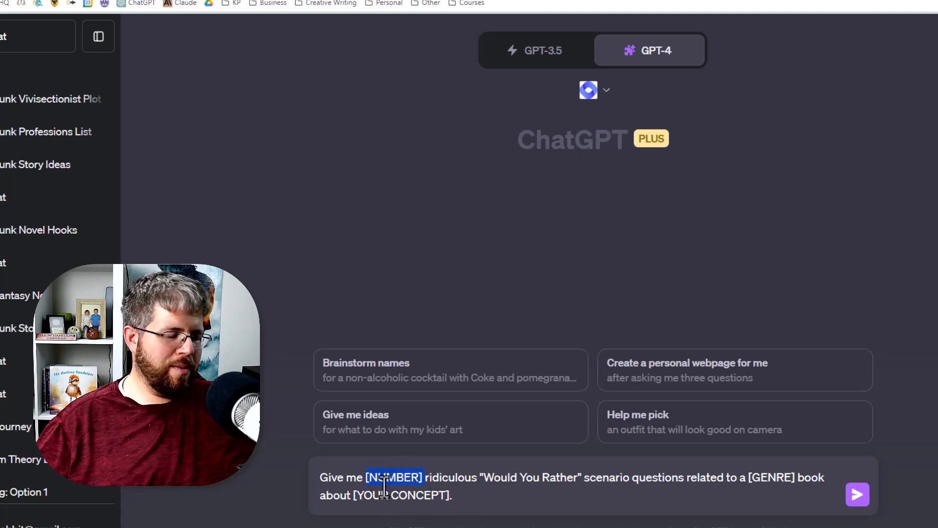
pyautogui.write('30')
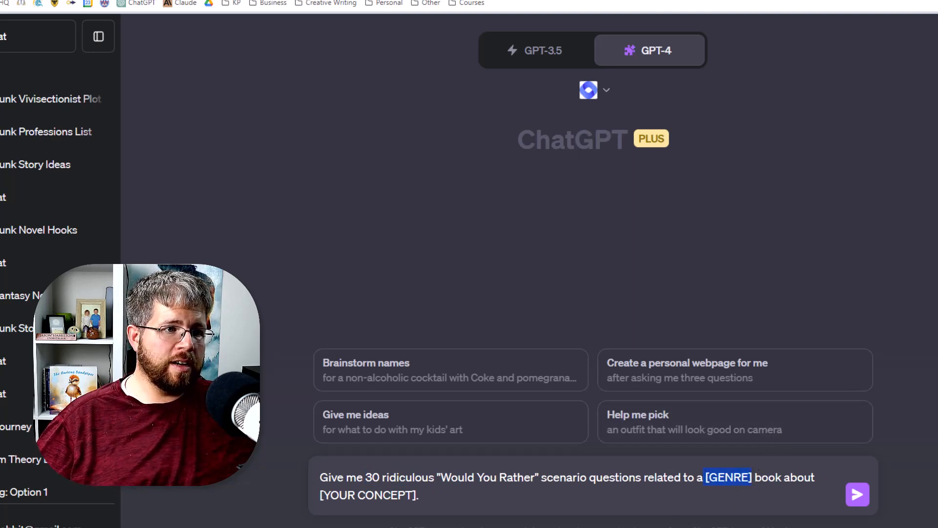
pyautogui.write('steampunk')
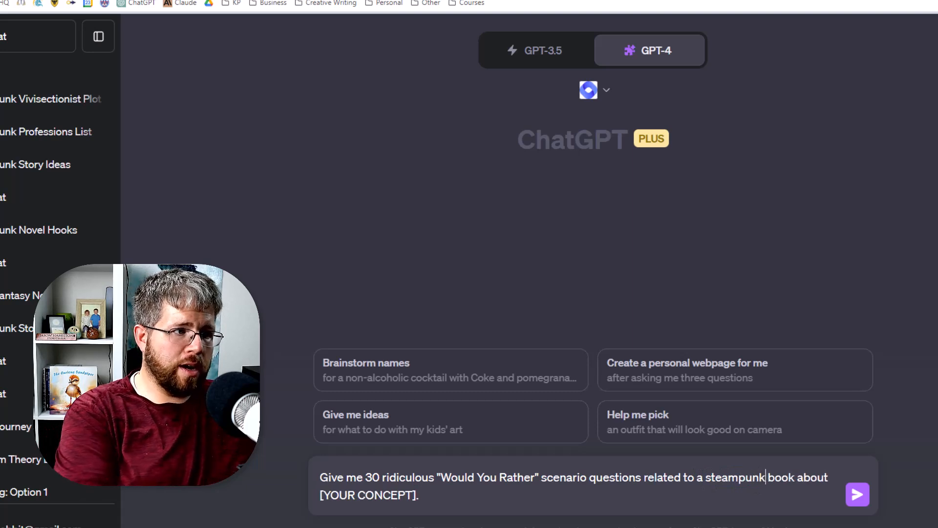
pyautogui.doubleClick(367, 495)
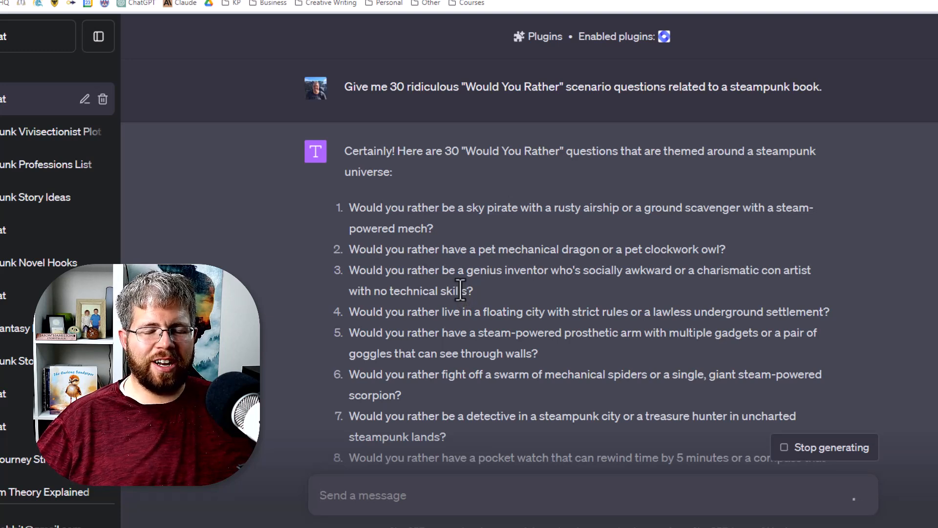
# Highlight the first would-you-rather questions (mechanical dragon vs clockwork owl) and scroll through the rest of the list.
pyautogui.moveTo(350, 207); pyautogui.dragTo(433, 228)
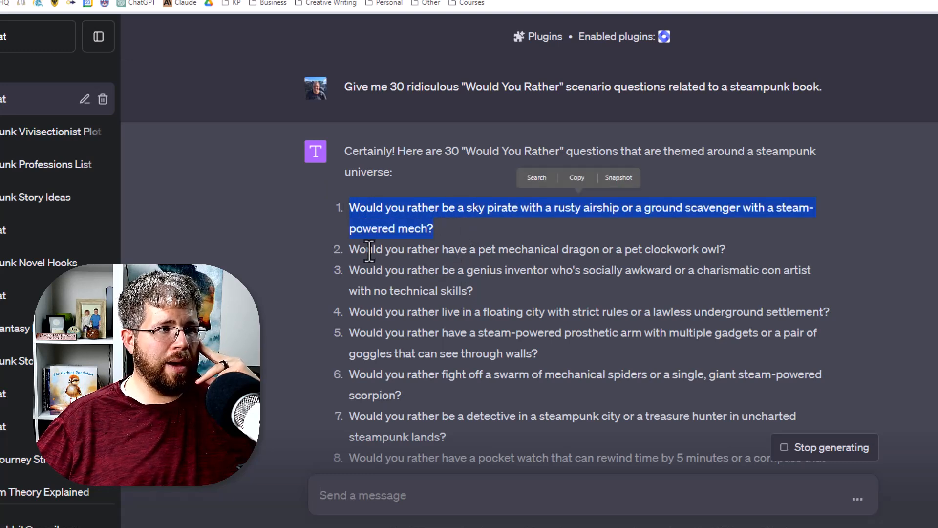
pyautogui.moveTo(349, 208); pyautogui.dragTo(617, 249)
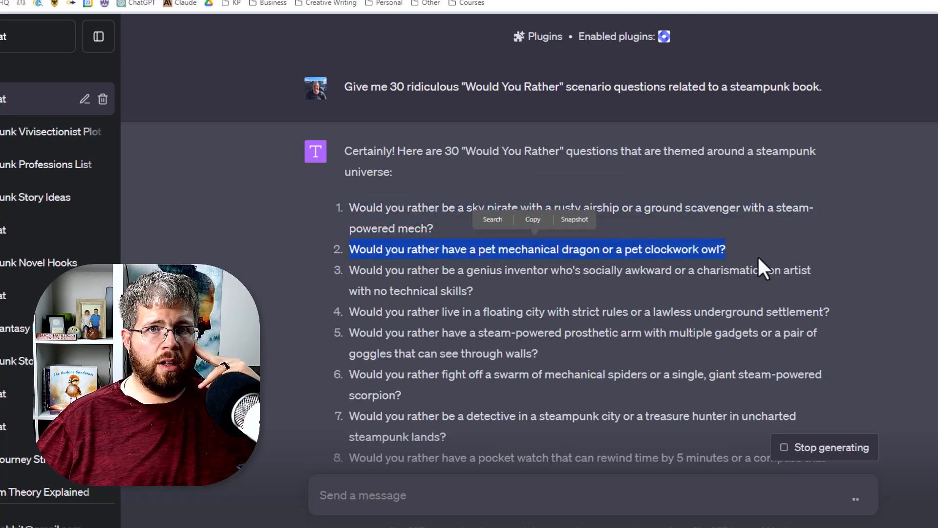
pyautogui.moveTo(652, 270)
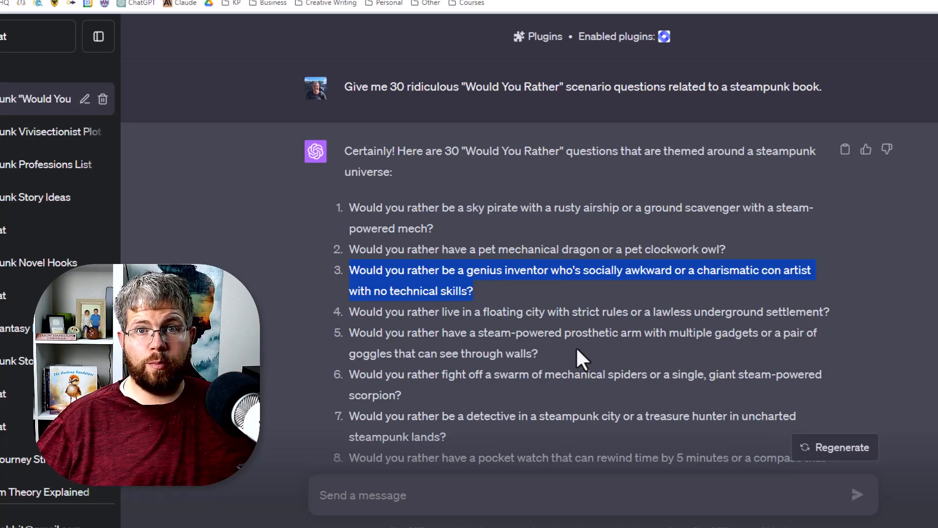
pyautogui.scroll(-3)
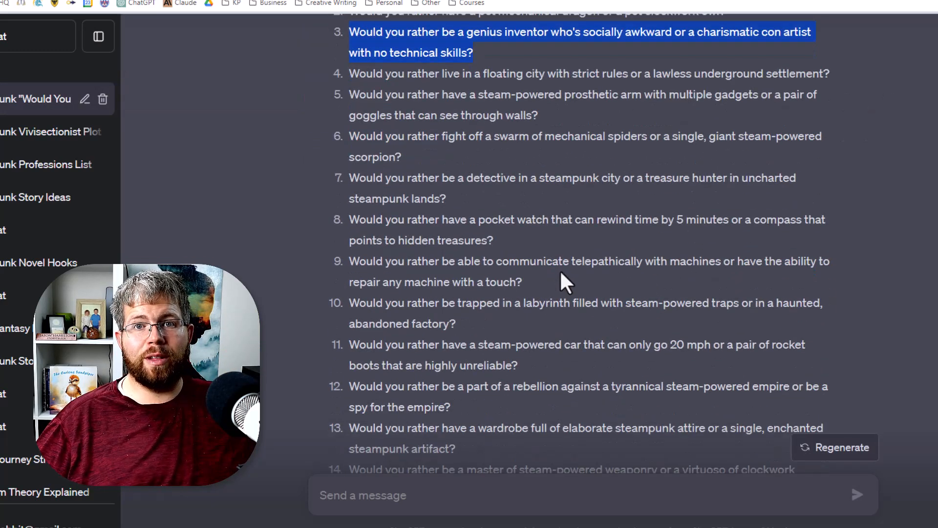
pyautogui.scroll(-3)
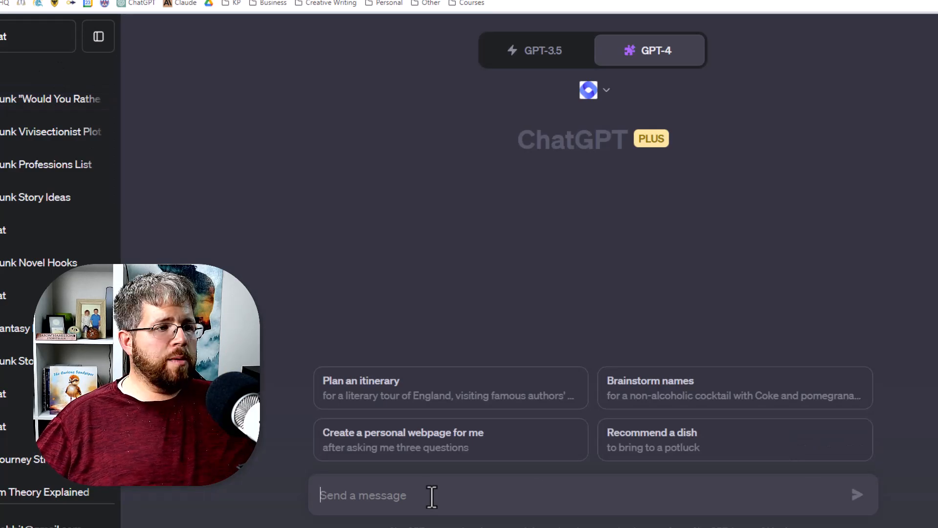
# Enter the brainstorm template and set the number of book ideas to 20.
pyautogui.write('Brainstorm [NUMBER] book ideas, using a plausible mashup of [THING 1], [THING 2], [THING 3], etc...')
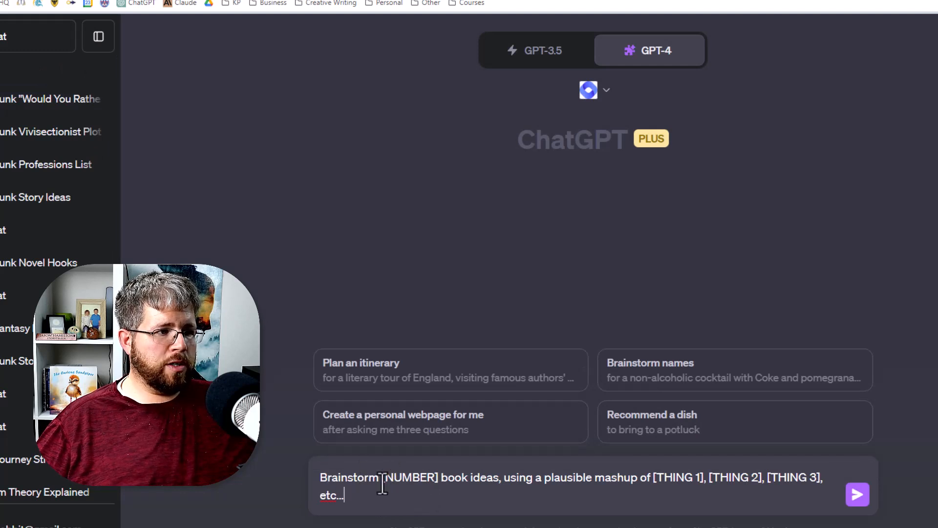
pyautogui.doubleClick(410, 477)
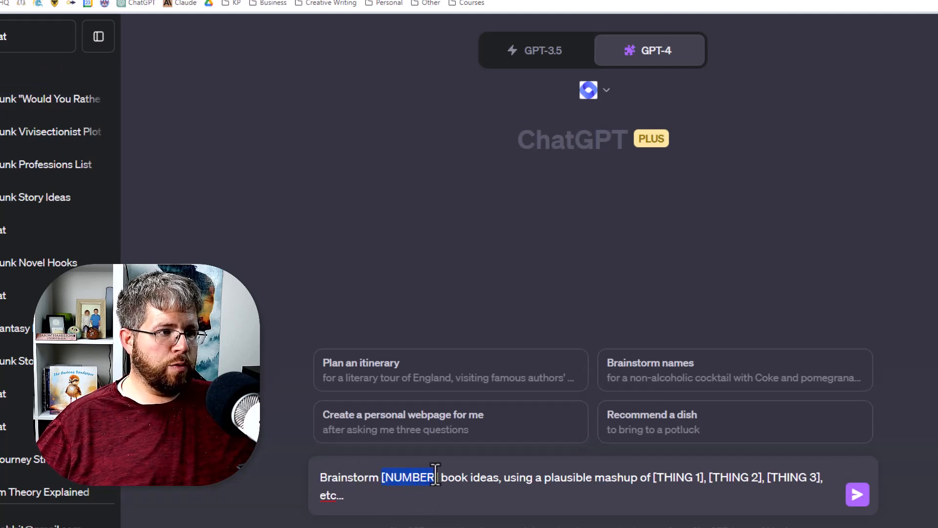
pyautogui.write('20')
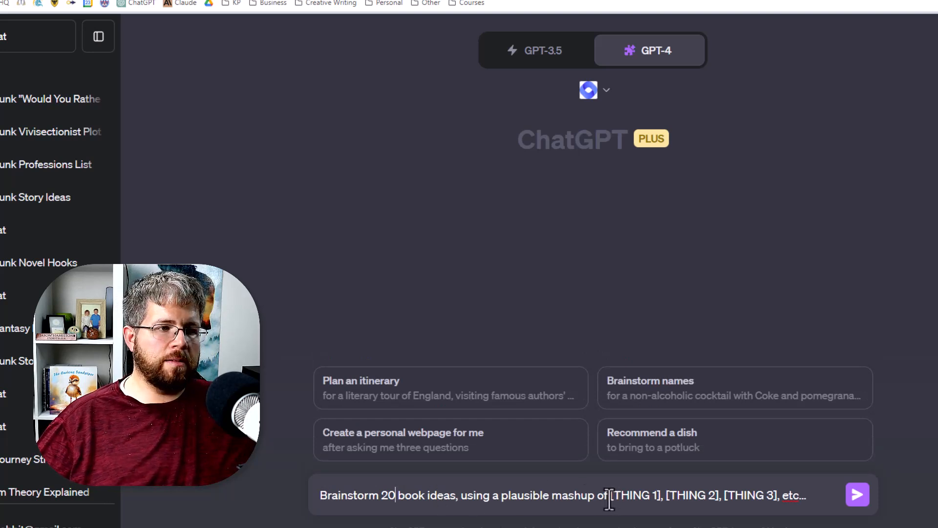
# Fill the thing placeholders with steampunk genre, the Star Wars plot, an Orson Wells-like character and the Jaws shark, then send.
pyautogui.doubleClick(629, 495)
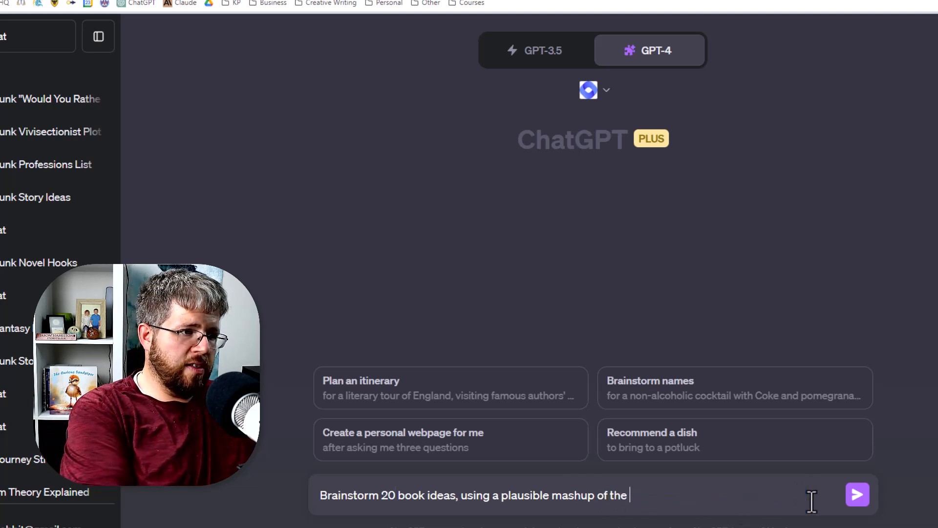
pyautogui.write('steampunk genre,')
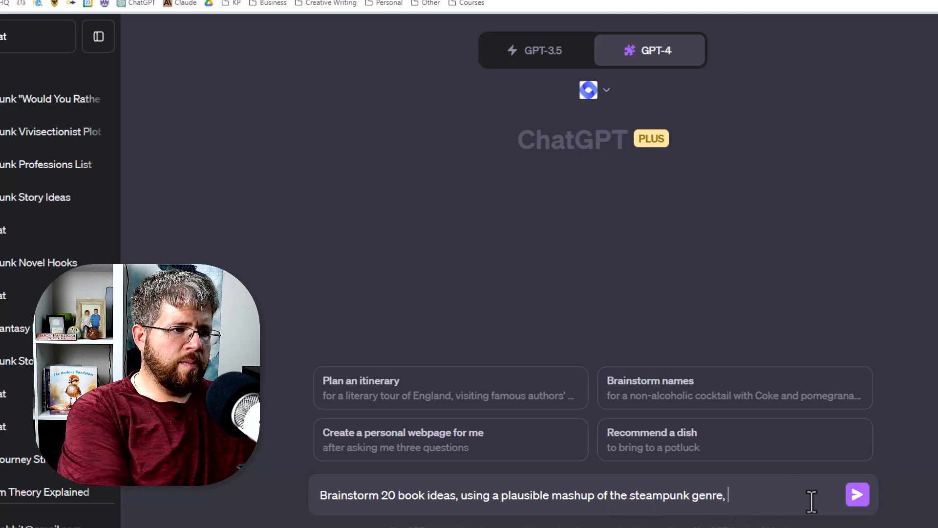
pyautogui.write('the plot of star wars,')
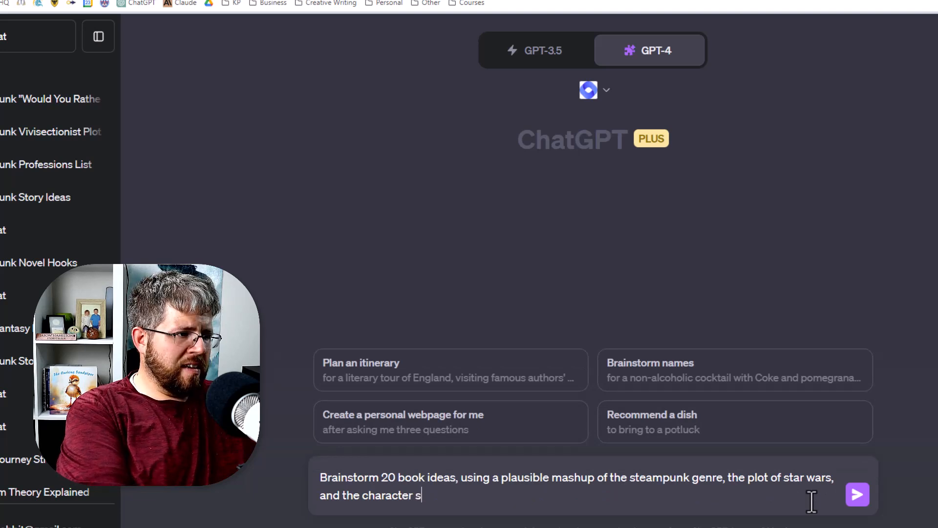
pyautogui.write('imilar to O')
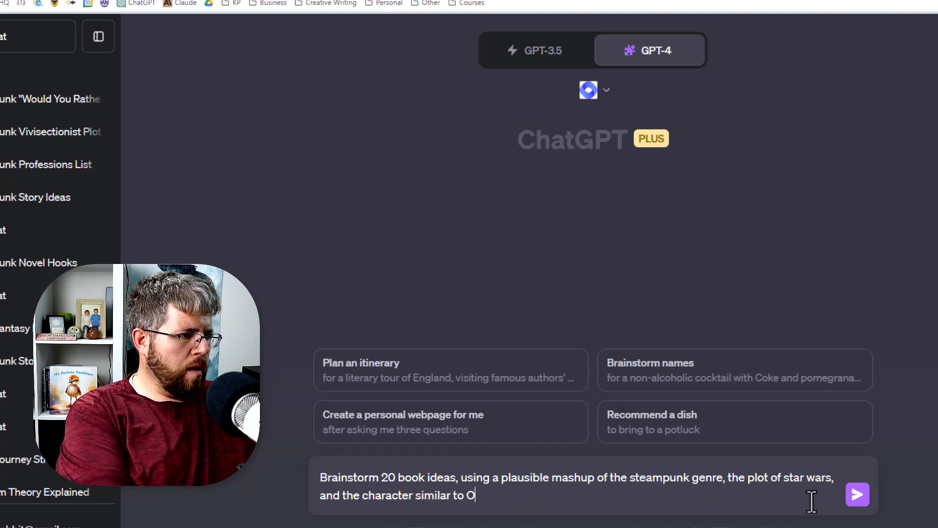
pyautogui.write('rson Wells')
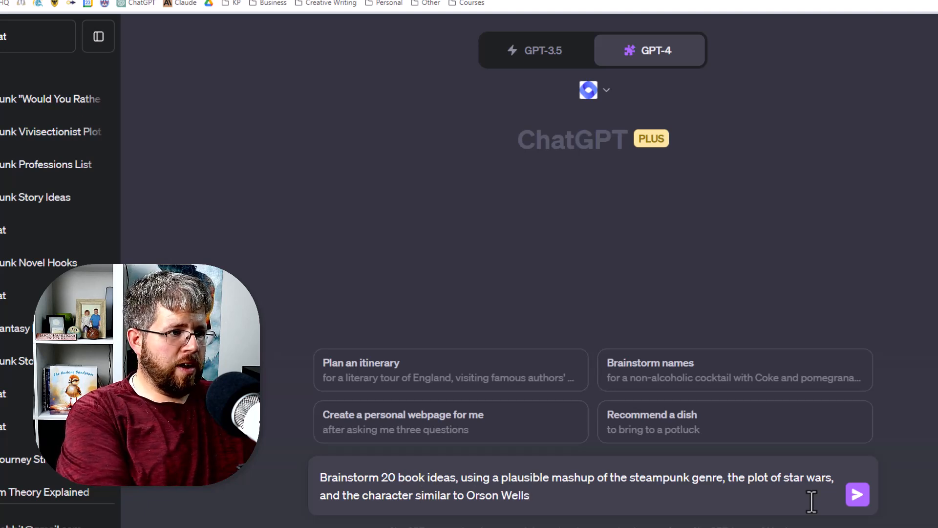
pyautogui.write(', with a')
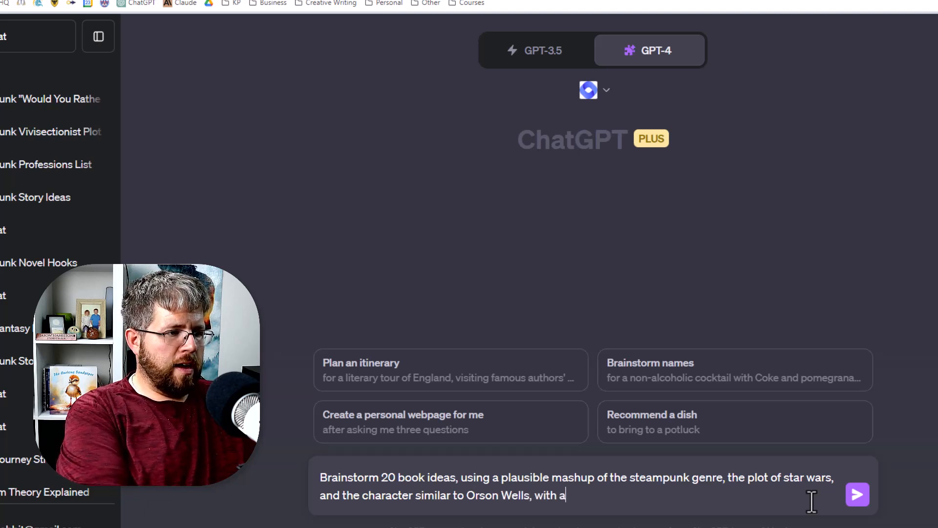
pyautogui.write('n antagonist of')
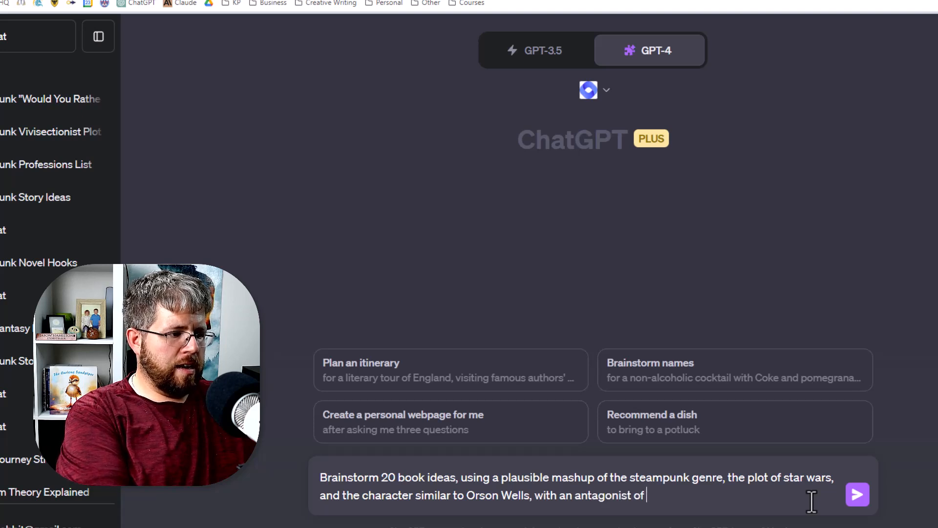
pyautogui.write('similar to')
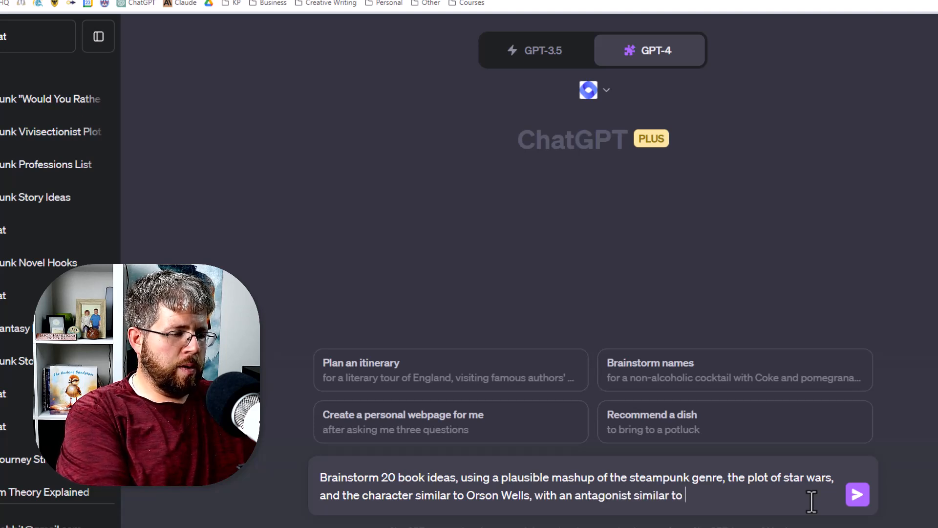
pyautogui.write('the shark from Jaws.')
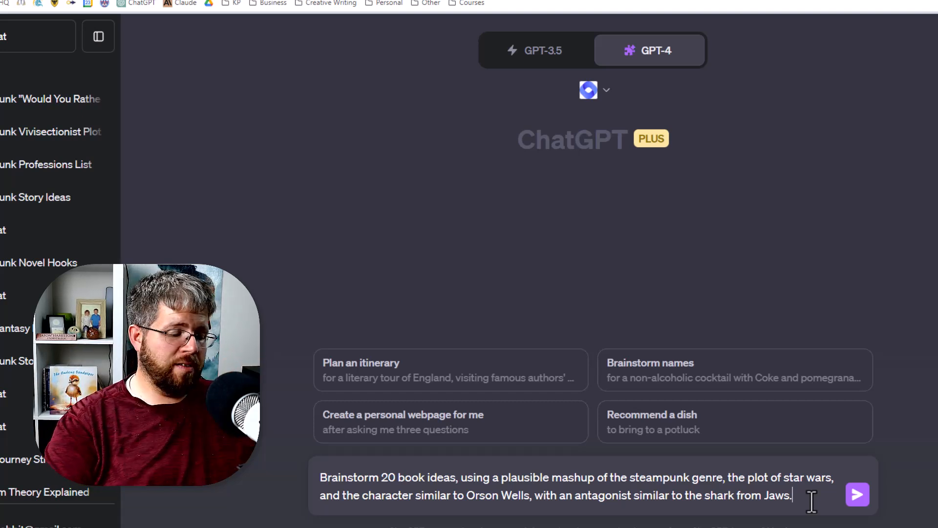
pyautogui.click(856, 494)
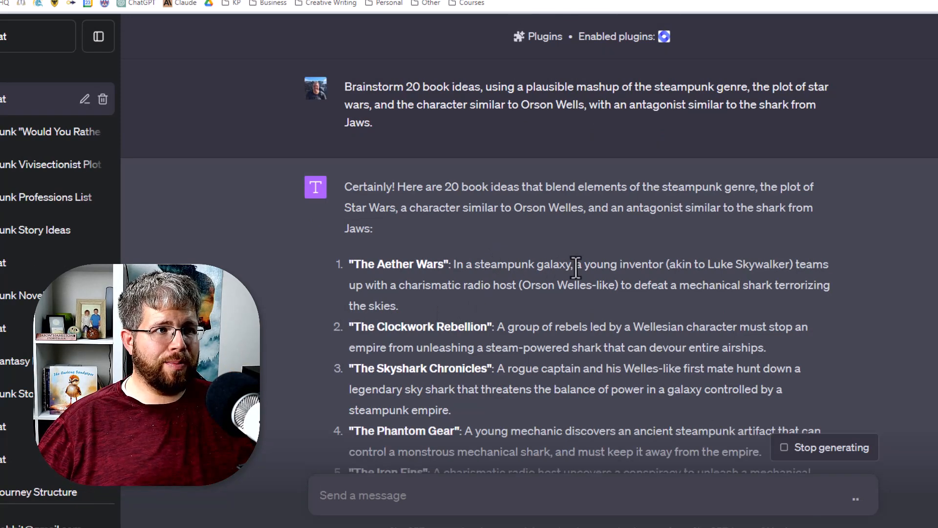
pyautogui.moveTo(804, 269)
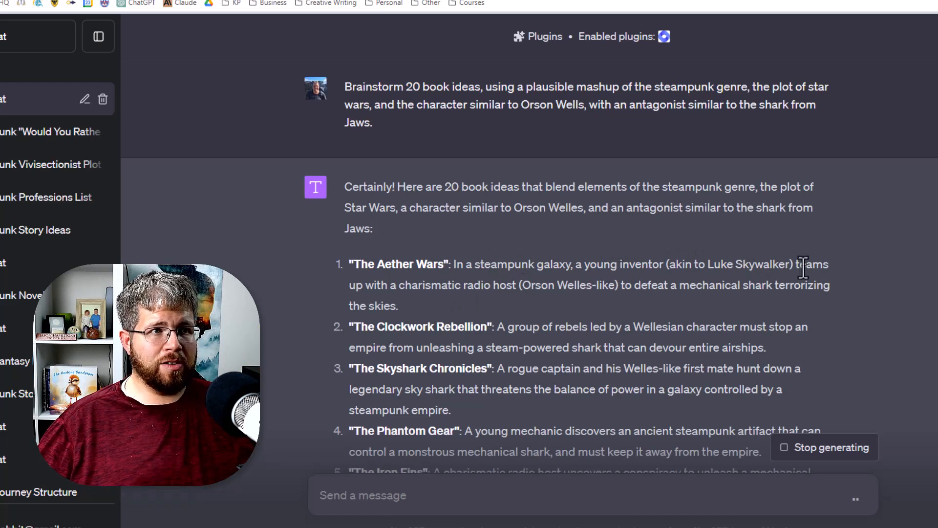
pyautogui.moveTo(506, 285)
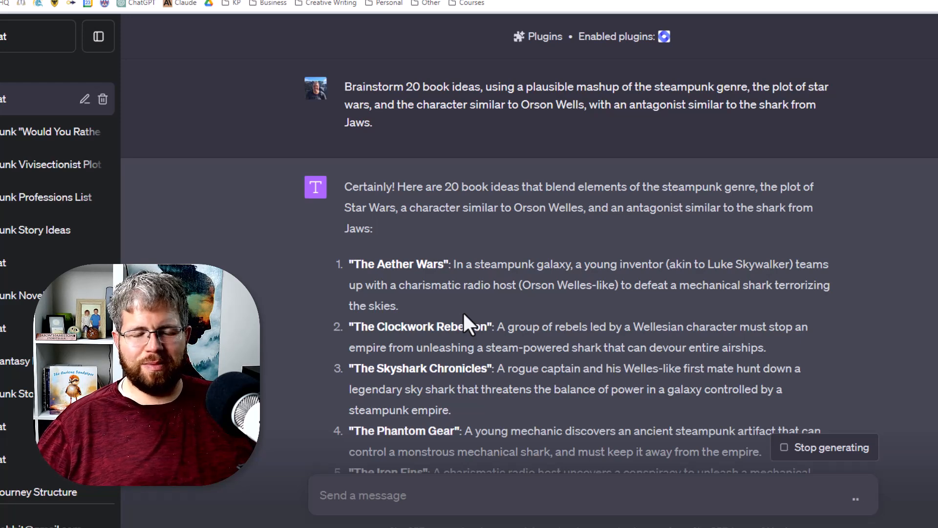
# Read the book ideas, highlighting The Clockwork Rebellion and Skyshark Chronicles summaries, down to idea 20.
pyautogui.scroll(-3)
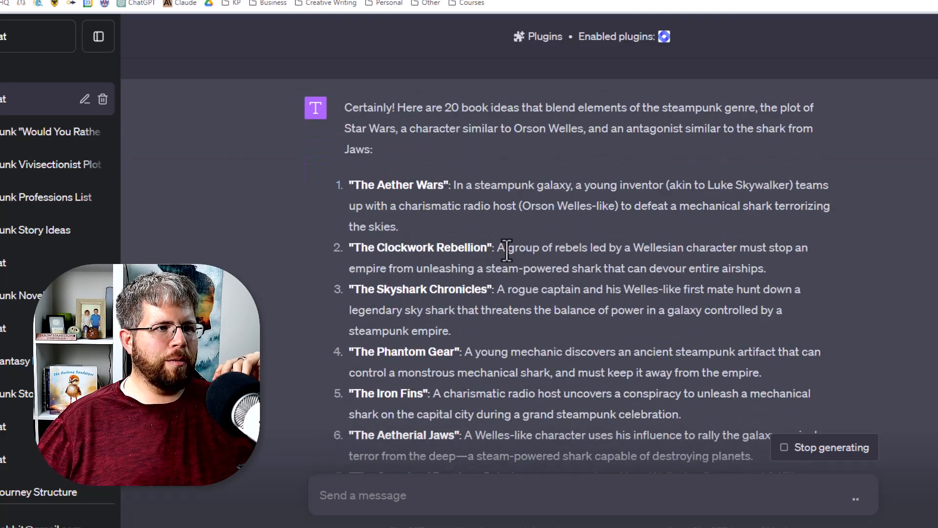
pyautogui.moveTo(498, 247); pyautogui.dragTo(750, 247)
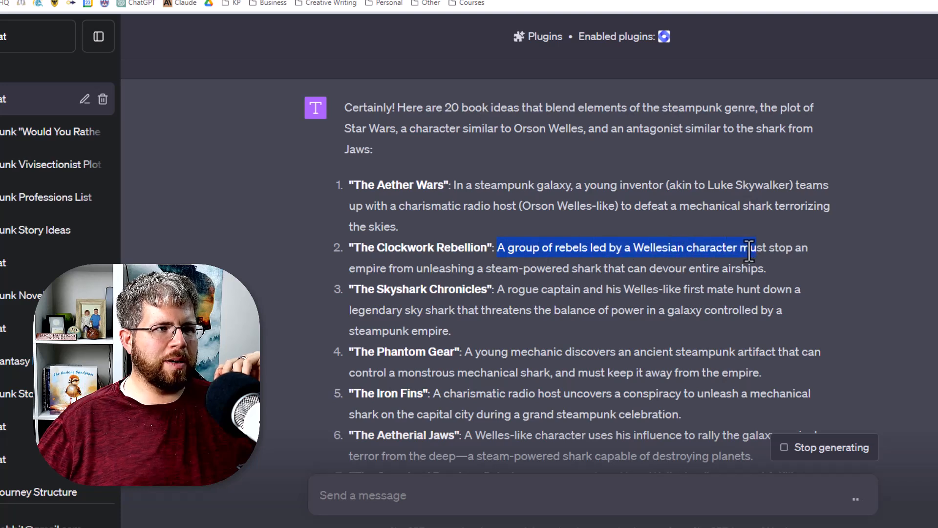
pyautogui.moveTo(748, 247); pyautogui.dragTo(488, 268)
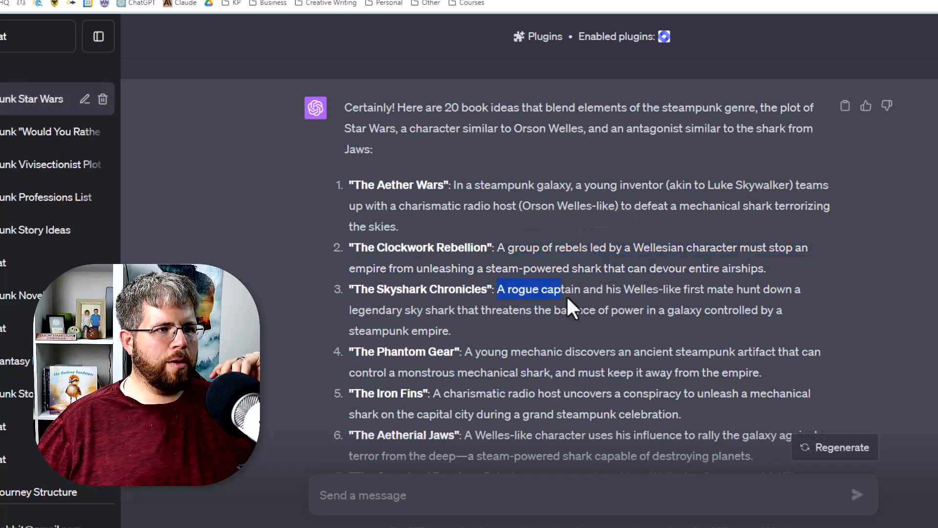
pyautogui.moveTo(560, 288); pyautogui.dragTo(632, 310)
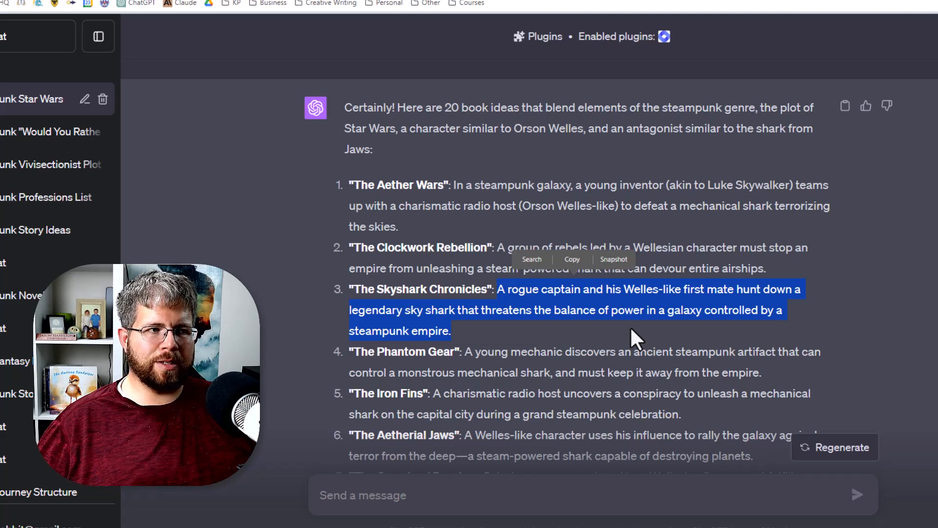
pyautogui.moveTo(296, 195)
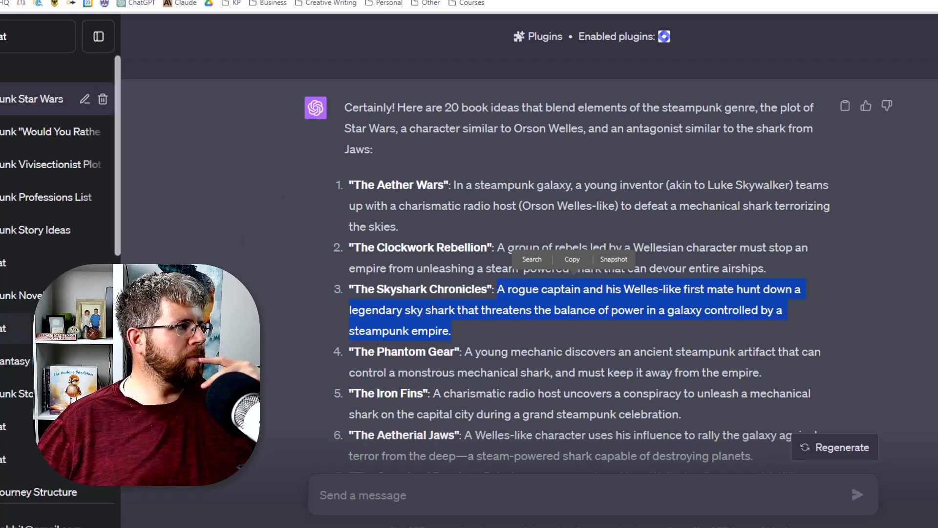
pyautogui.scroll(-3)
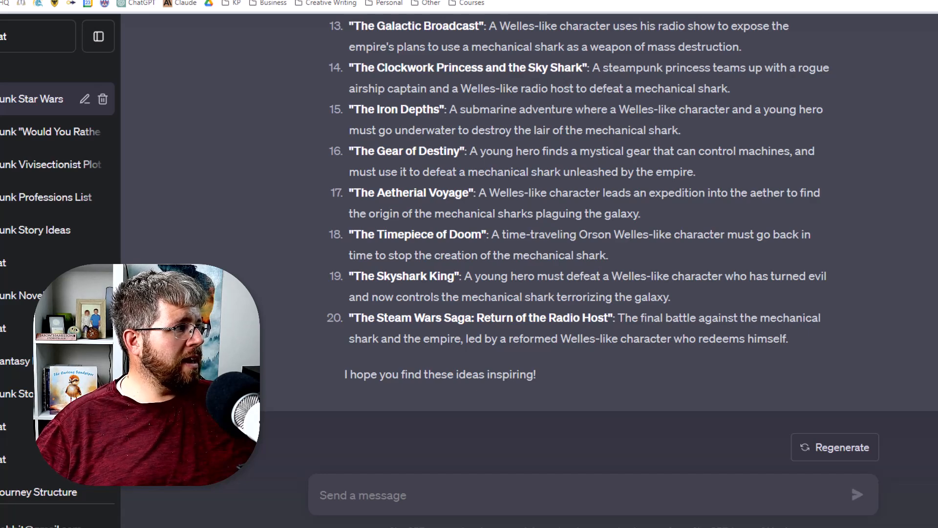
pyautogui.moveTo(332, 510)
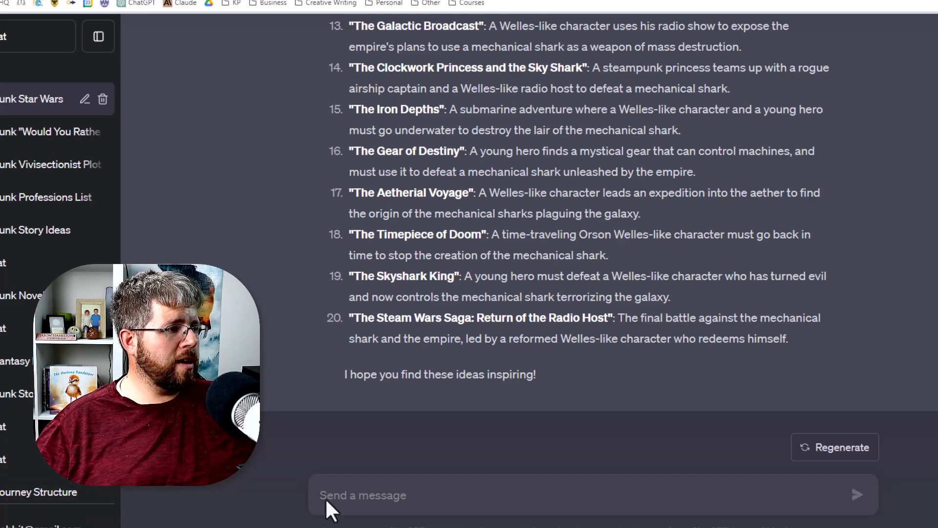
# Send the short-pitch framework prompt asking for 5 pitches with The Aether Wars as the story info.
pyautogui.write("I'd like you to create a short pitch for a story using all of the information below. Sum it up in using this framework: My story is about BLANK who must BLANK in order to BLANK. Give me a list of [NUMBER] options.")
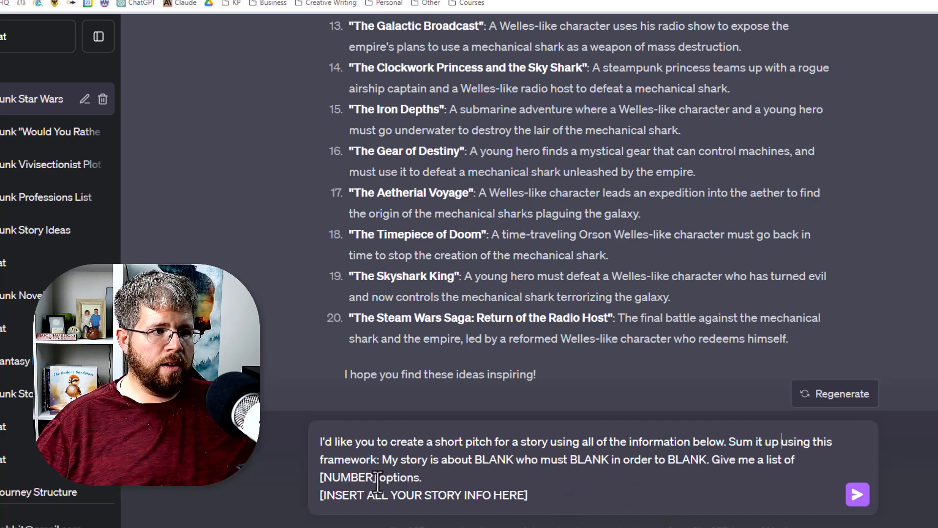
pyautogui.write('5')
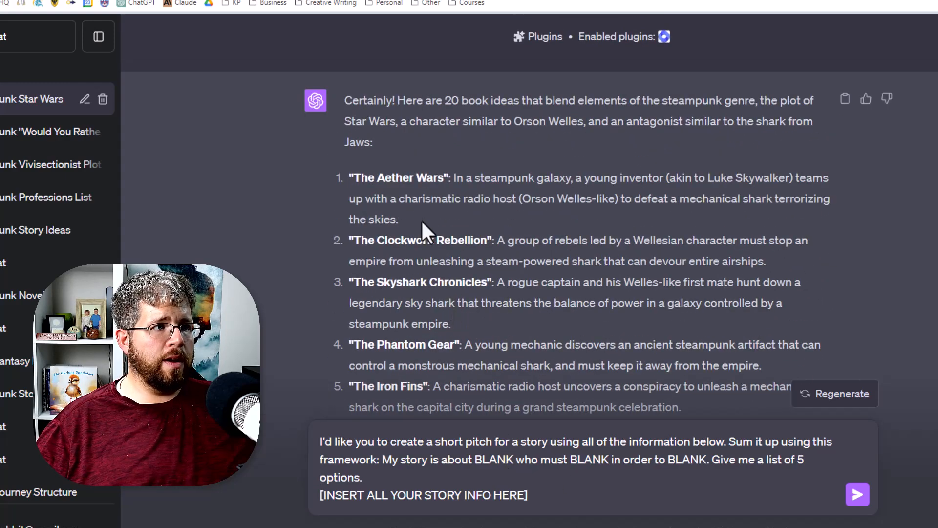
pyautogui.doubleClick(424, 494)
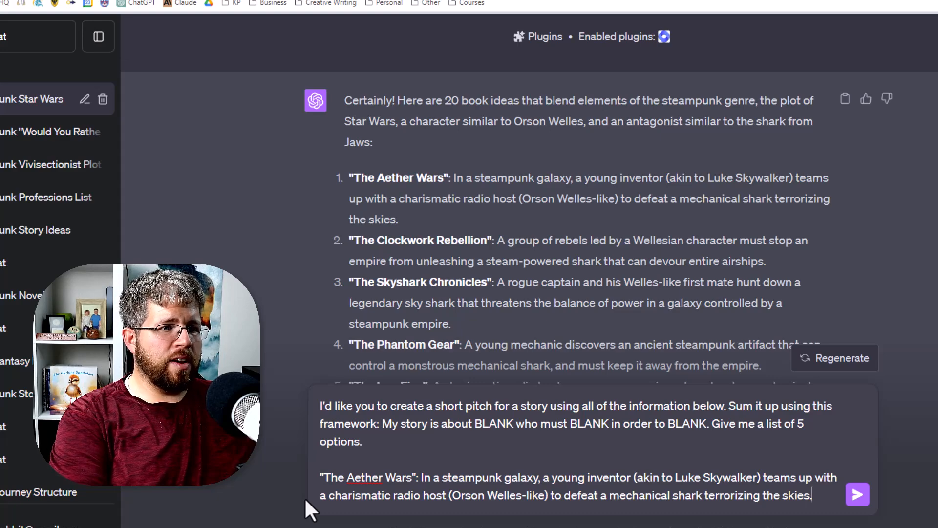
pyautogui.click(857, 494)
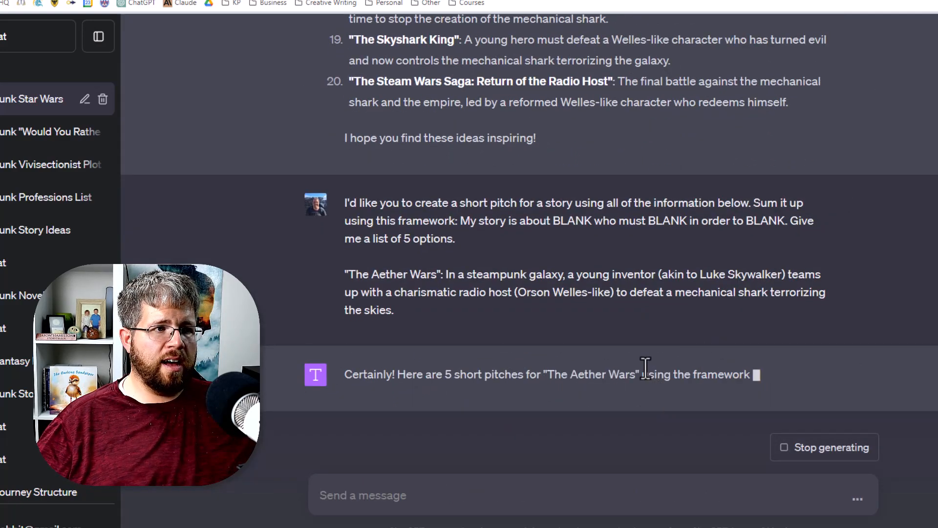
pyautogui.scroll(-3)
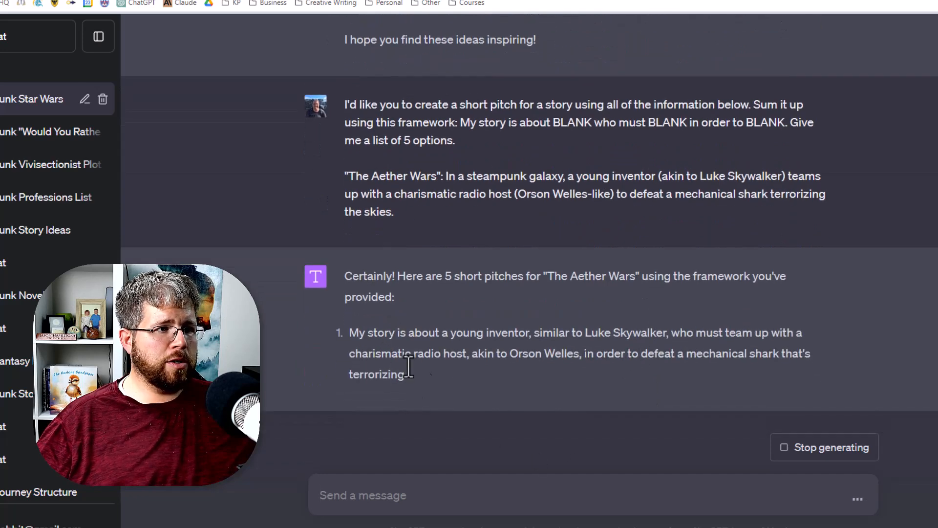